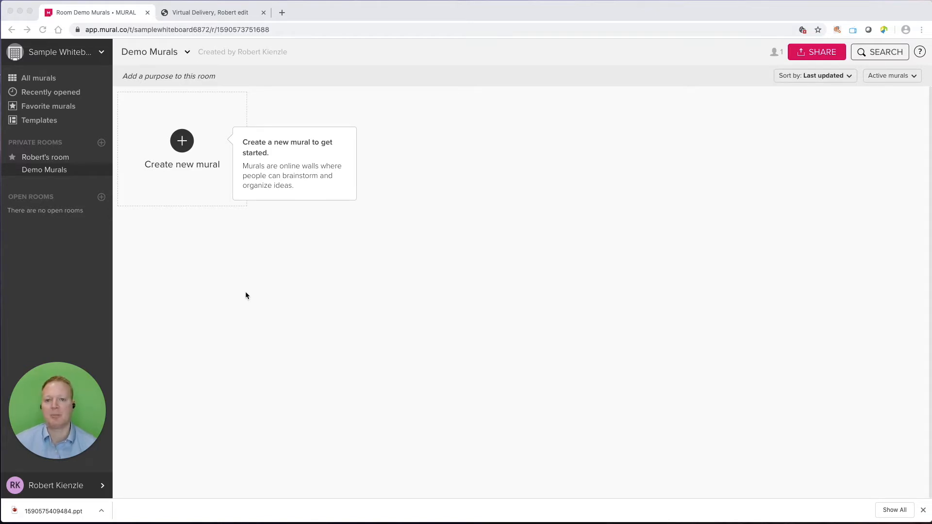
pyautogui.moveTo(184, 151)
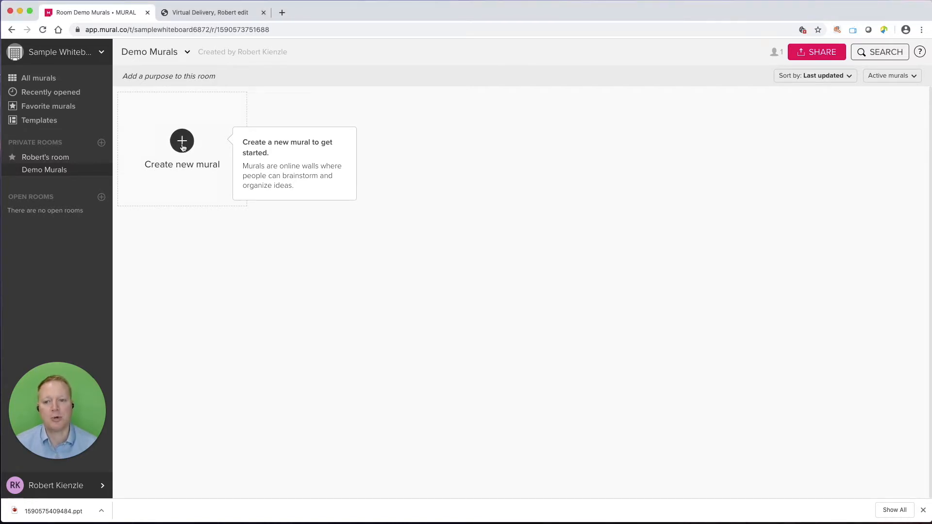
# Create a new mural from the Creative Matrix template in the Brainstorm category
pyautogui.click(182, 141)
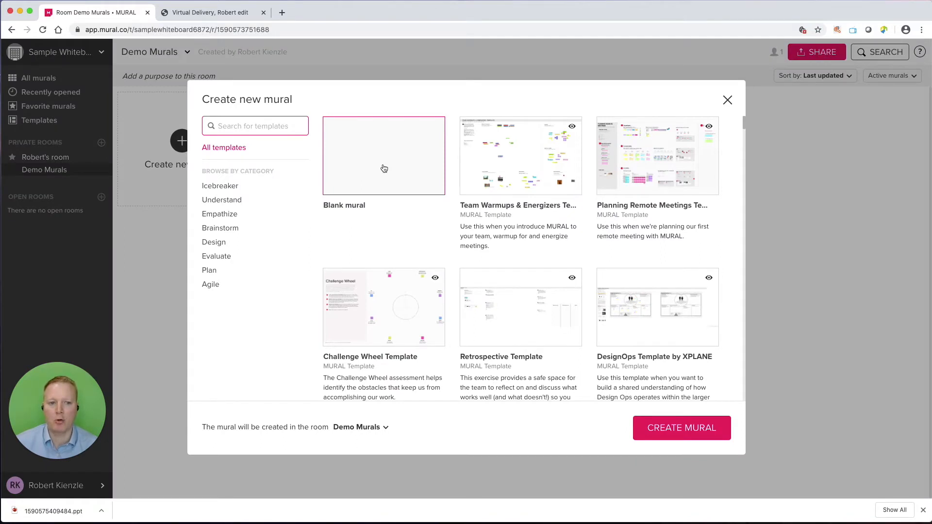
pyautogui.scroll(-3)
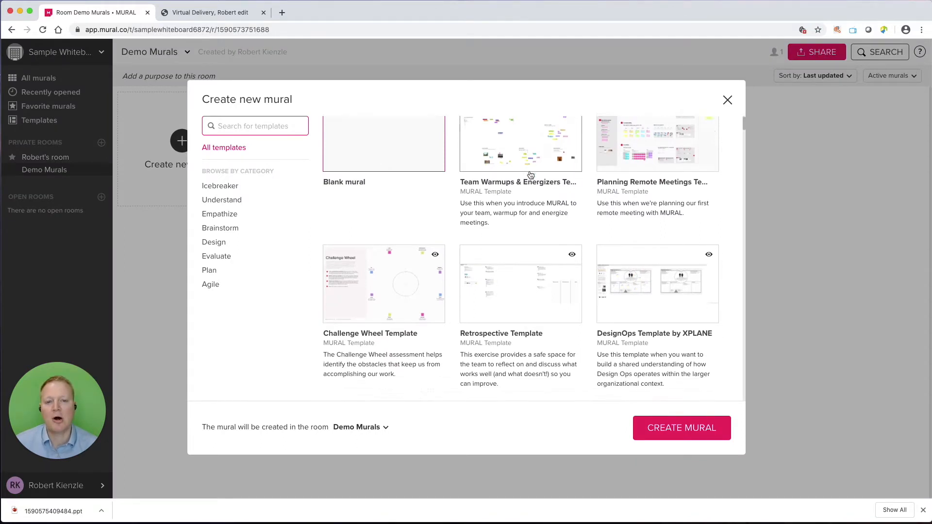
pyautogui.scroll(-3)
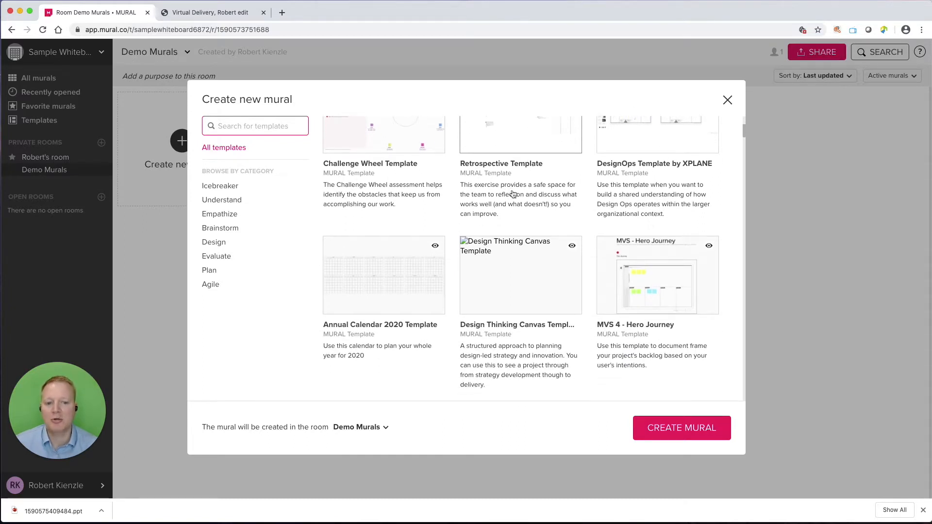
pyautogui.moveTo(515, 222)
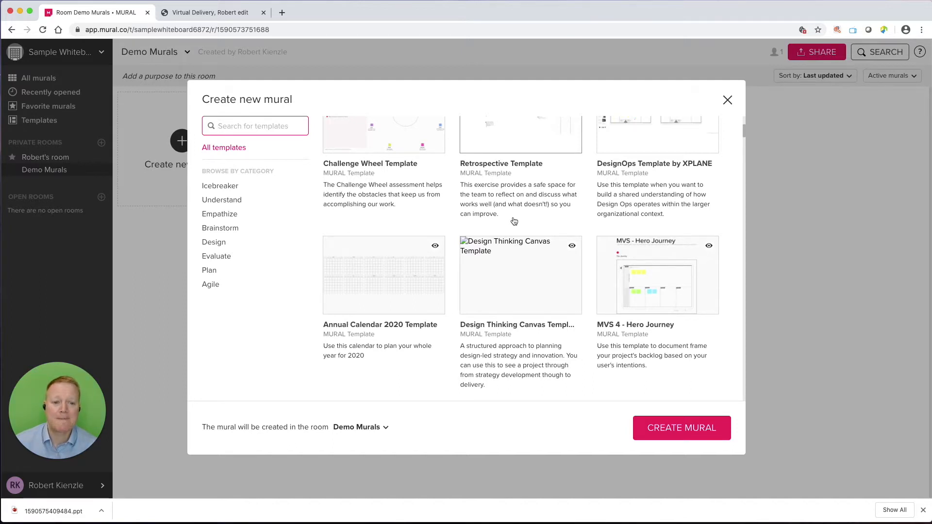
pyautogui.moveTo(485, 218)
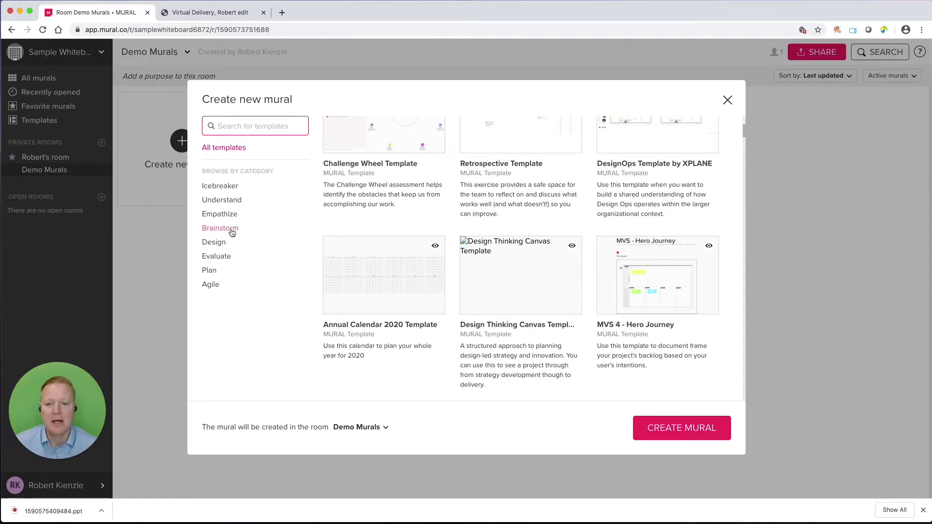
pyautogui.click(220, 228)
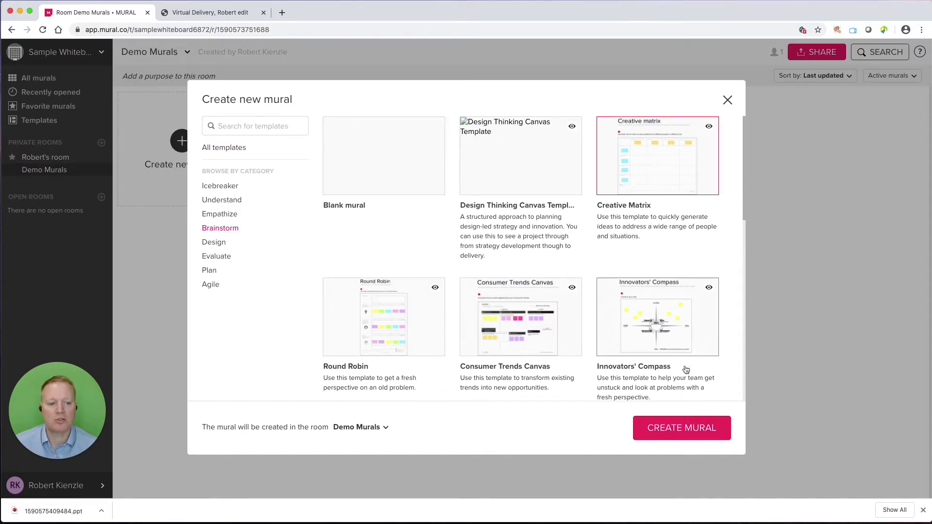
pyautogui.click(681, 427)
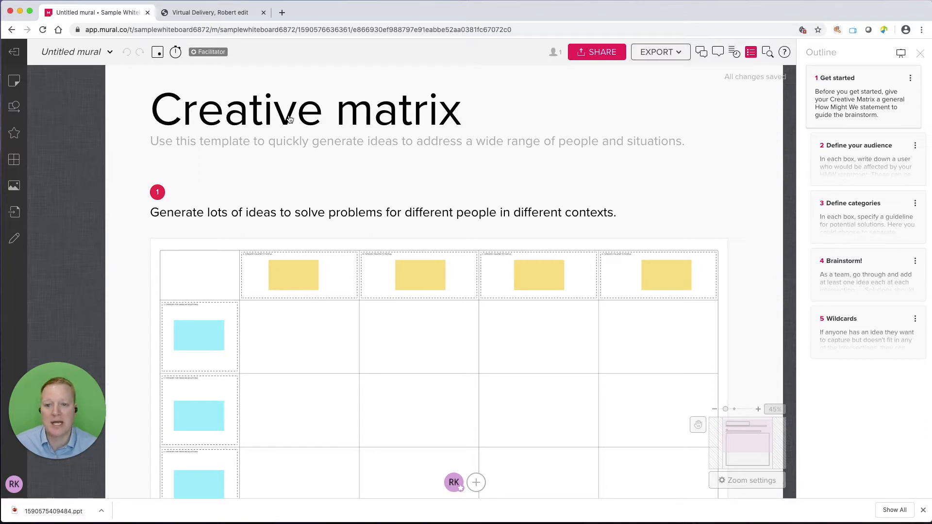
pyautogui.moveTo(856, 163)
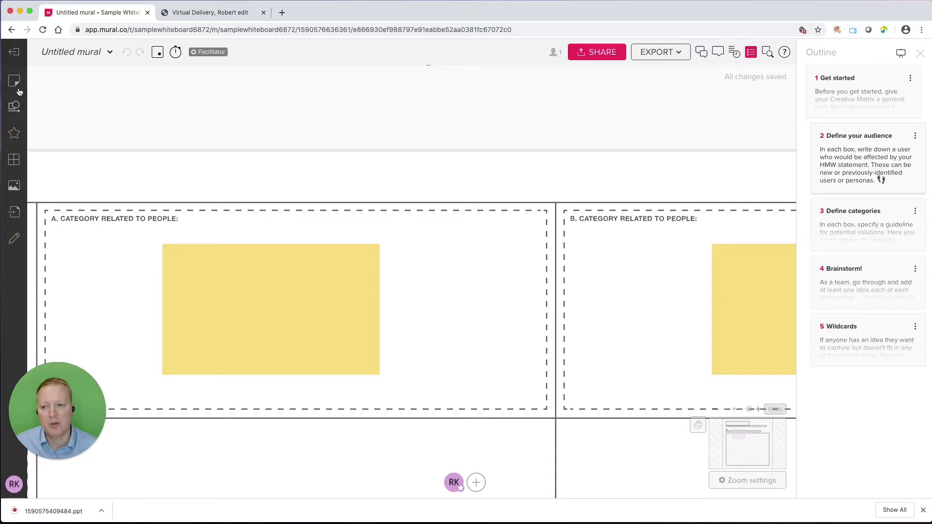
# Add a title text box beside the first people category reading 'Managers'
pyautogui.click(15, 80)
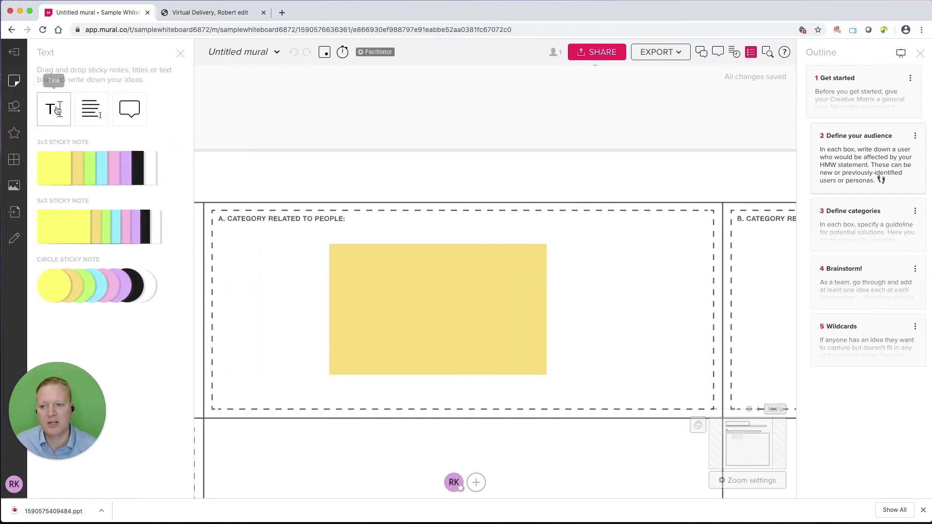
pyautogui.click(53, 108)
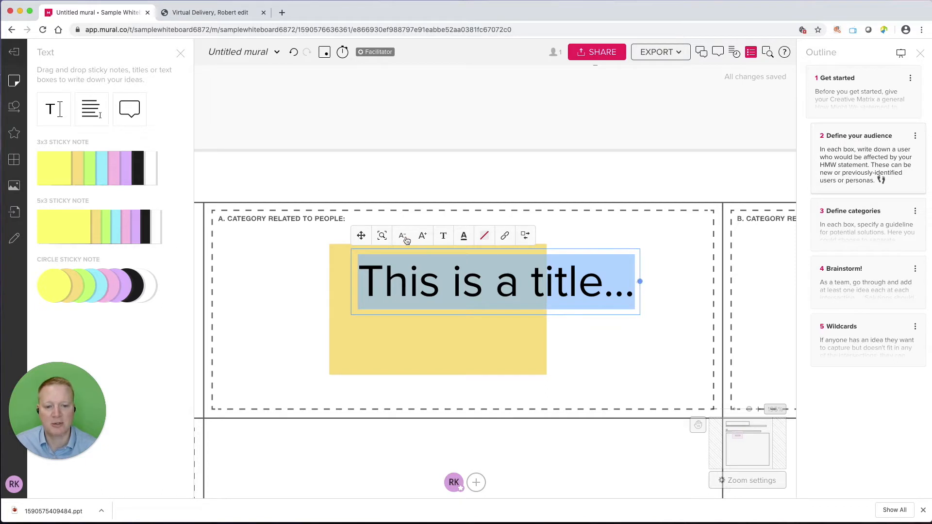
pyautogui.click(402, 235)
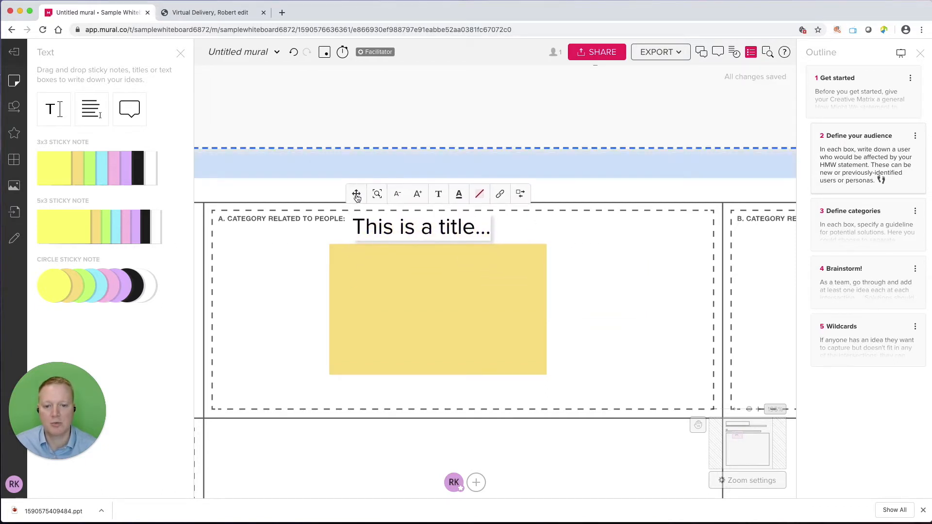
pyautogui.doubleClick(422, 227)
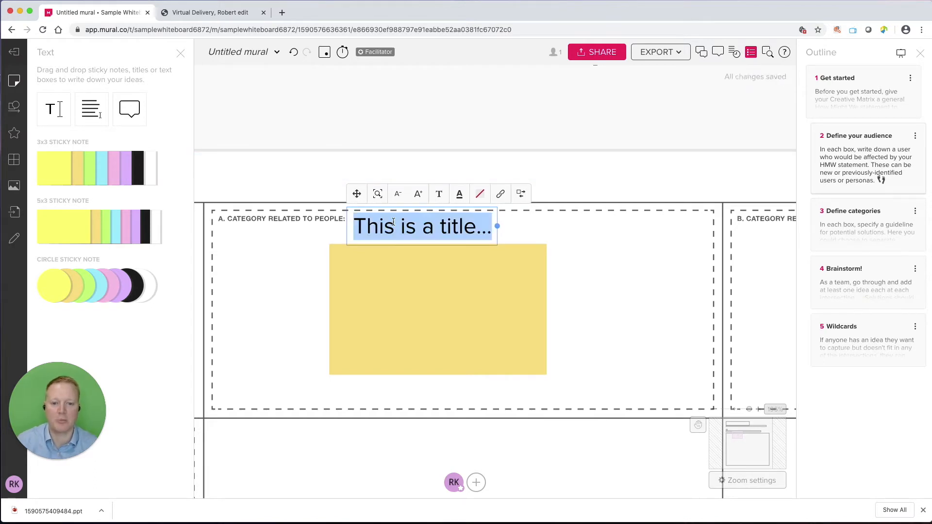
pyautogui.write('Mana')
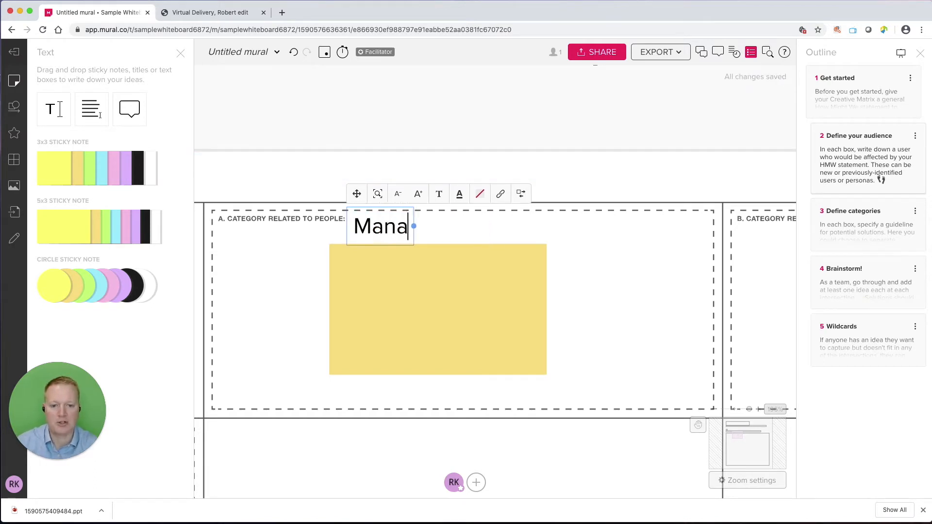
pyautogui.write('gers')
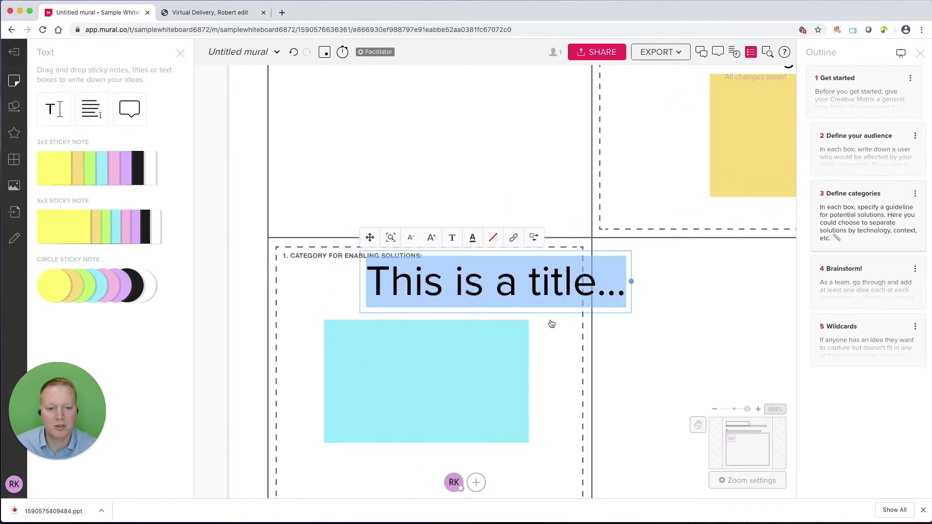
# Title the first solution category 'Reduce costs' and write 'Managers' on its yellow sticky
pyautogui.moveTo(631, 281); pyautogui.dragTo(530, 308)
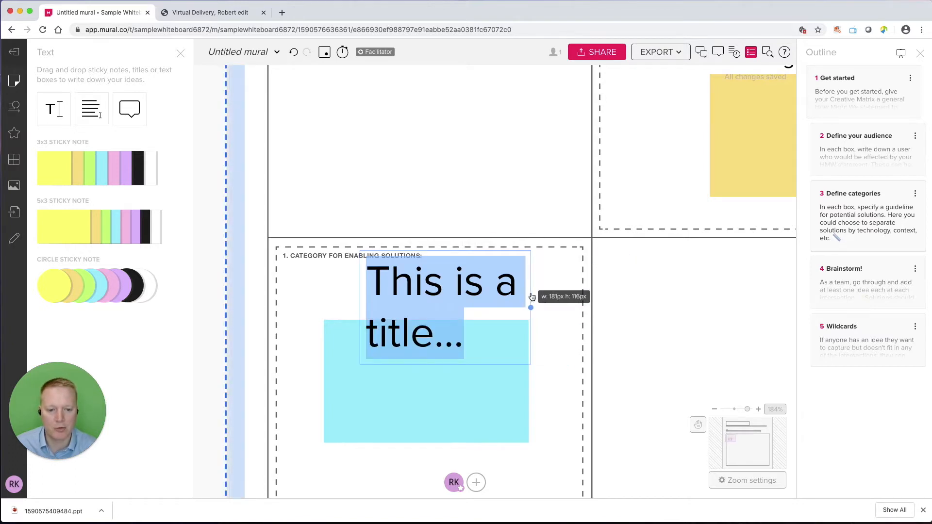
pyautogui.moveTo(530, 307); pyautogui.dragTo(648, 282)
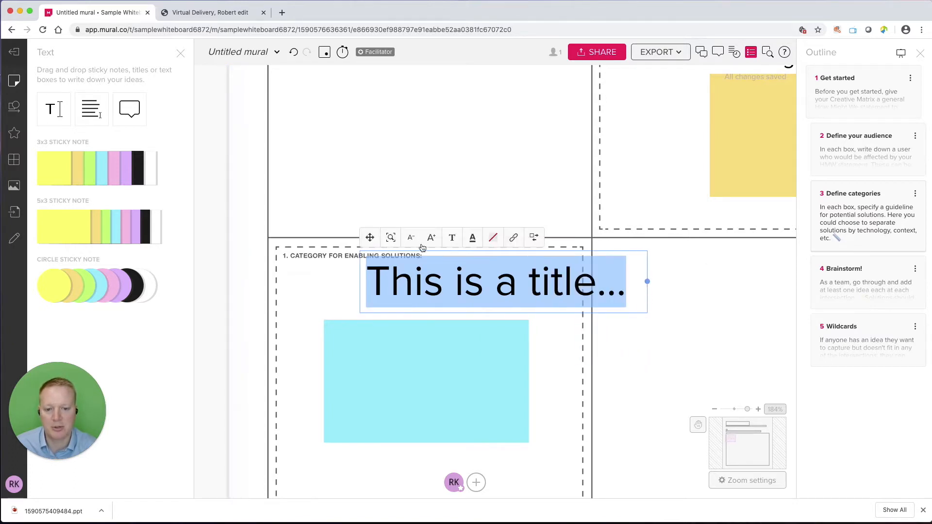
pyautogui.click(411, 237)
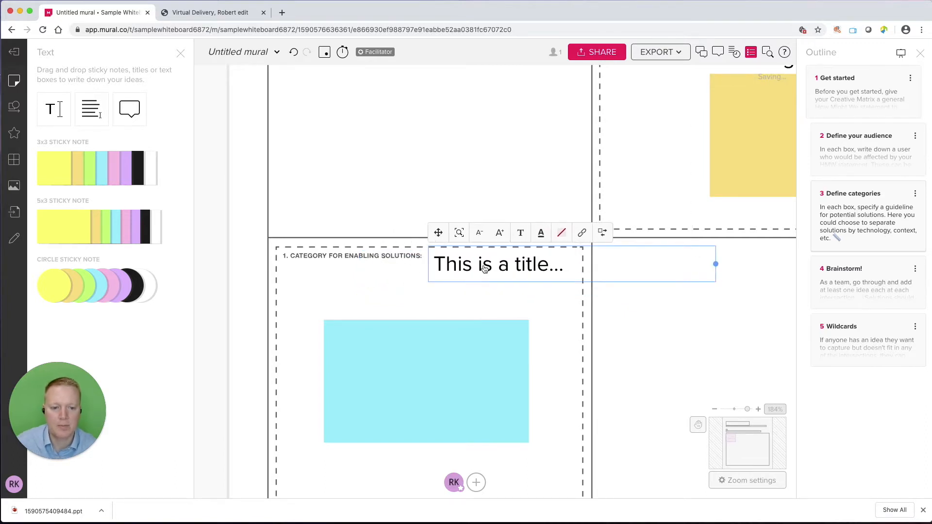
pyautogui.write('Reduce costs')
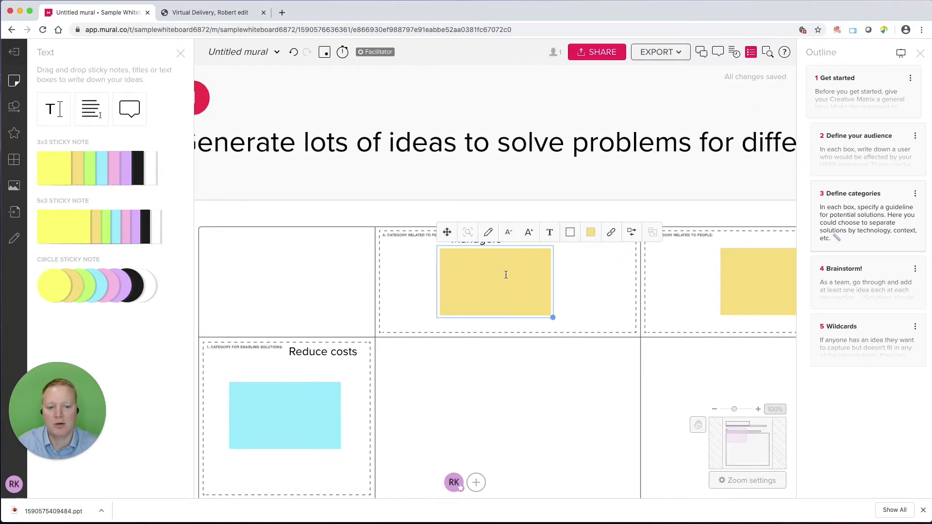
pyautogui.write('Managers')
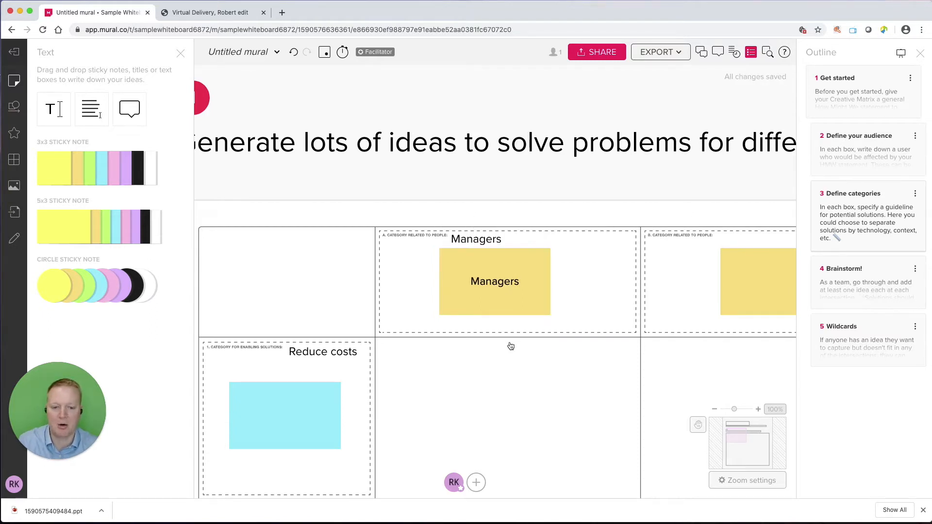
pyautogui.moveTo(515, 345)
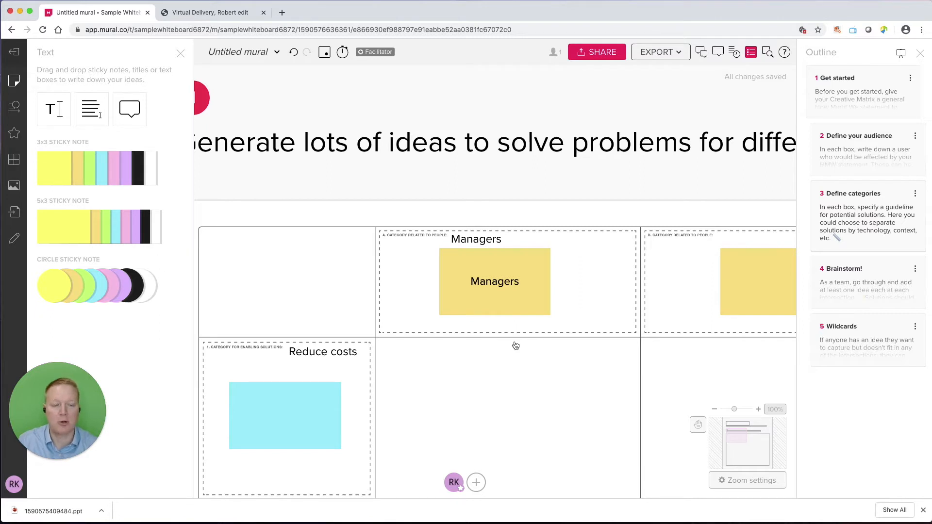
pyautogui.moveTo(867, 294)
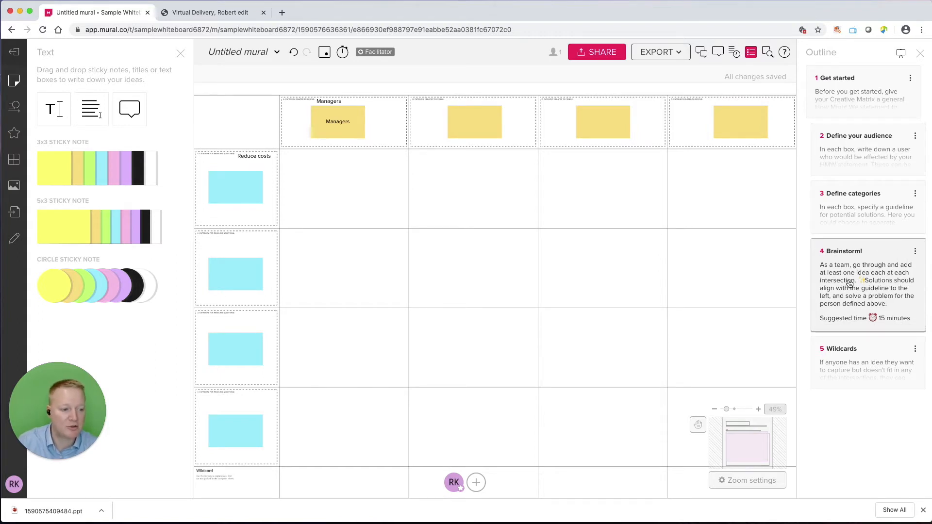
pyautogui.moveTo(571, 216)
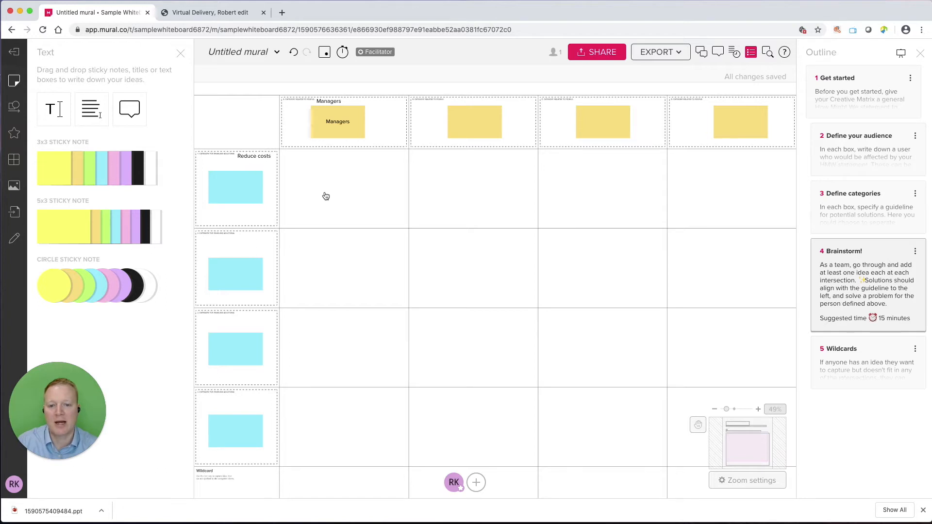
pyautogui.moveTo(96, 171)
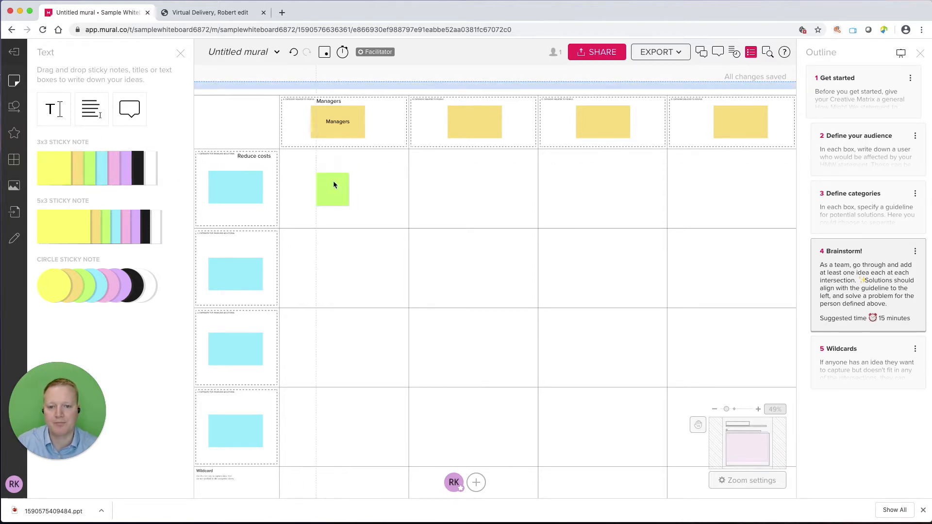
# Add a green sticky 'Stop buying soda' in the Managers–Reduce costs cell and an 'Ideas' sticky beside it
pyautogui.click(332, 187)
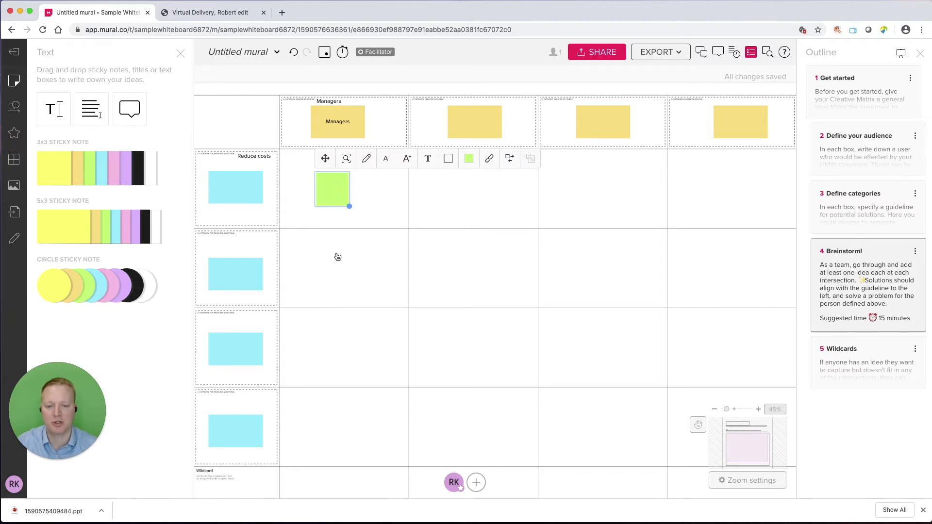
pyautogui.write('s')
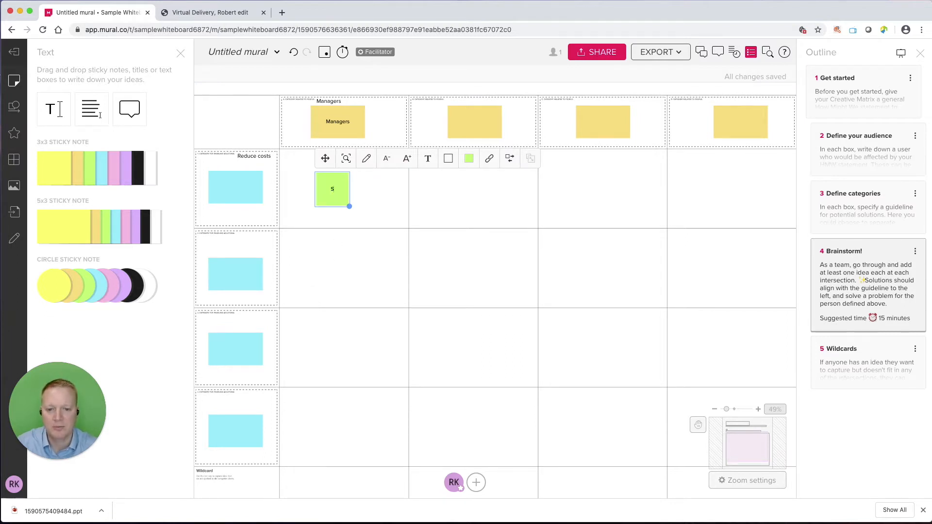
pyautogui.write('Stop buying soda')
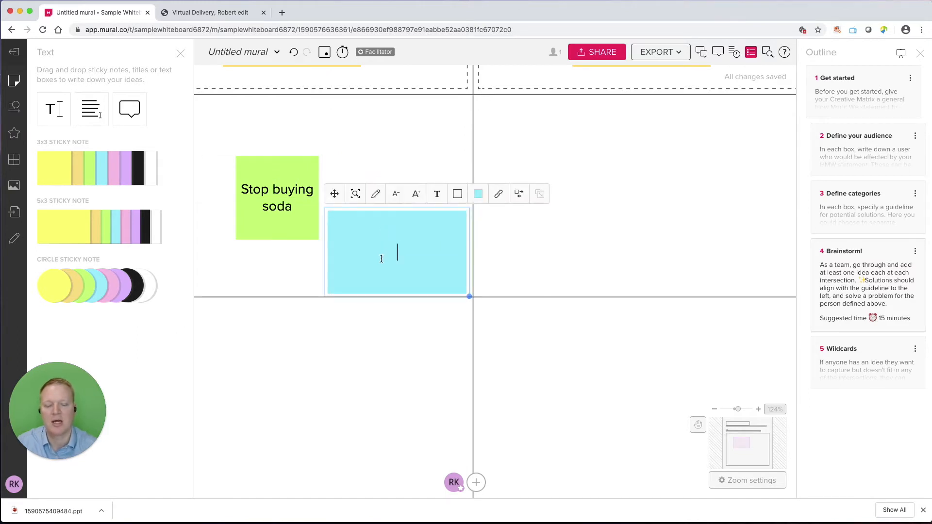
pyautogui.write('Ideas')
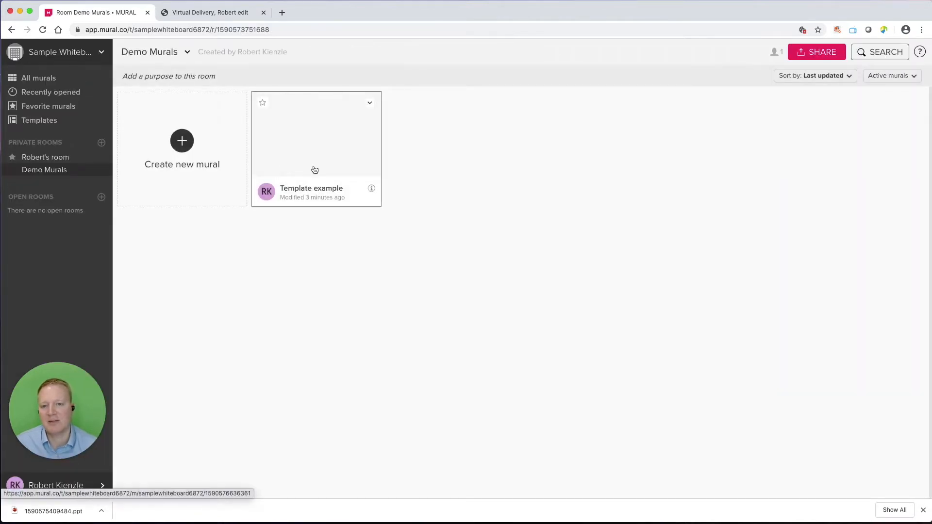
pyautogui.moveTo(318, 157)
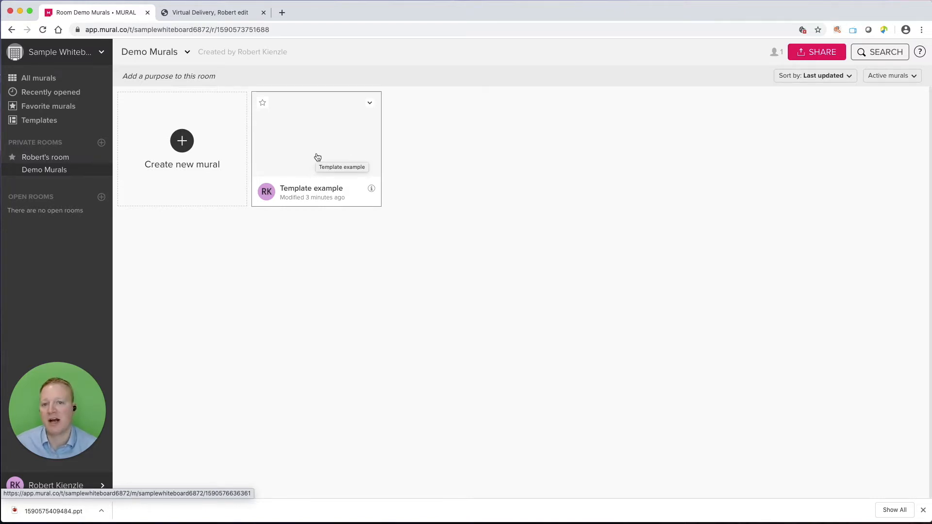
pyautogui.moveTo(365, 109)
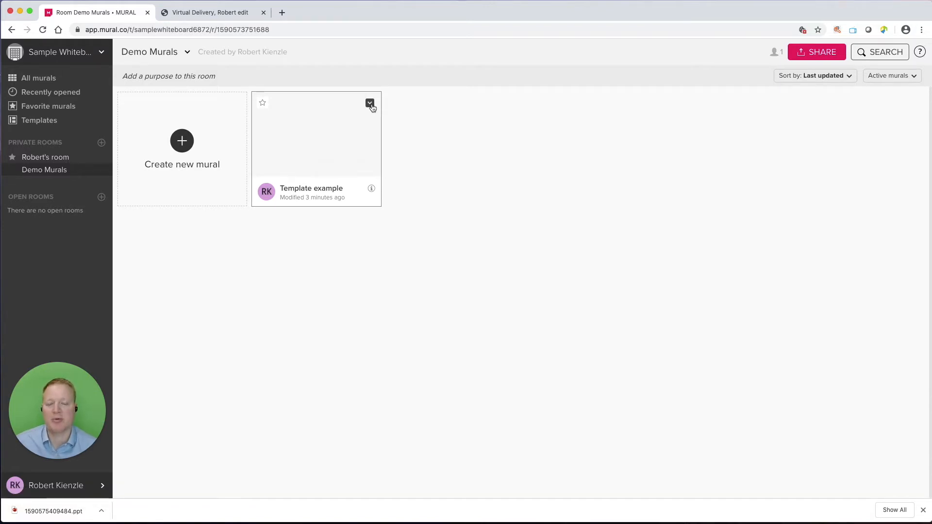
# Show the options menu of the Template example mural card
pyautogui.click(369, 103)
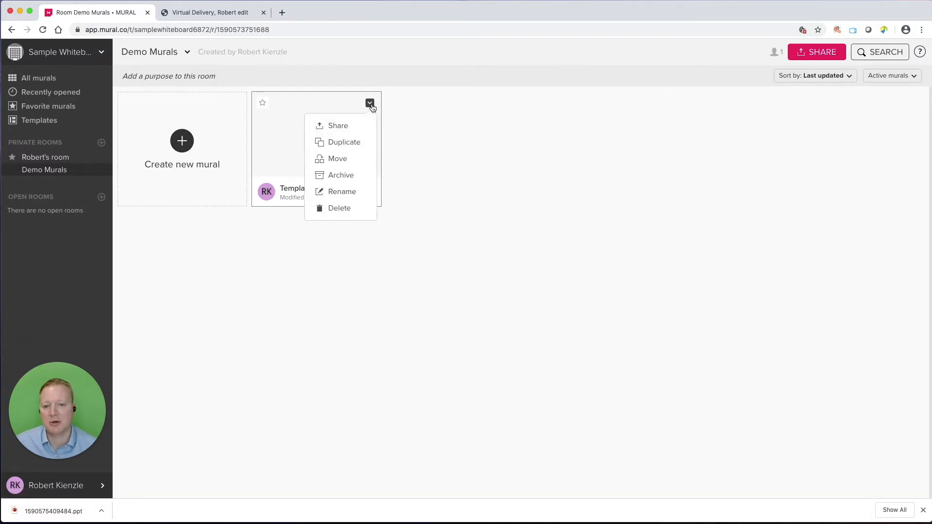
pyautogui.moveTo(351, 146)
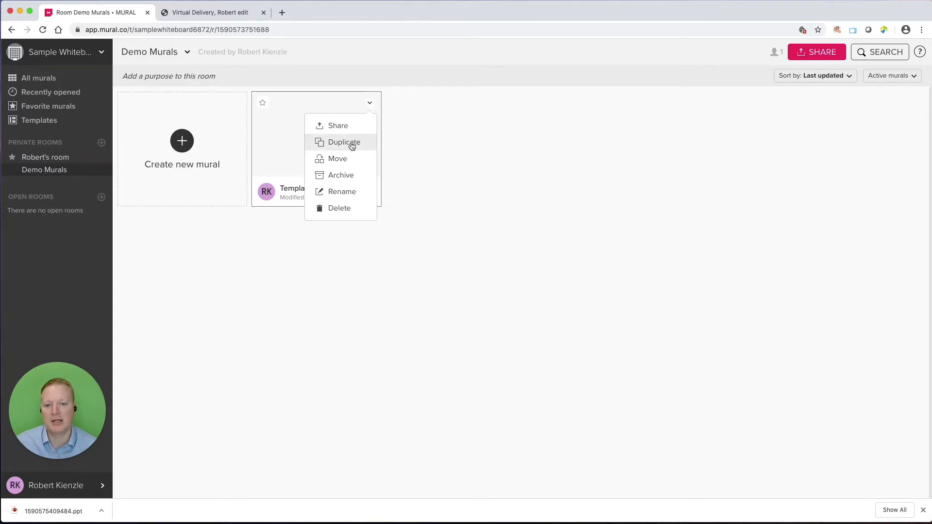
pyautogui.moveTo(345, 196)
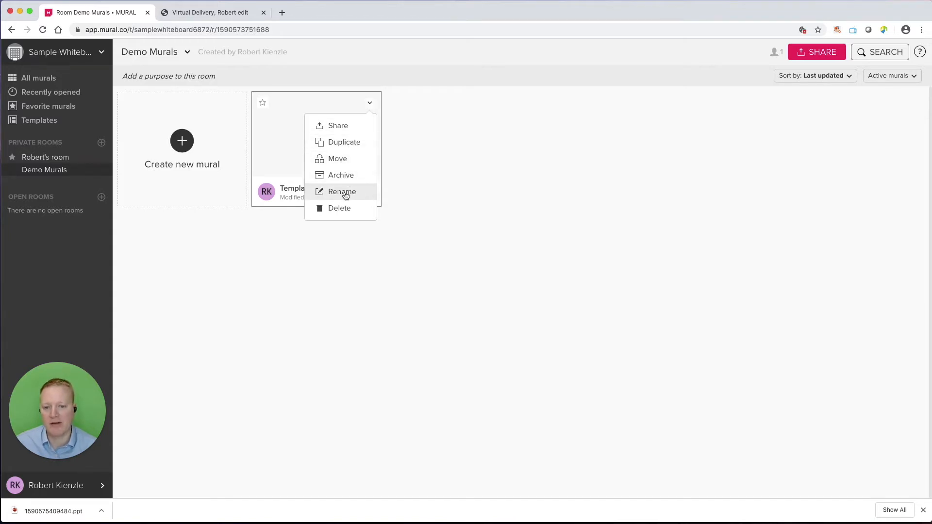
pyautogui.moveTo(348, 150)
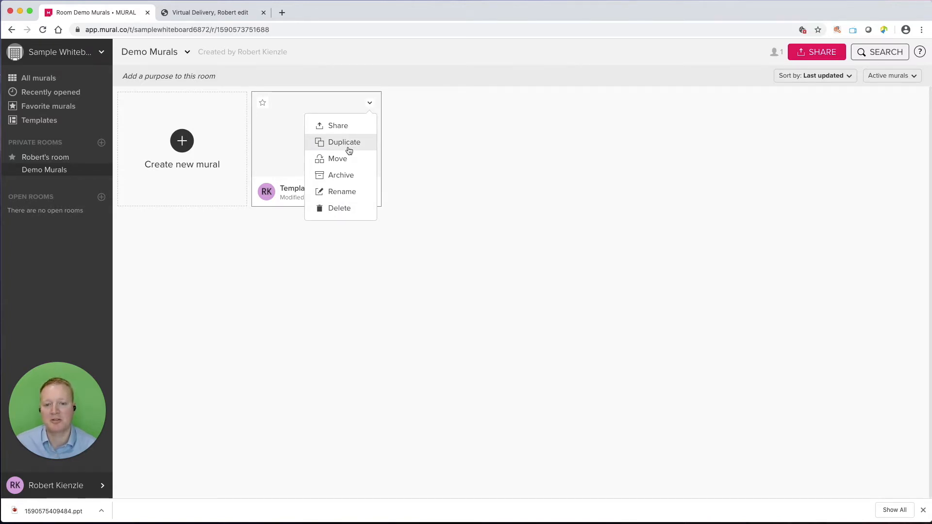
# Duplicate the mural as 'Template example 2' and start creating a new mural
pyautogui.click(343, 142)
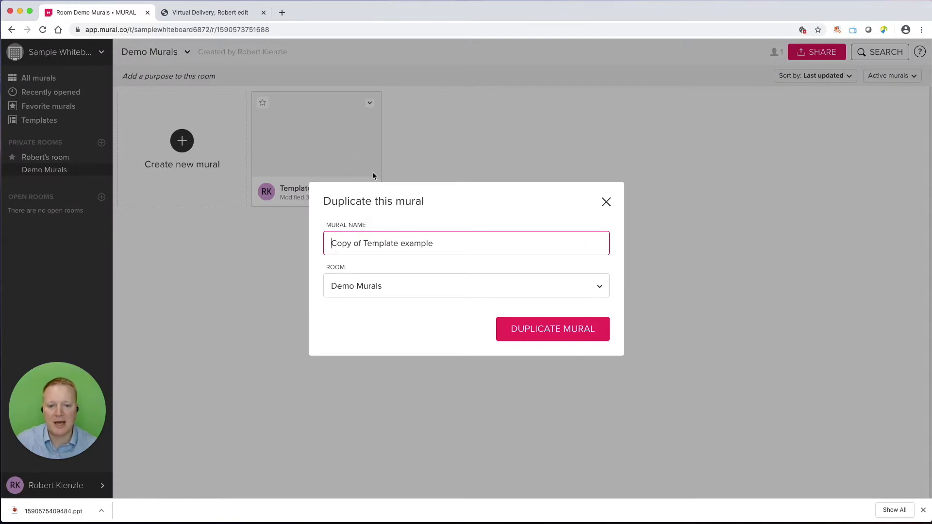
pyautogui.write('T')
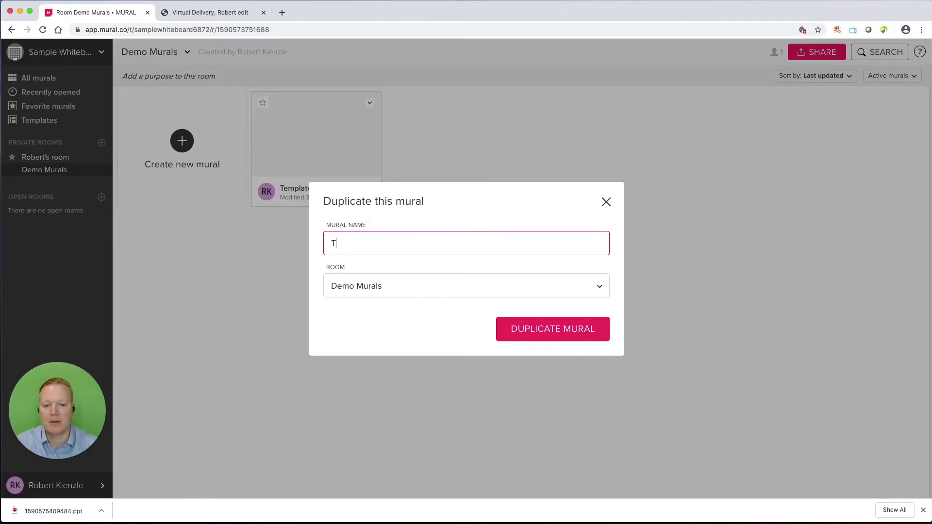
pyautogui.write('emplate example 2')
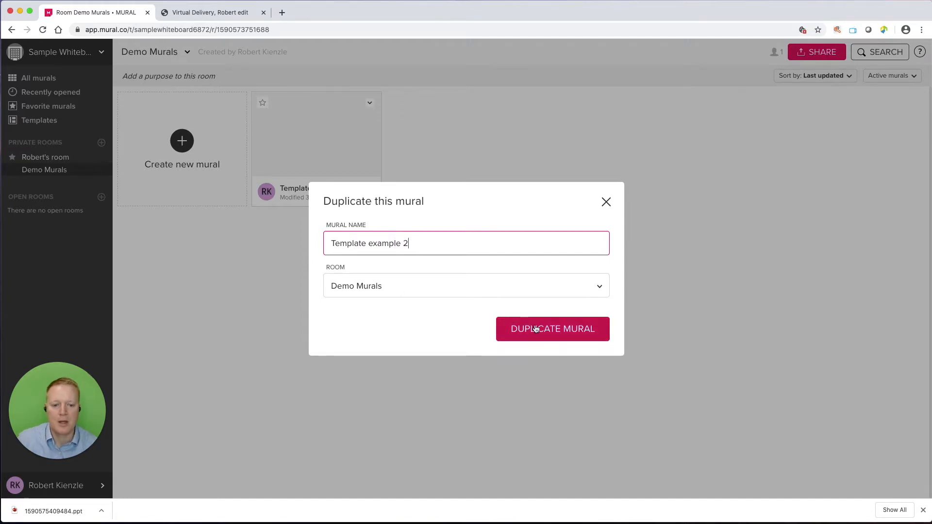
pyautogui.click(552, 329)
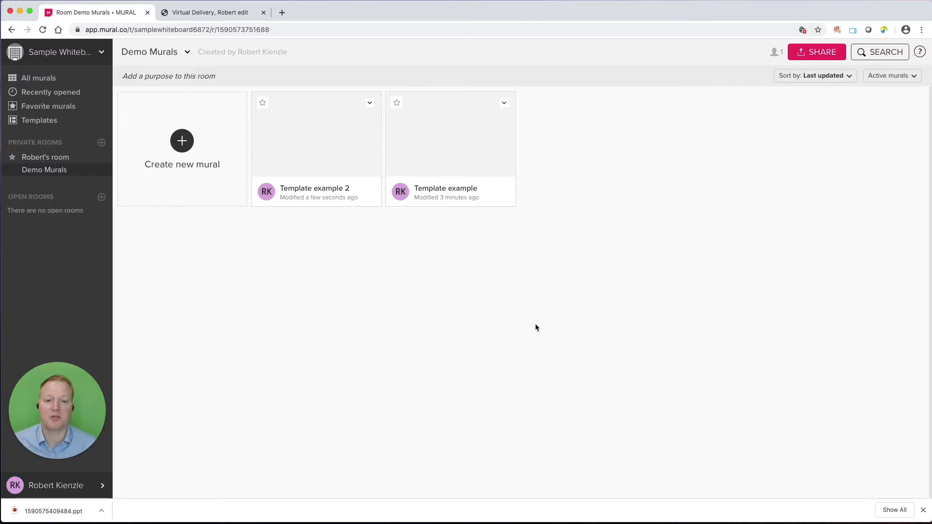
pyautogui.moveTo(182, 144)
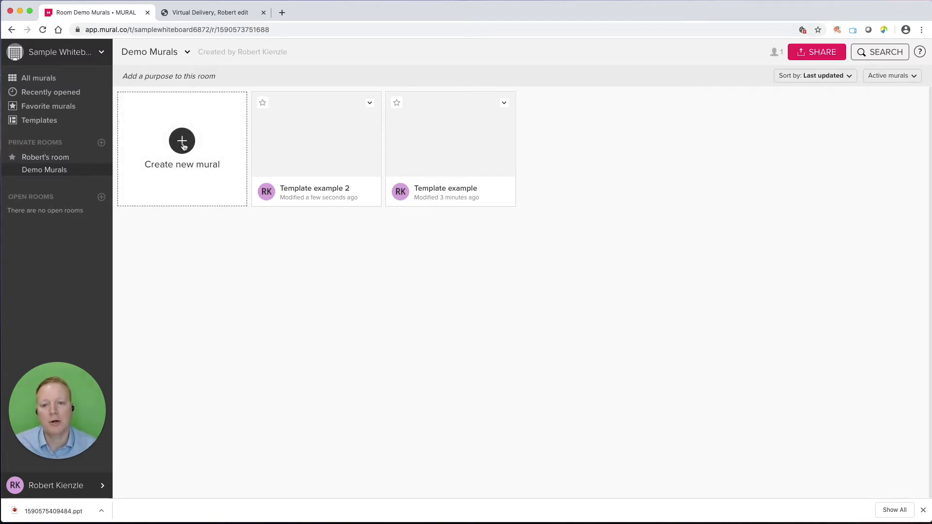
pyautogui.click(183, 141)
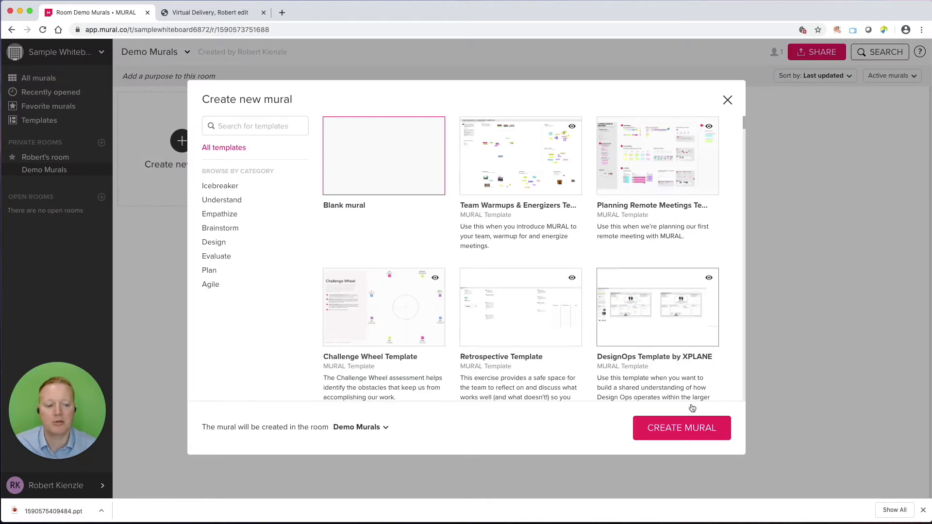
# Create the new blank mural and land on its empty canvas
pyautogui.click(682, 428)
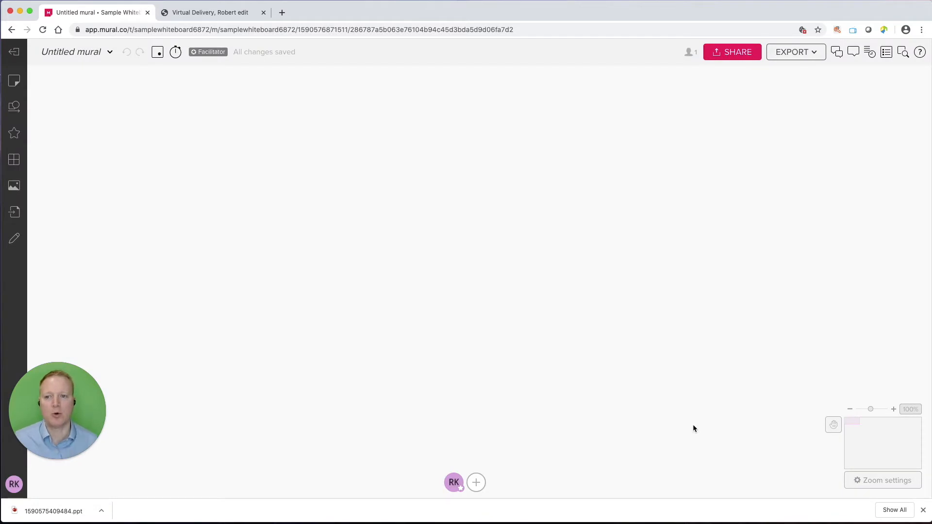
pyautogui.moveTo(234, 208)
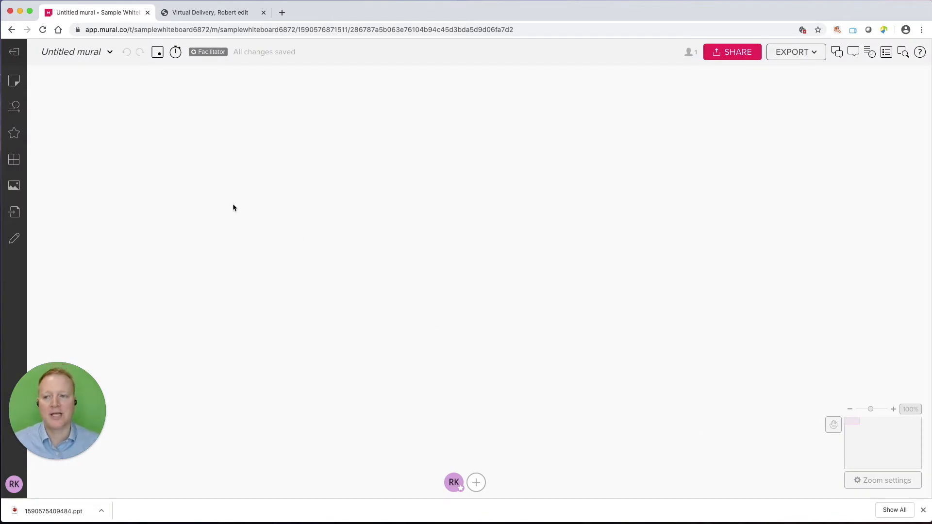
pyautogui.moveTo(42, 104)
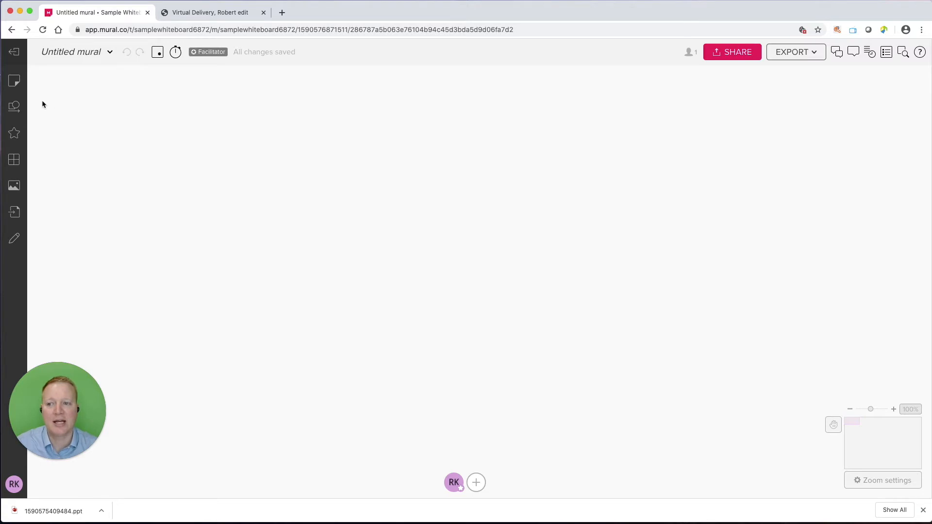
# Add a title, colour it orange and set it in the Blambot Casual font
pyautogui.click(14, 81)
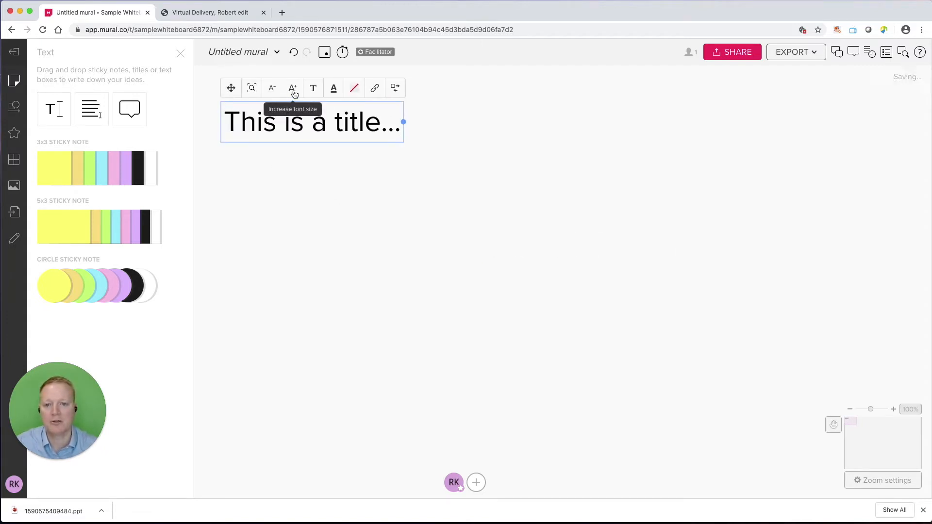
pyautogui.click(334, 87)
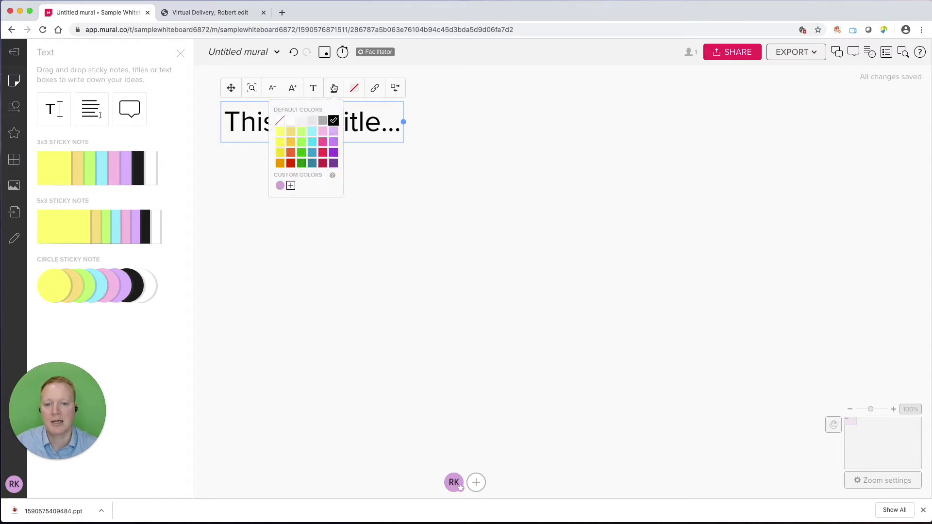
pyautogui.click(292, 152)
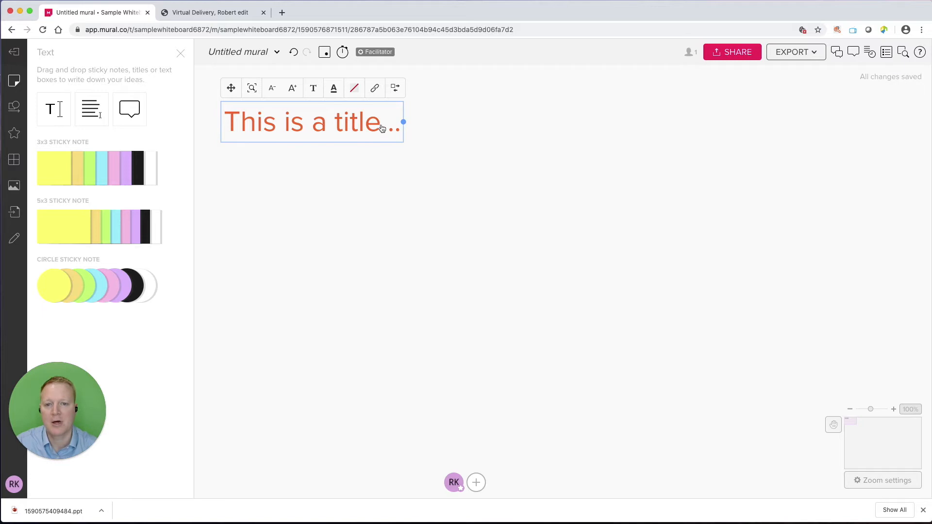
pyautogui.click(313, 88)
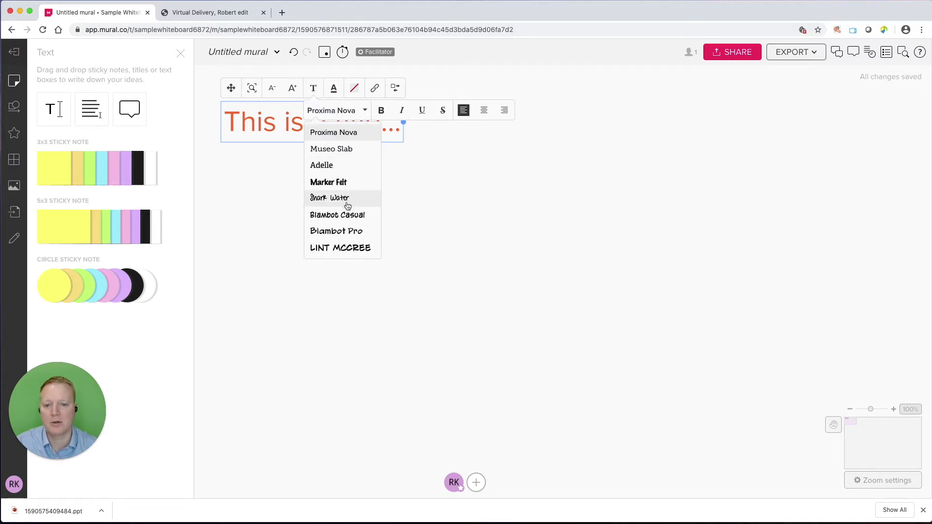
pyautogui.click(337, 215)
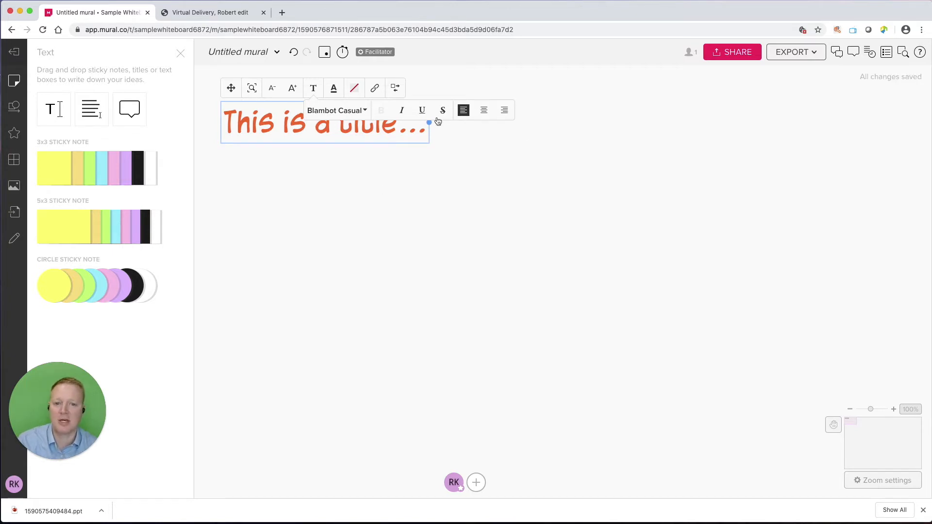
pyautogui.click(190, 178)
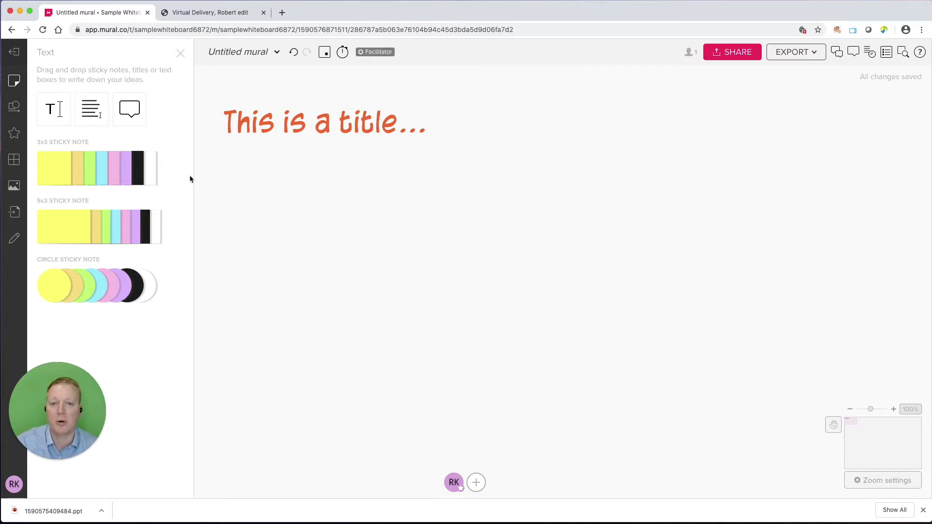
pyautogui.moveTo(180, 174)
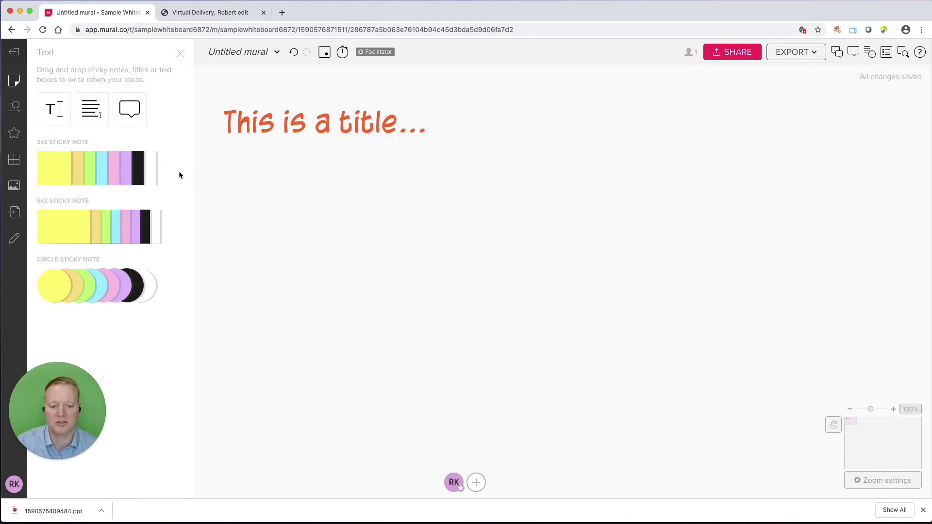
pyautogui.moveTo(91, 109)
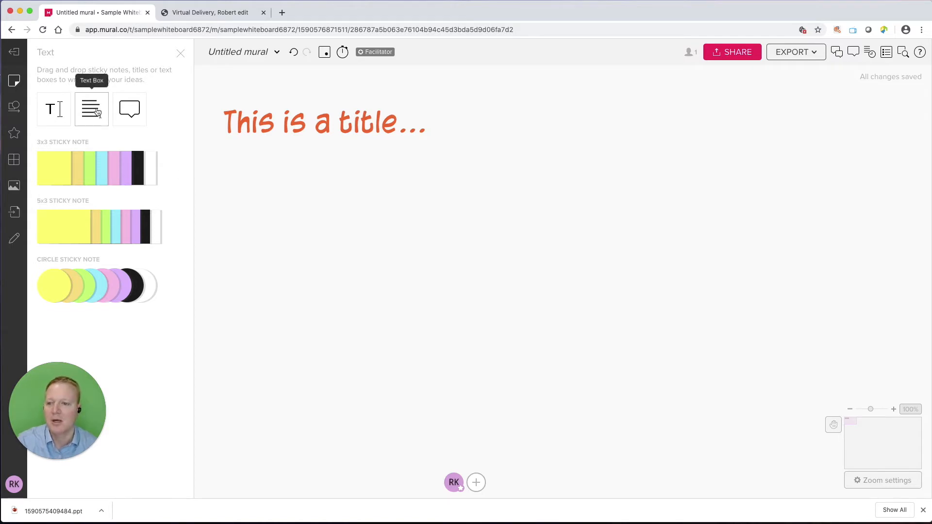
# Add a text box below the title in Lint McCree and colour it pink
pyautogui.click(92, 109)
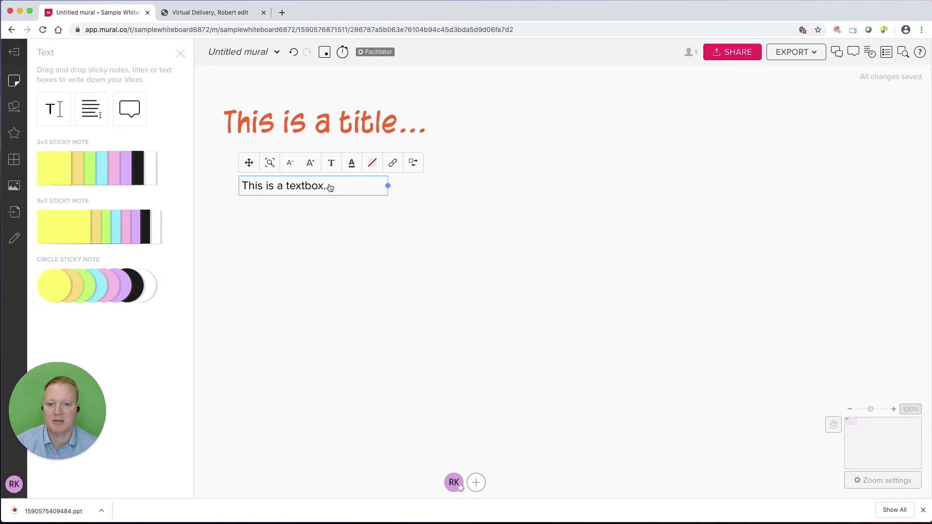
pyautogui.tripleClick(285, 186)
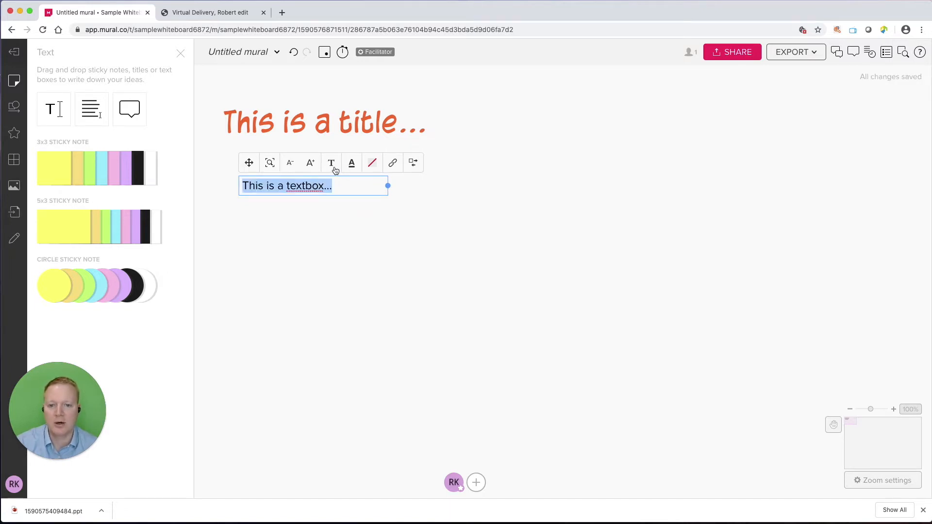
pyautogui.click(331, 164)
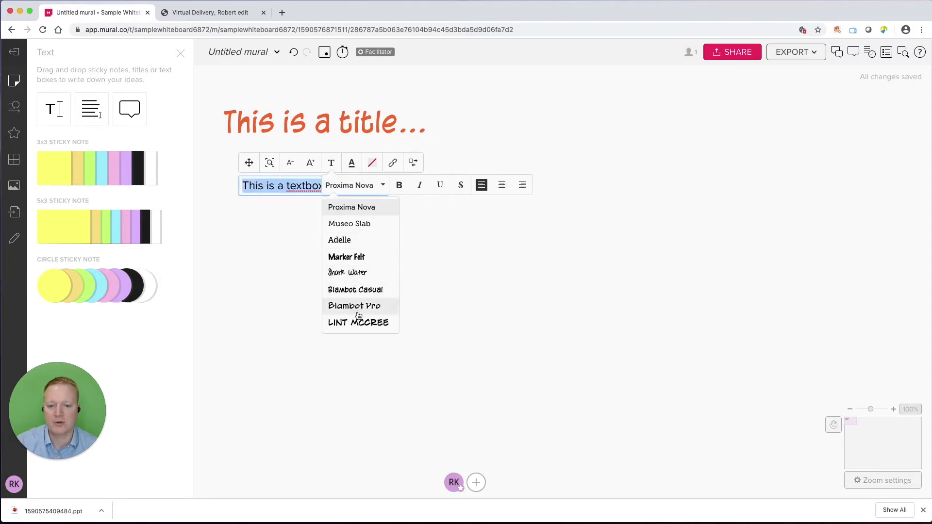
pyautogui.click(358, 322)
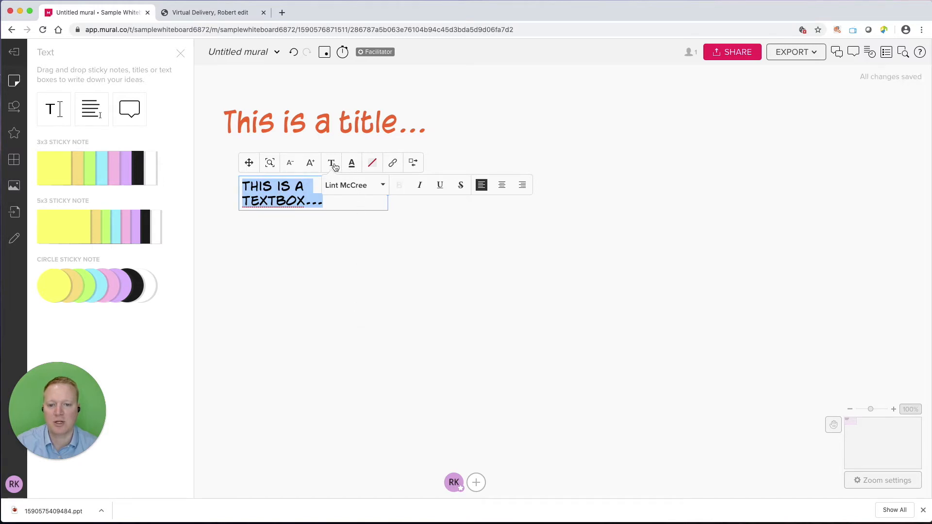
pyautogui.click(351, 163)
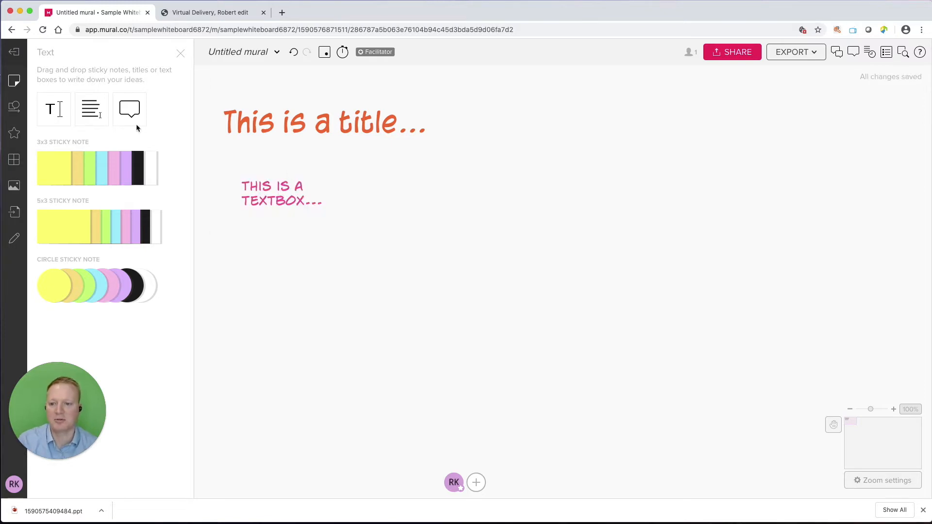
pyautogui.moveTo(129, 108)
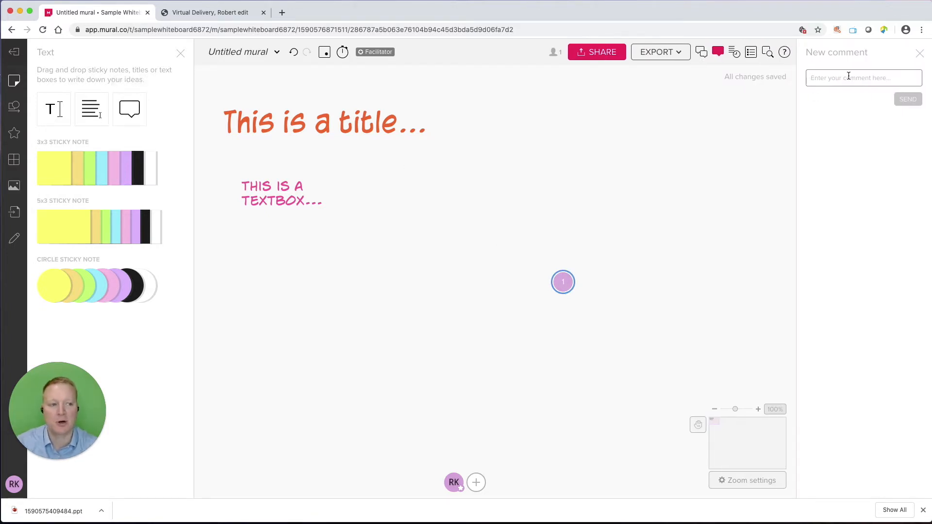
# Post the comment 'This is great' and close the comments panel
pyautogui.write('This is great')
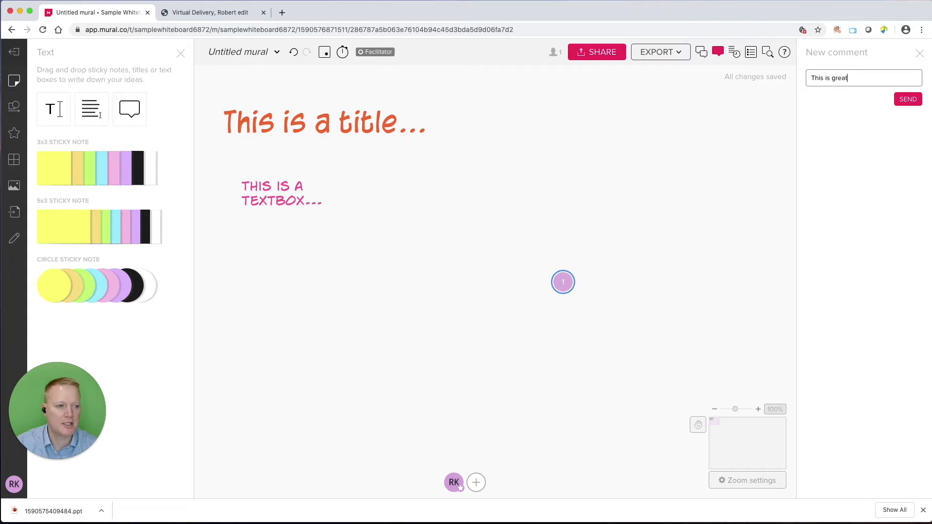
pyautogui.click(908, 99)
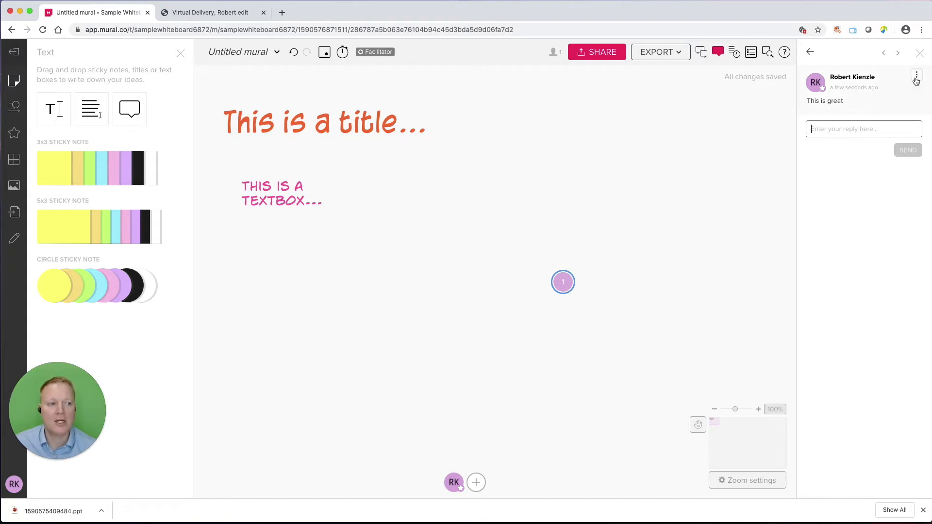
pyautogui.click(917, 77)
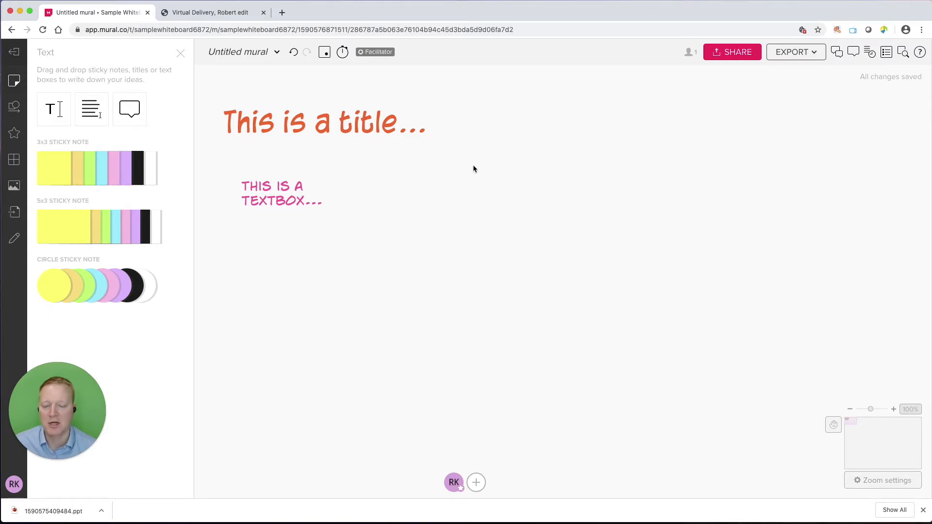
pyautogui.moveTo(442, 173)
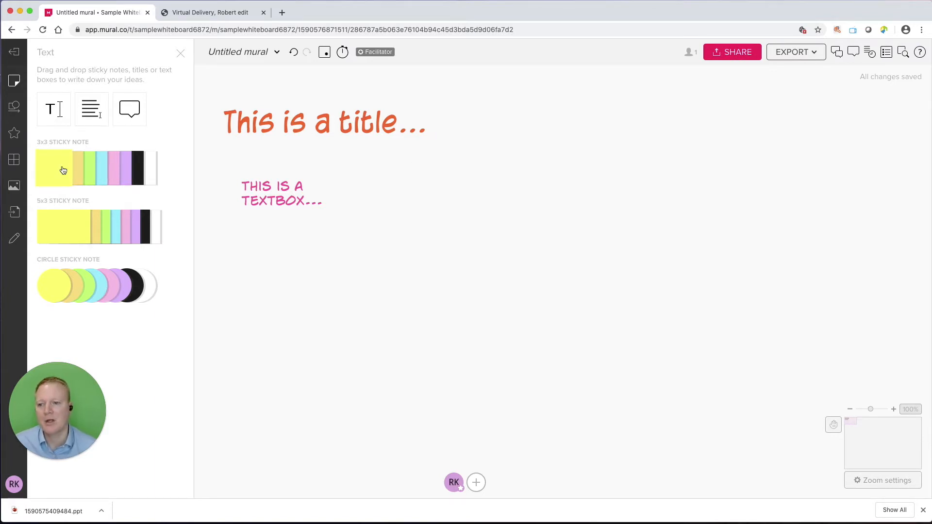
# Place yellow and purple stickies and a green circle note reading 'This will be a lot of text...', resized larger
pyautogui.moveTo(54, 168); pyautogui.dragTo(196, 179)
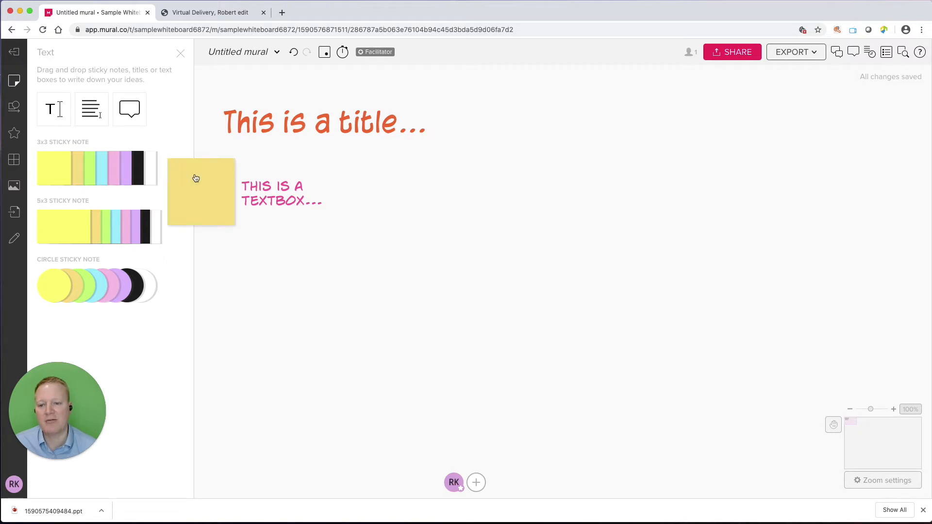
pyautogui.moveTo(196, 176); pyautogui.dragTo(479, 205)
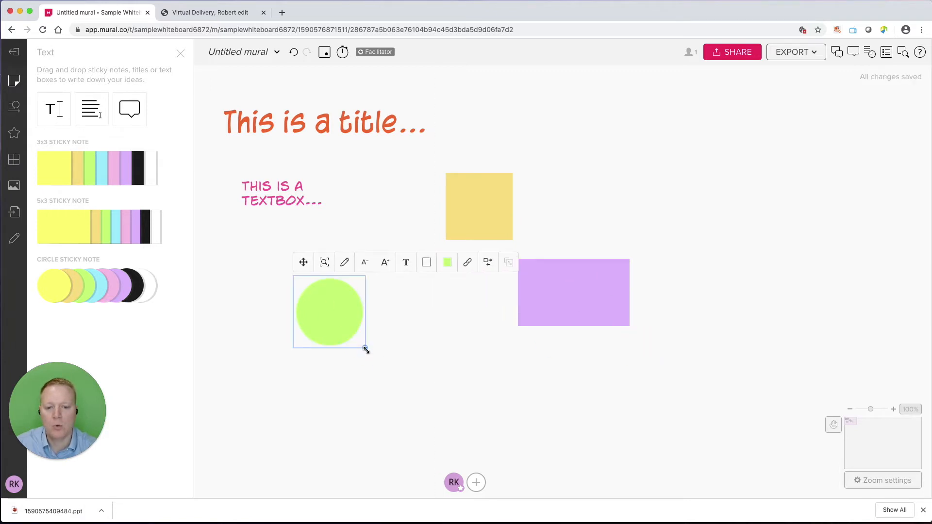
pyautogui.moveTo(367, 349); pyautogui.dragTo(340, 322)
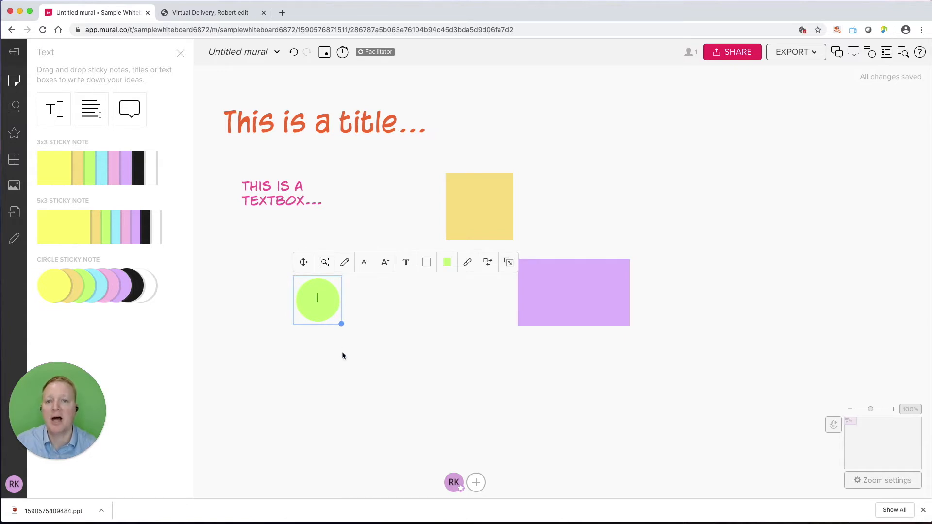
pyautogui.write('This will be a lot of text just to show the formattin')
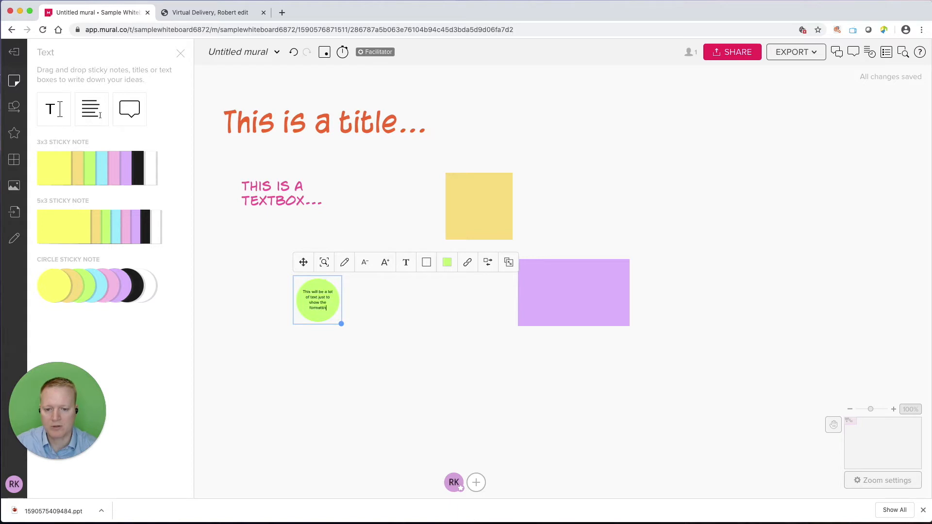
pyautogui.click(344, 325)
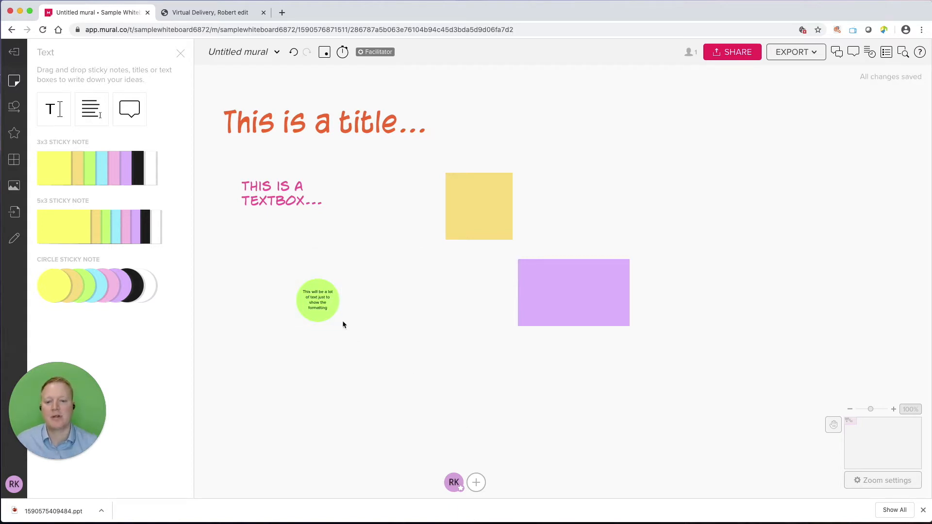
pyautogui.moveTo(330, 311)
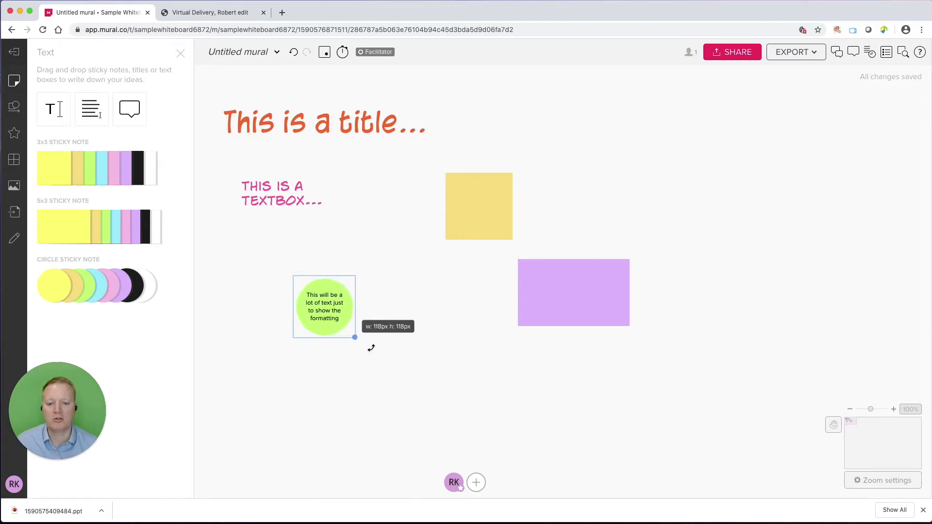
pyautogui.moveTo(355, 337); pyautogui.dragTo(443, 425)
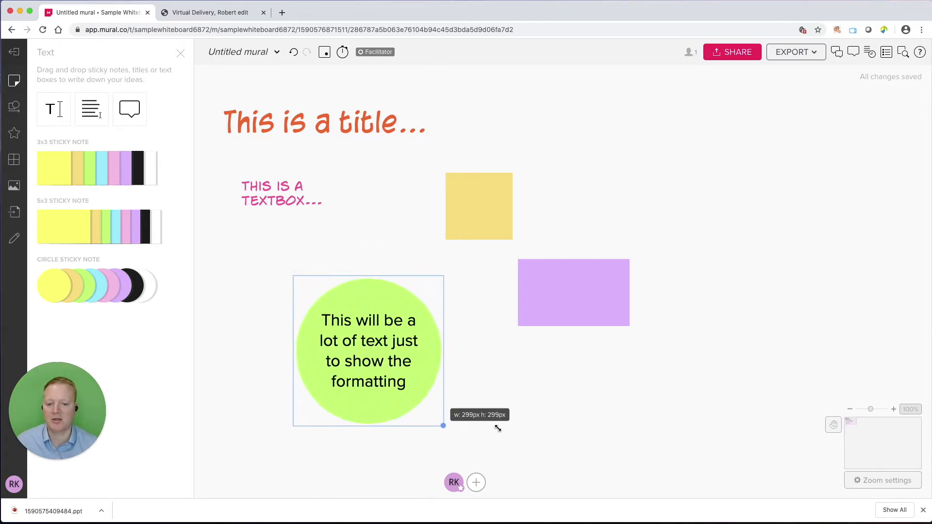
pyautogui.moveTo(442, 425); pyautogui.dragTo(351, 333)
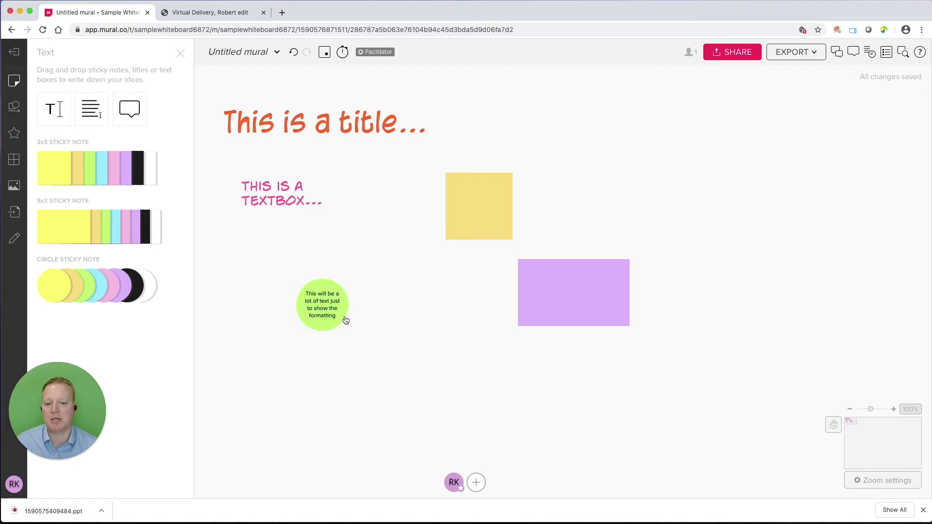
pyautogui.moveTo(338, 316)
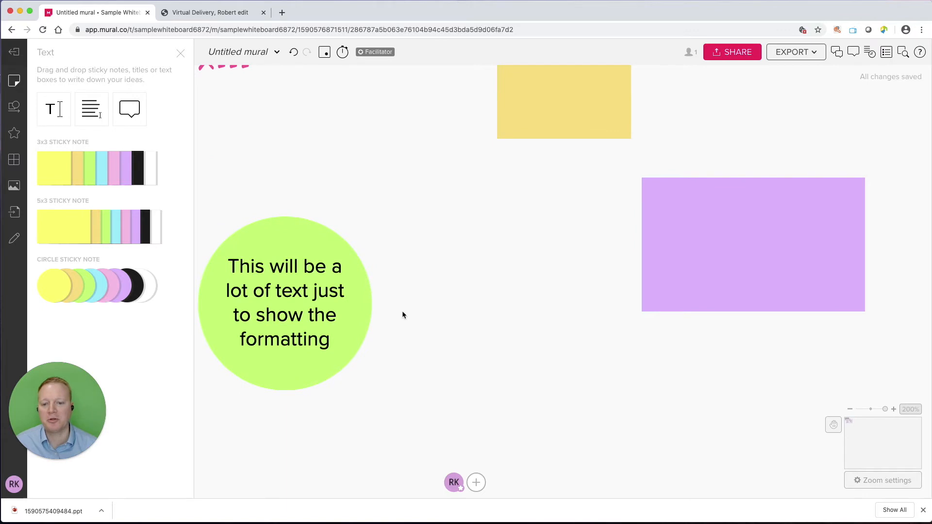
pyautogui.scroll(-3)
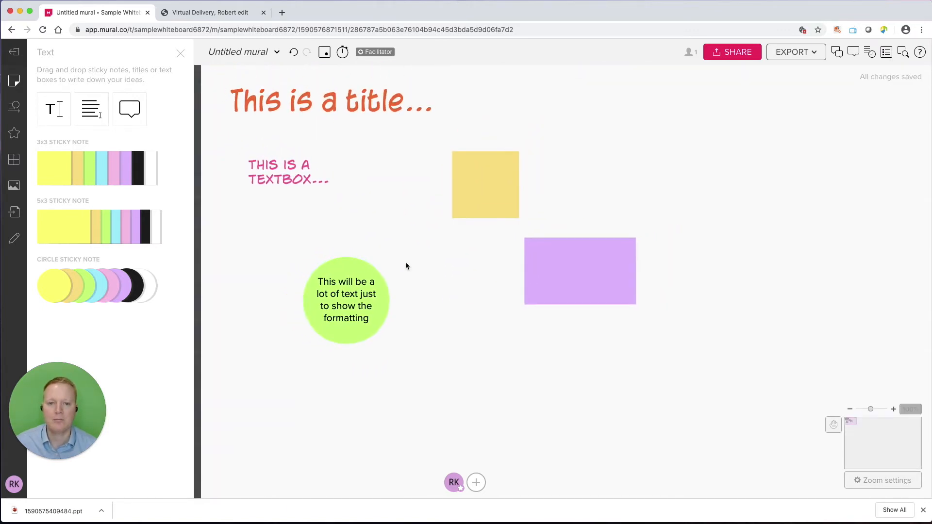
pyautogui.click(346, 300)
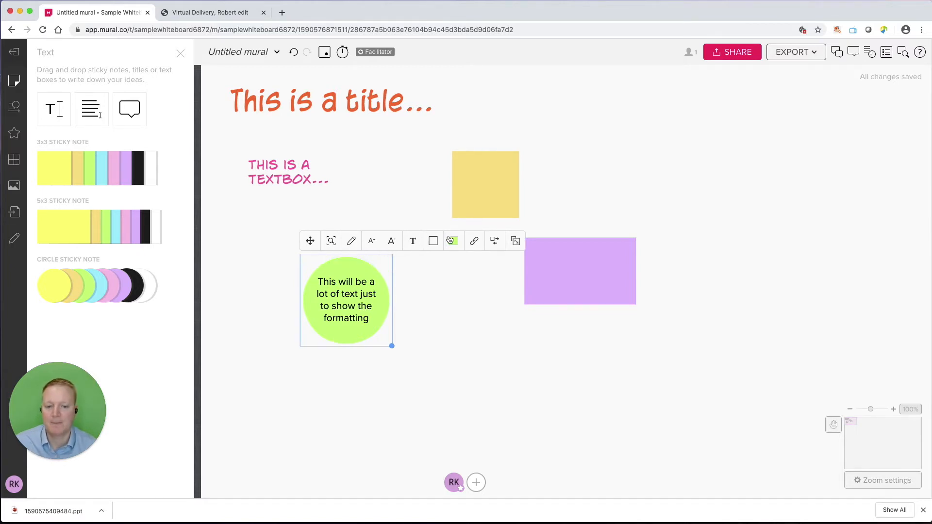
# Move the green circle note up beside the yellow note and lock it so any member can unlock
pyautogui.click(452, 241)
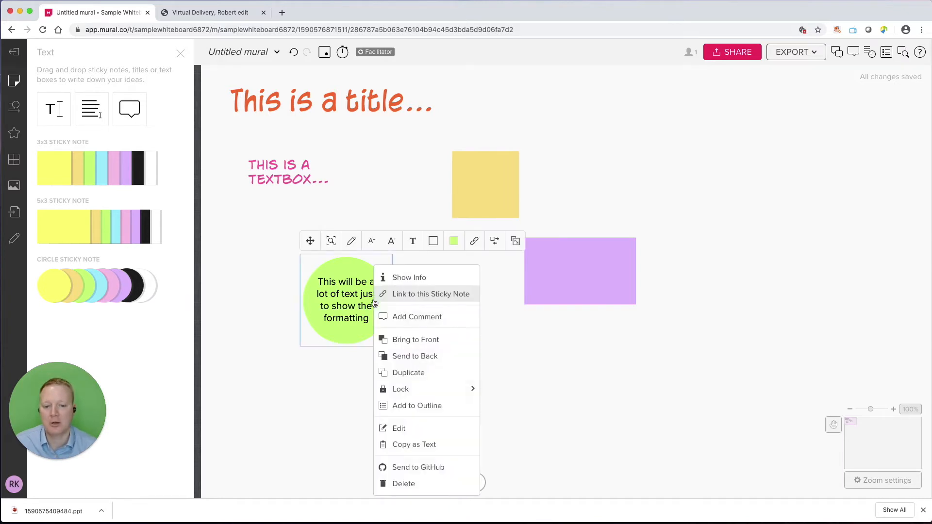
pyautogui.moveTo(414, 296)
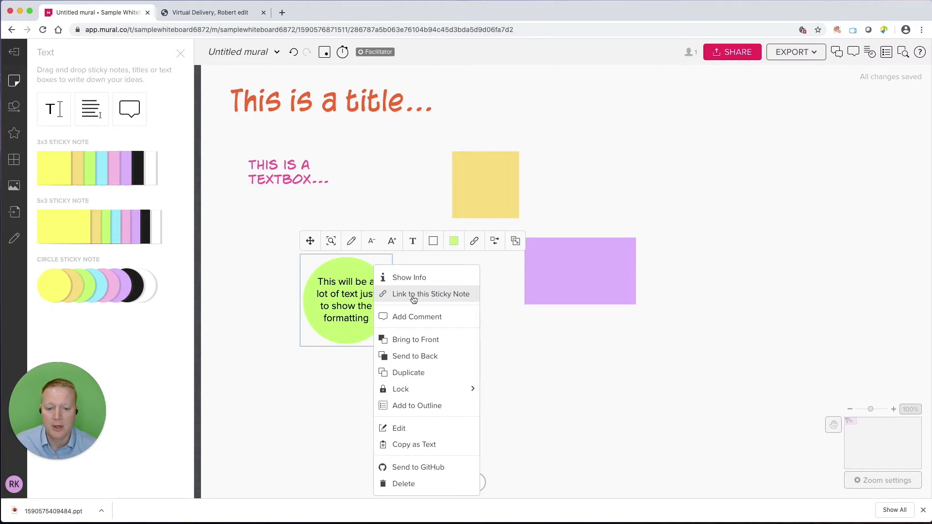
pyautogui.moveTo(412, 340)
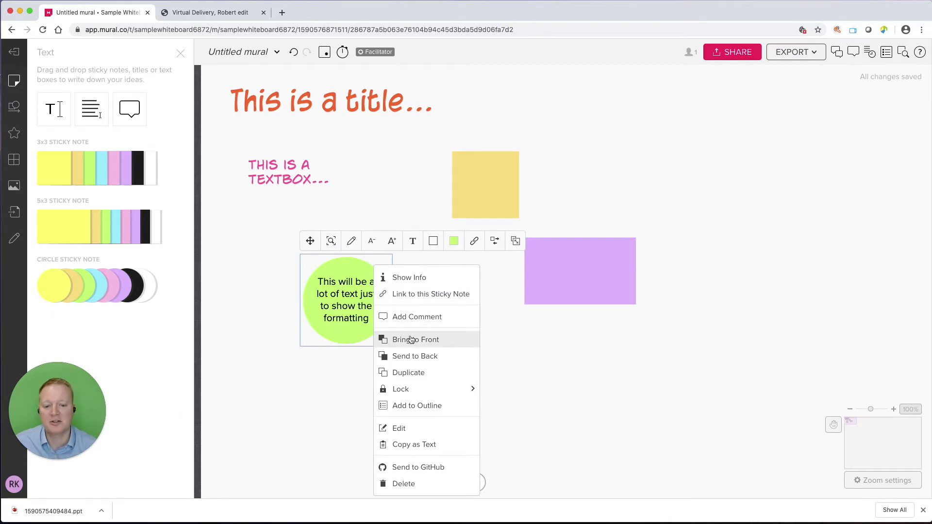
pyautogui.click(416, 340)
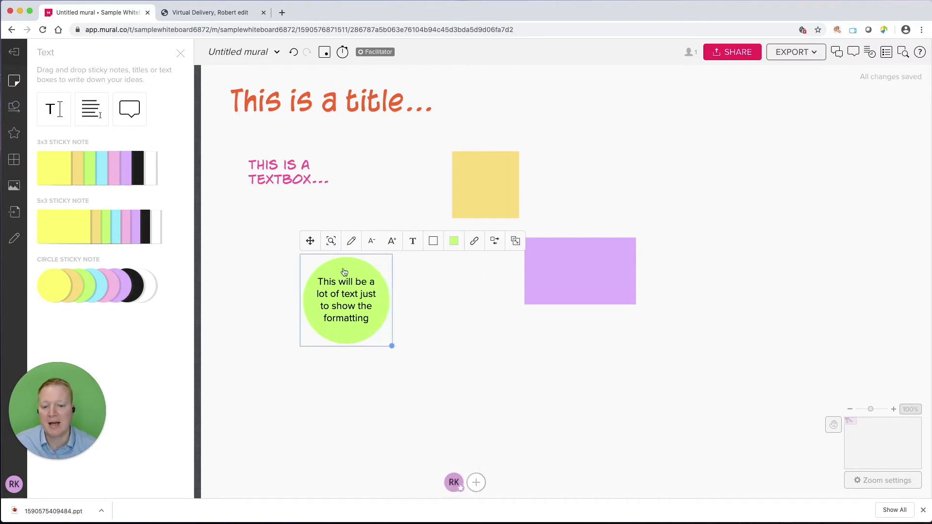
pyautogui.moveTo(347, 300); pyautogui.dragTo(414, 244)
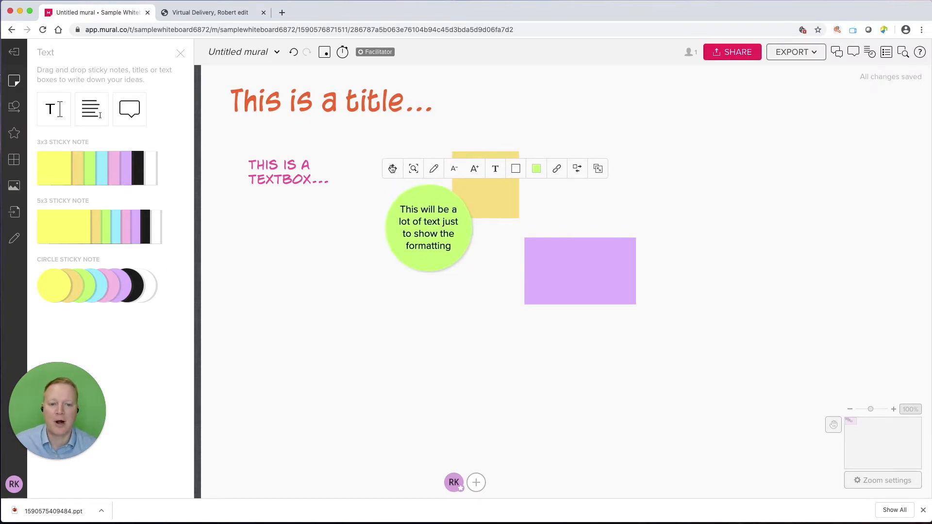
pyautogui.rightClick(447, 239)
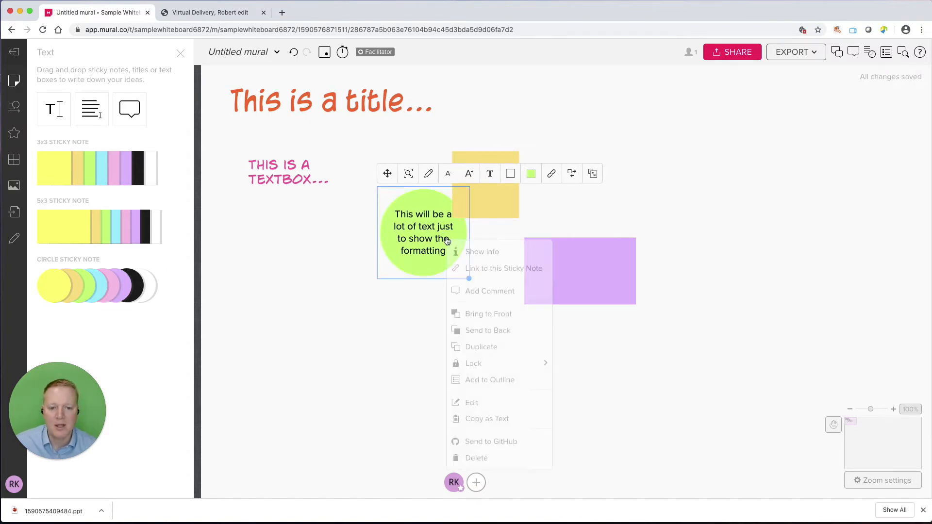
pyautogui.moveTo(482, 364)
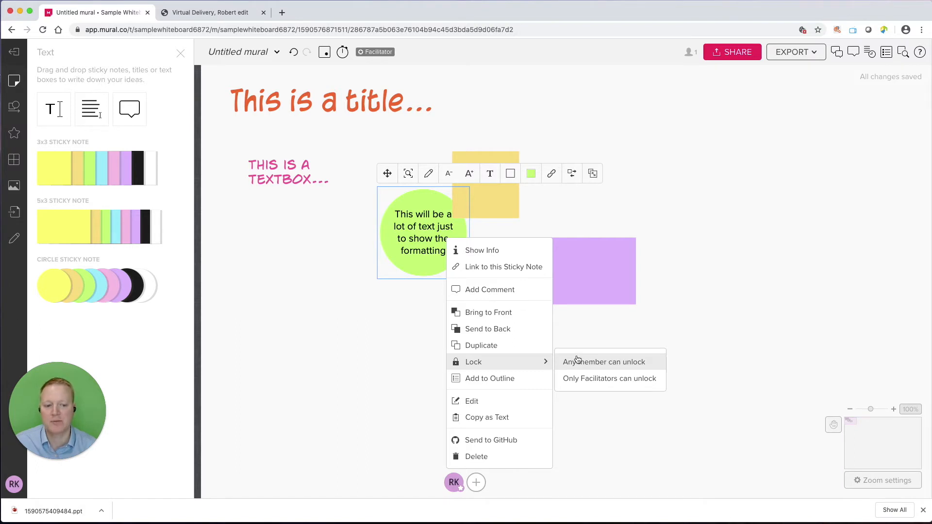
pyautogui.click(536, 326)
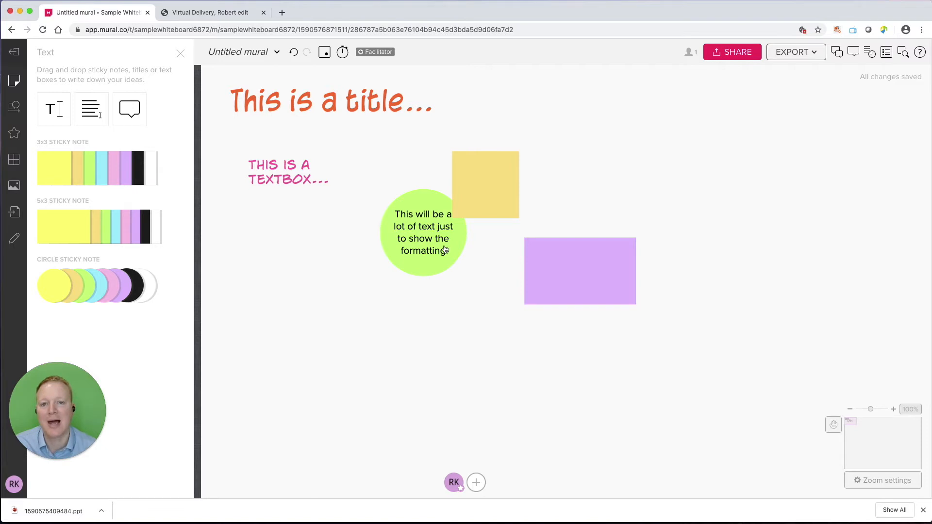
pyautogui.moveTo(453, 265)
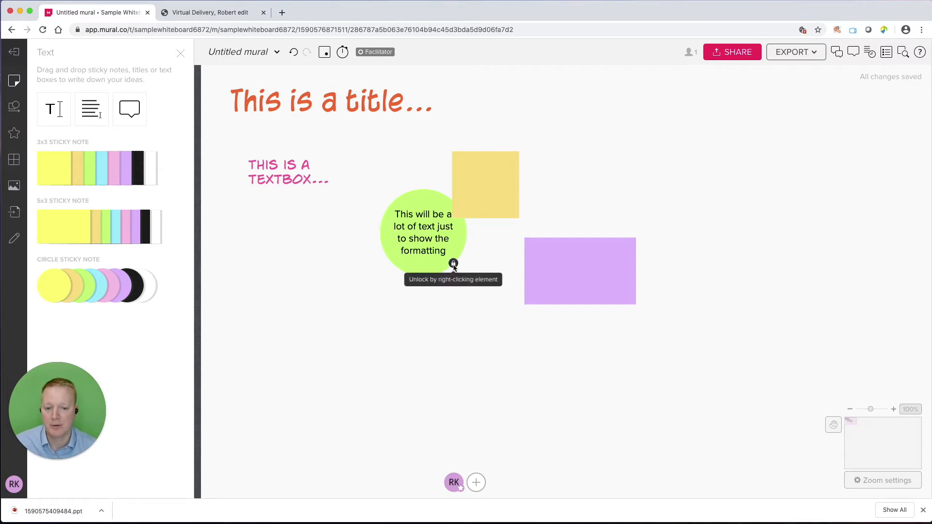
# Unlock the circle note, then lock it again so it stays fixed in place
pyautogui.rightClick(453, 264)
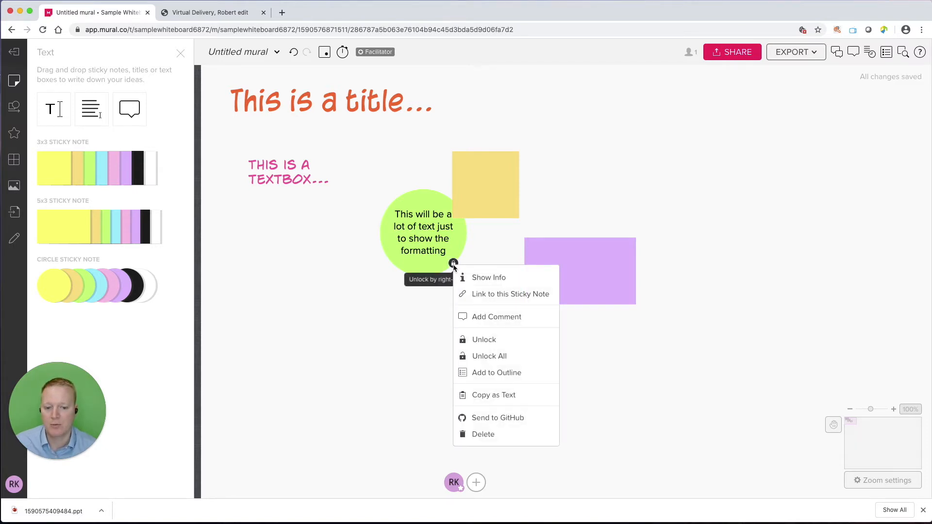
pyautogui.click(423, 231)
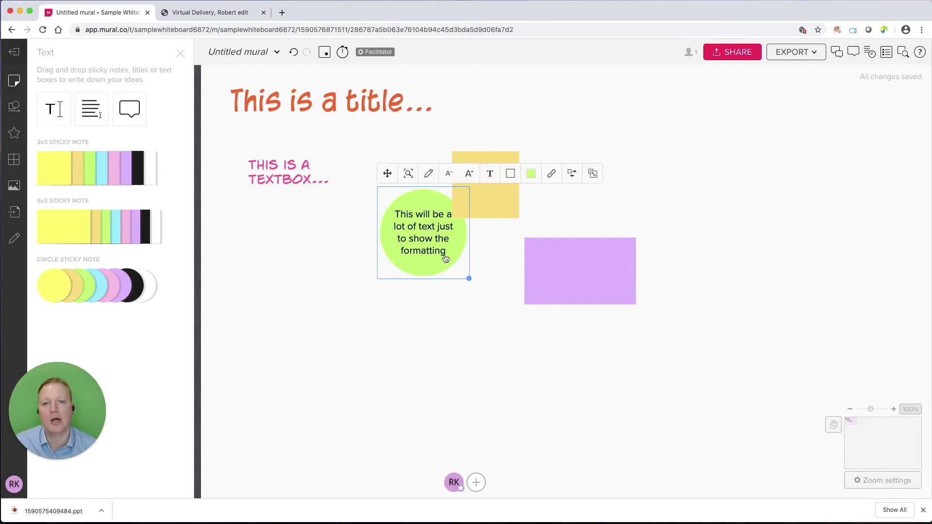
pyautogui.rightClick(444, 258)
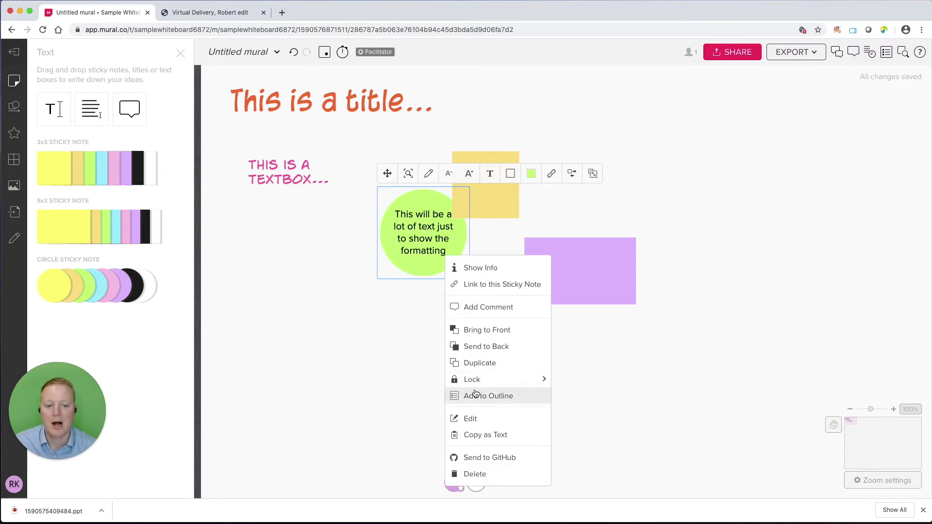
pyautogui.click(561, 402)
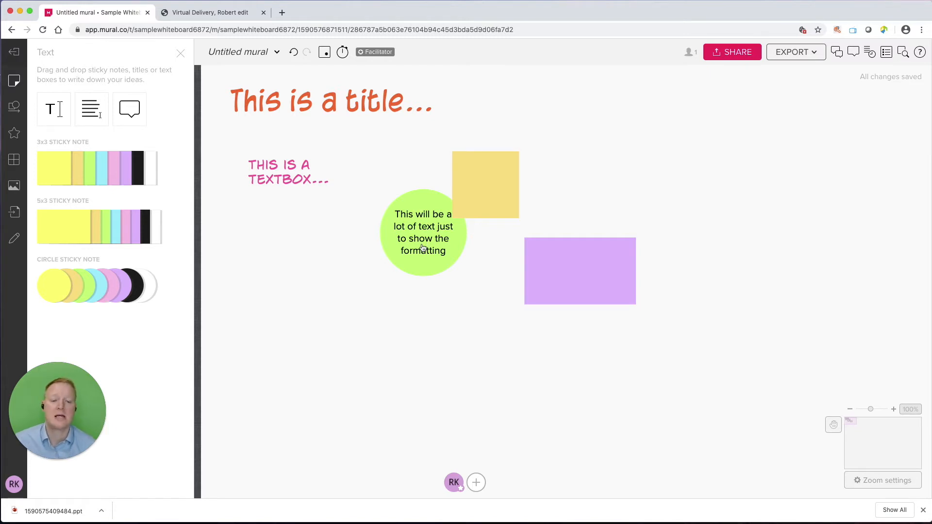
pyautogui.rightClick(409, 253)
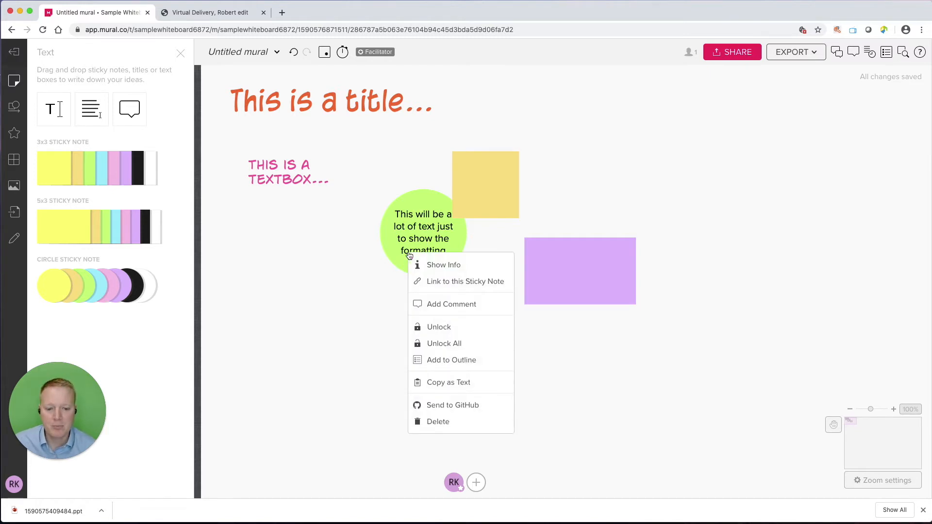
pyautogui.click(322, 268)
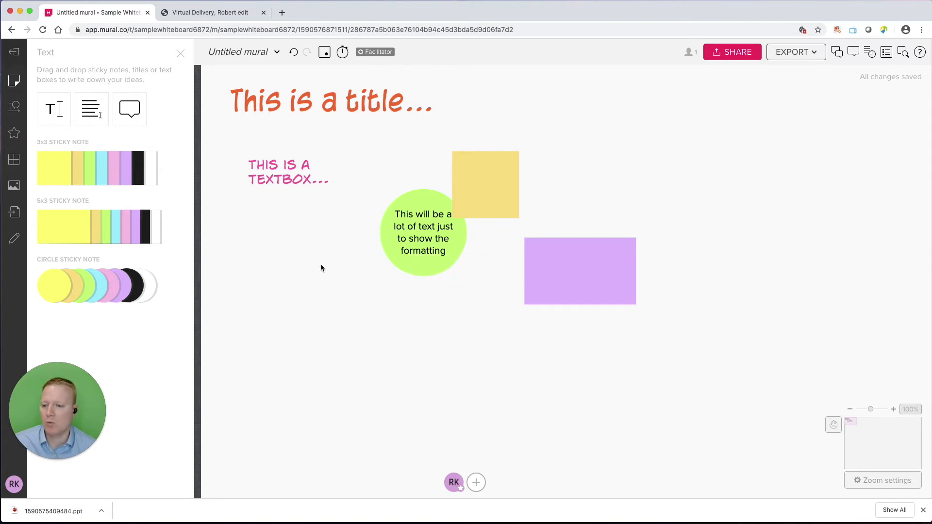
pyautogui.moveTo(307, 196)
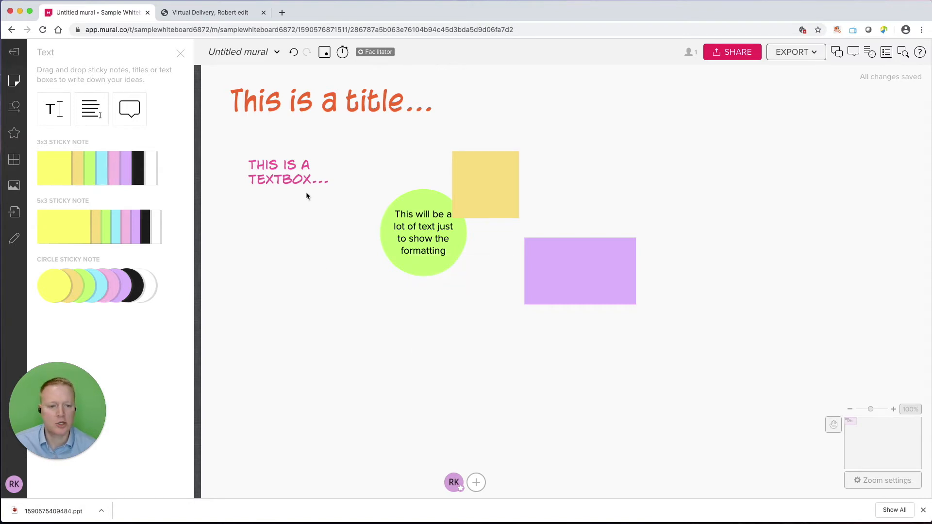
pyautogui.moveTo(50, 107)
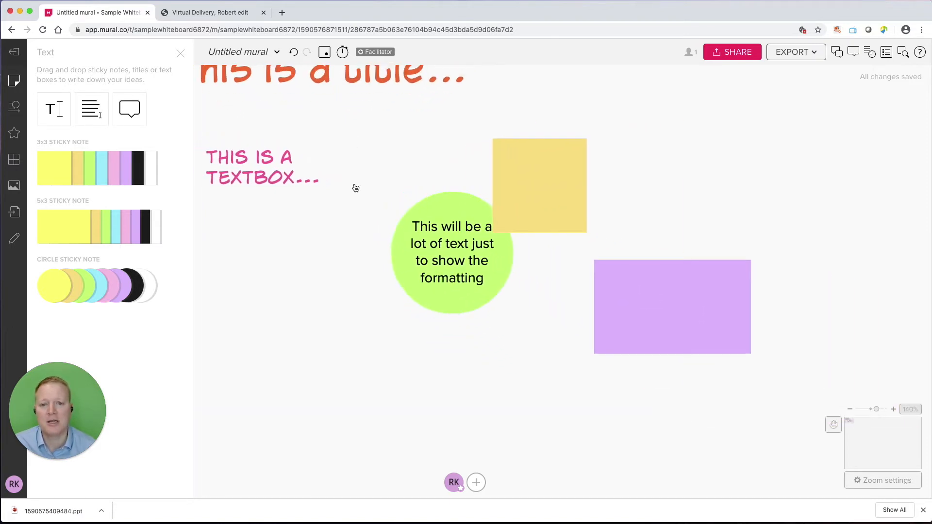
# Review Trackpad and Mouse navigation modes, keep Mouse mode, and zoom in on the sticky notes
pyautogui.scroll(-3)
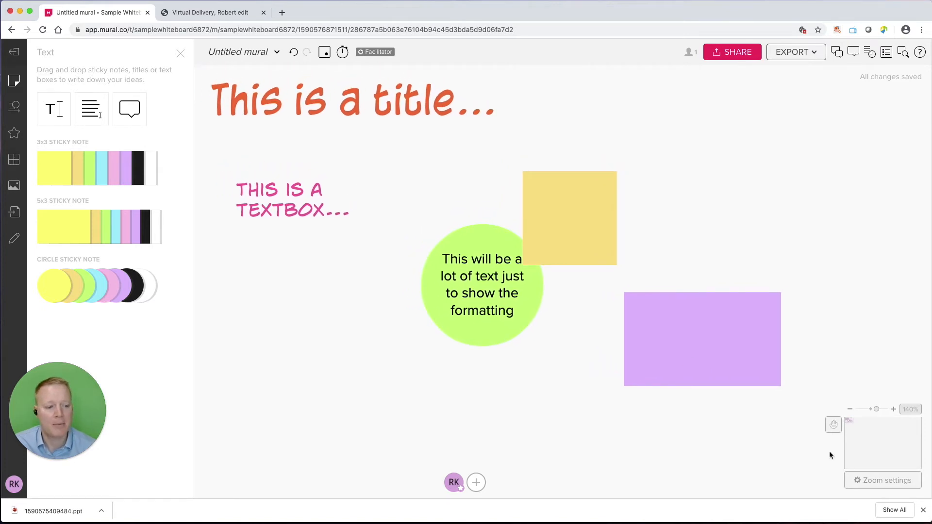
pyautogui.moveTo(880, 481)
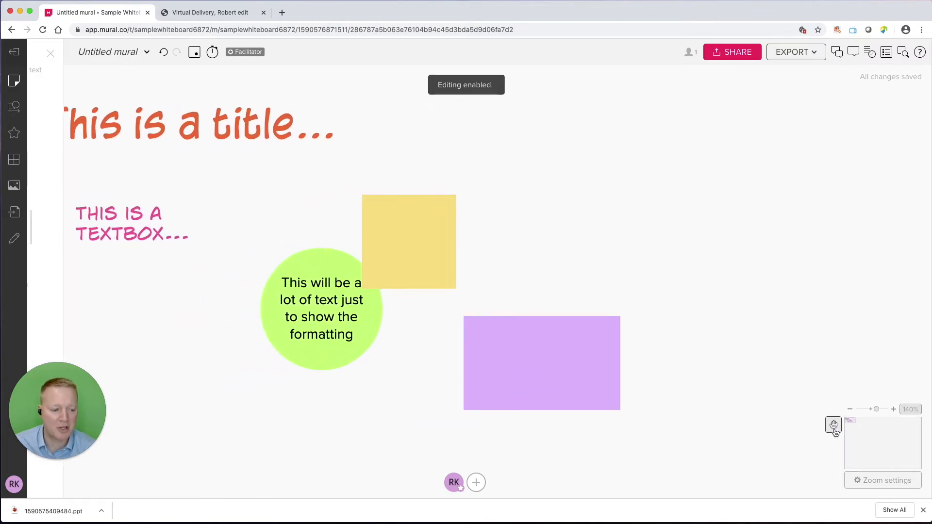
pyautogui.click(14, 78)
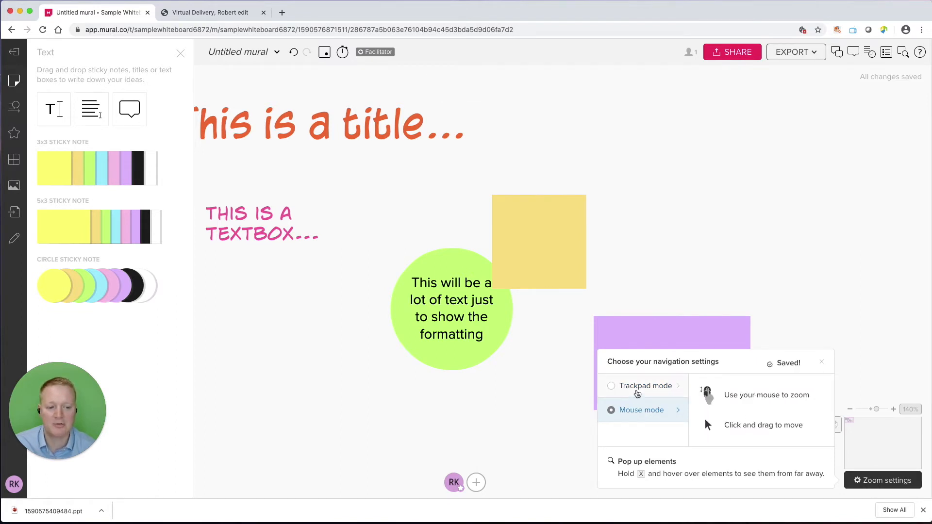
pyautogui.click(611, 385)
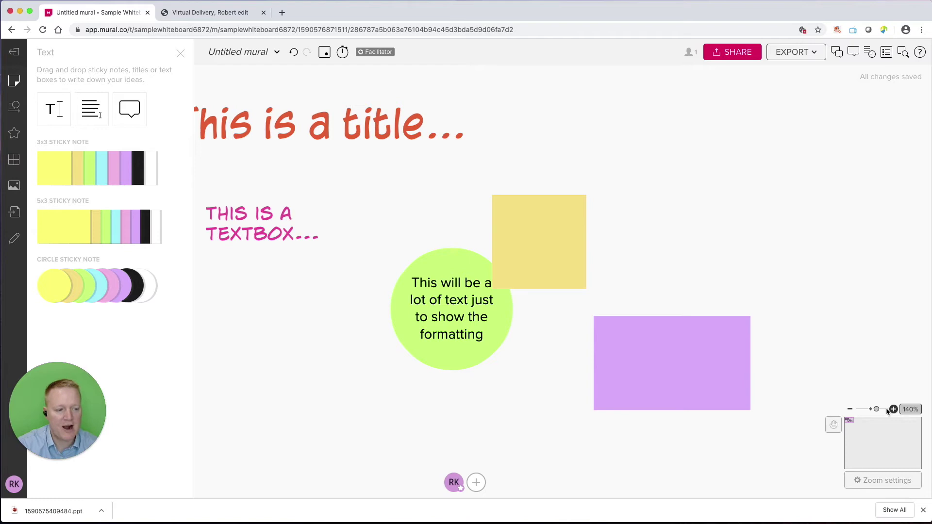
pyautogui.click(893, 408)
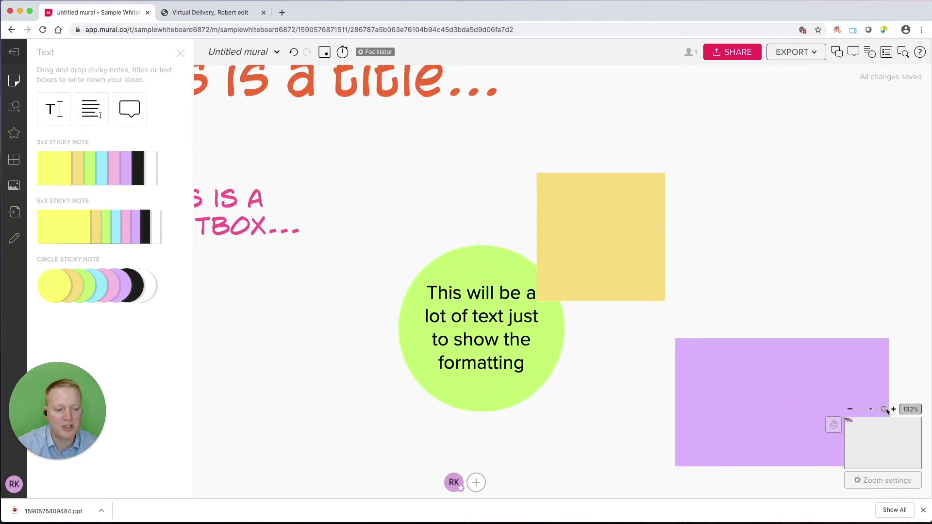
pyautogui.click(893, 409)
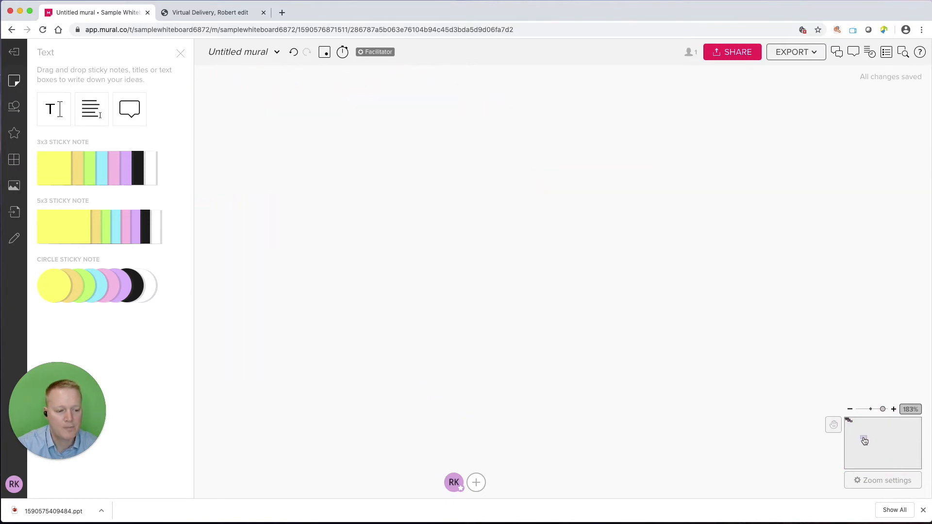
# Recentre on the mural's content, zoom back in, and hide the Text side panel
pyautogui.click(893, 409)
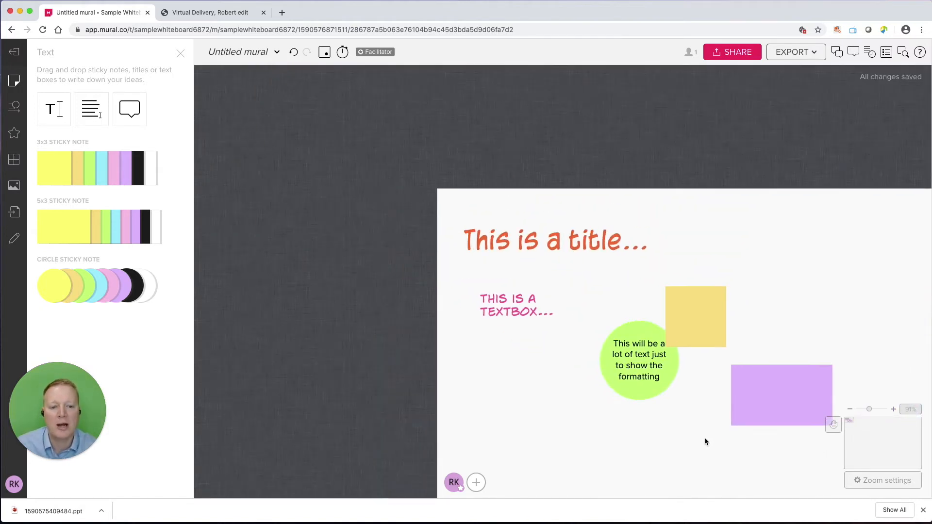
pyautogui.scroll(-3)
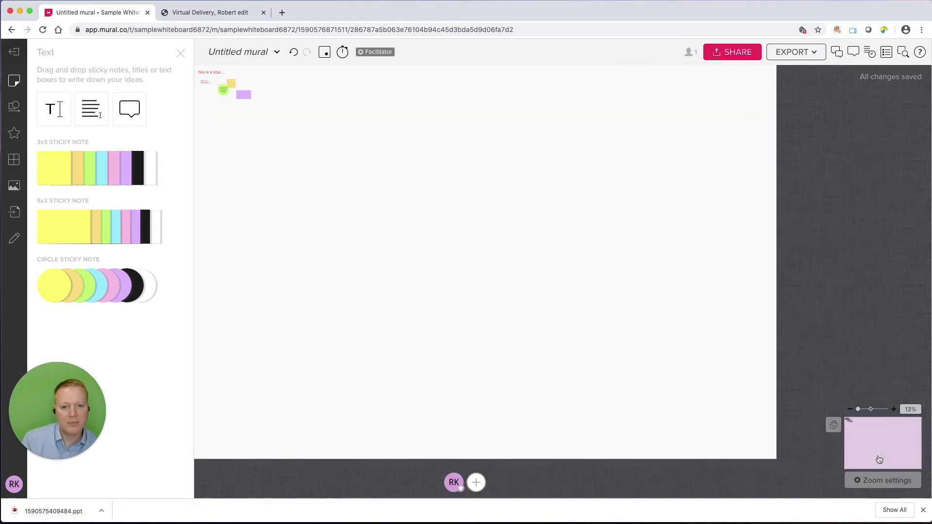
pyautogui.moveTo(872, 409)
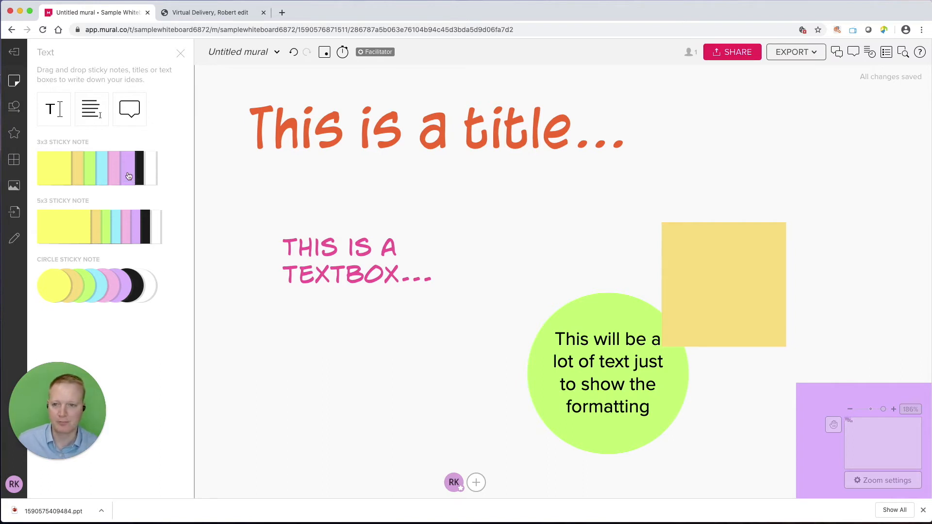
pyautogui.click(180, 52)
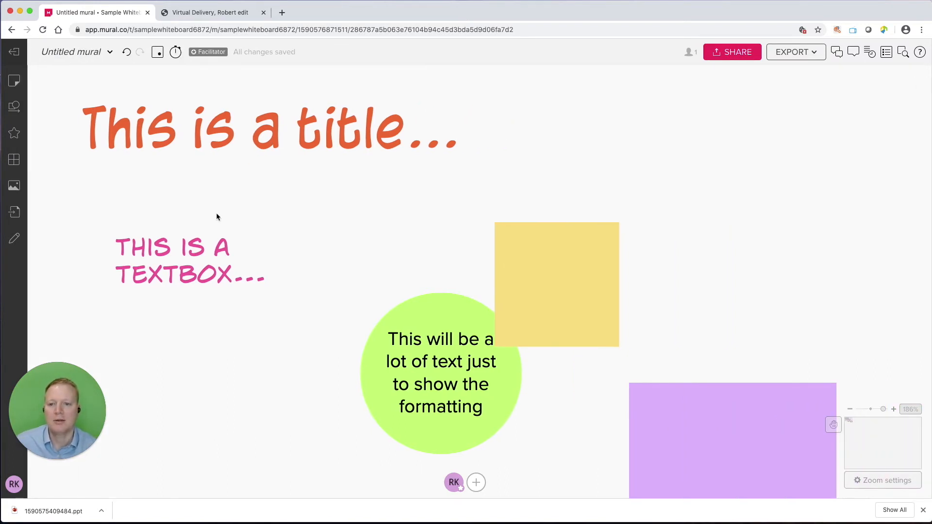
# Place a circle from Shapes and connectors near the canvas centre and type its text
pyautogui.scroll(-3)
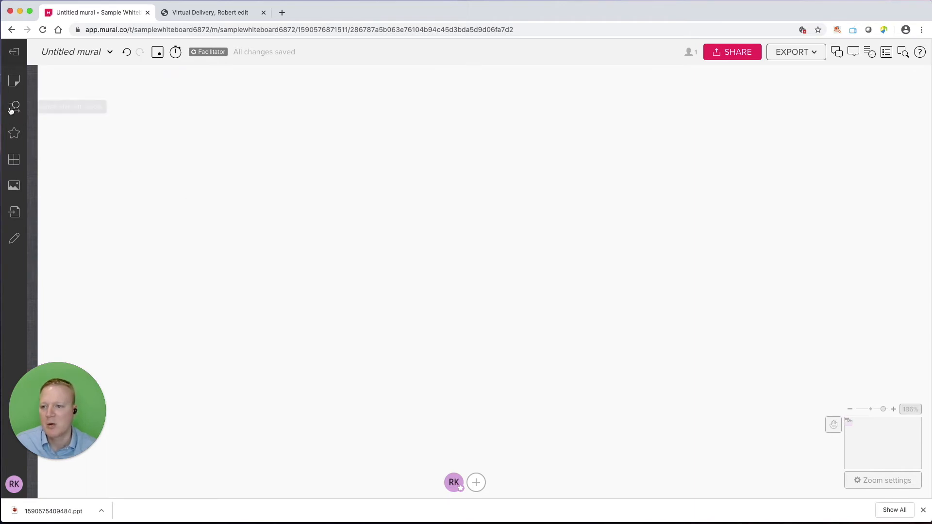
pyautogui.click(14, 107)
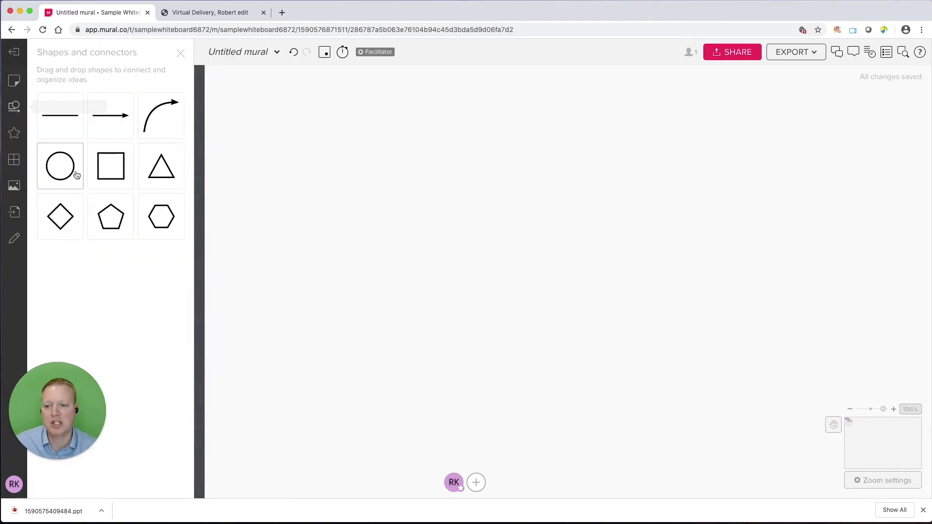
pyautogui.moveTo(59, 165); pyautogui.dragTo(563, 281)
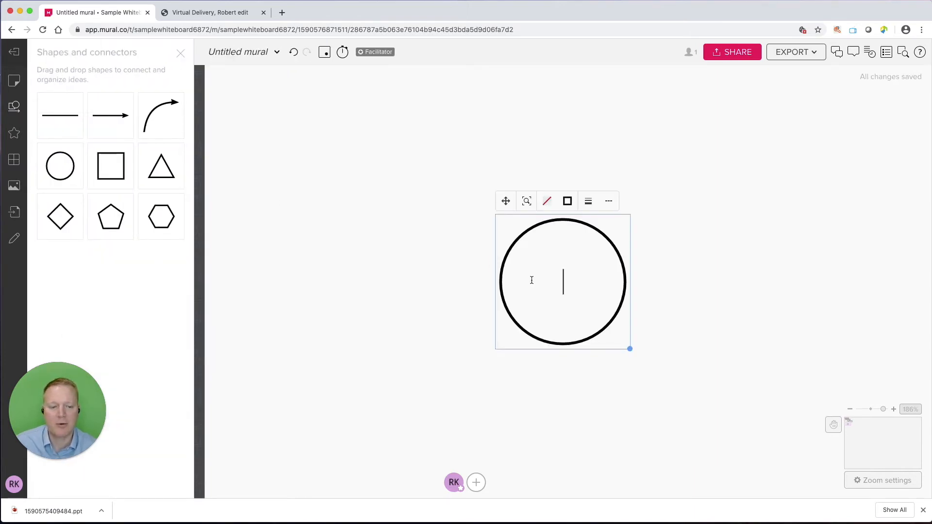
pyautogui.write('Type in the circle')
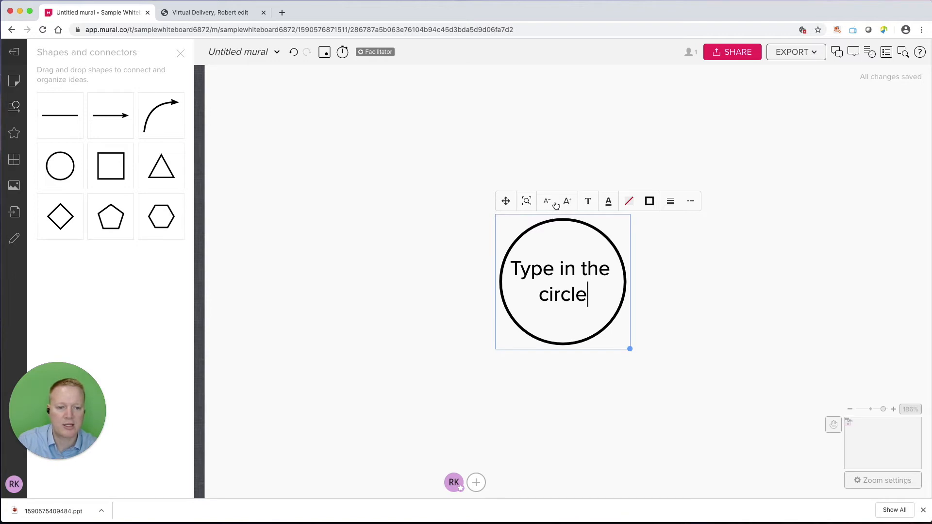
# Give the circle a serif font, a green outline, and a thicker dotted border
pyautogui.click(588, 201)
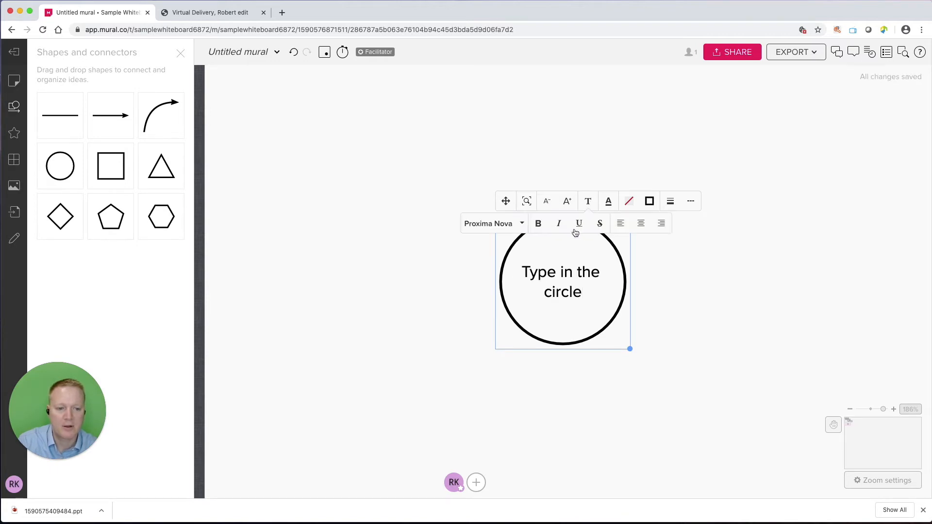
pyautogui.click(494, 223)
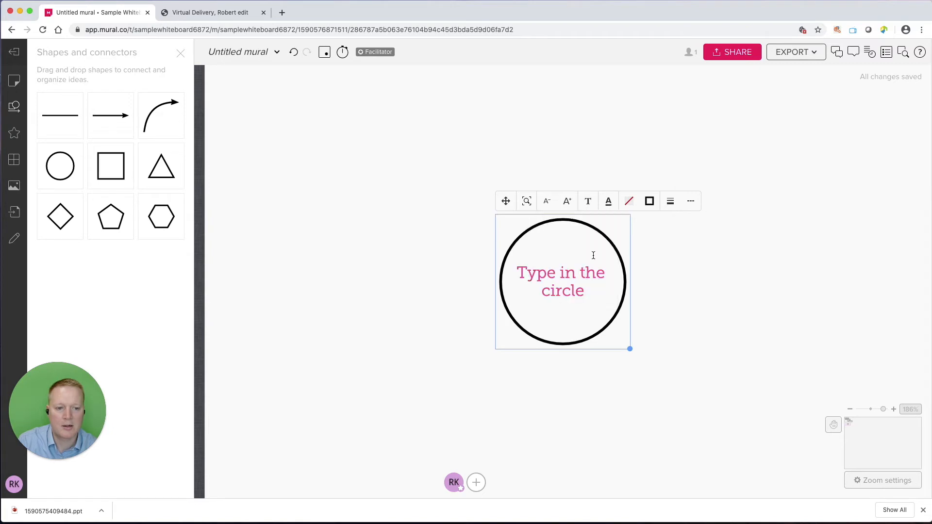
pyautogui.click(629, 201)
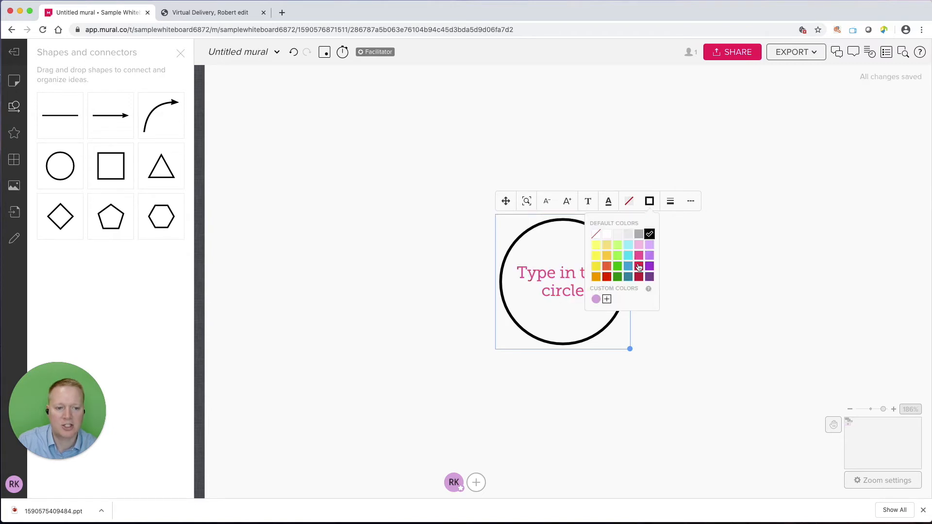
pyautogui.click(617, 266)
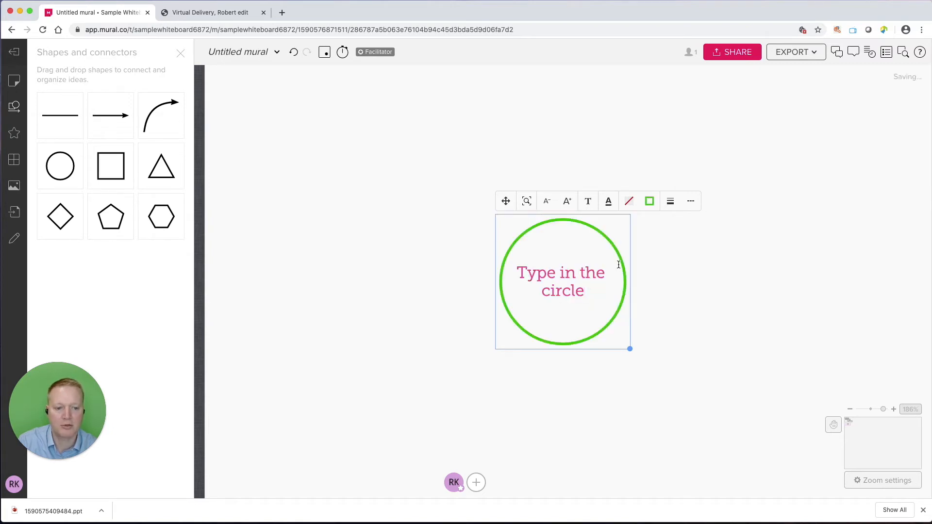
pyautogui.click(670, 201)
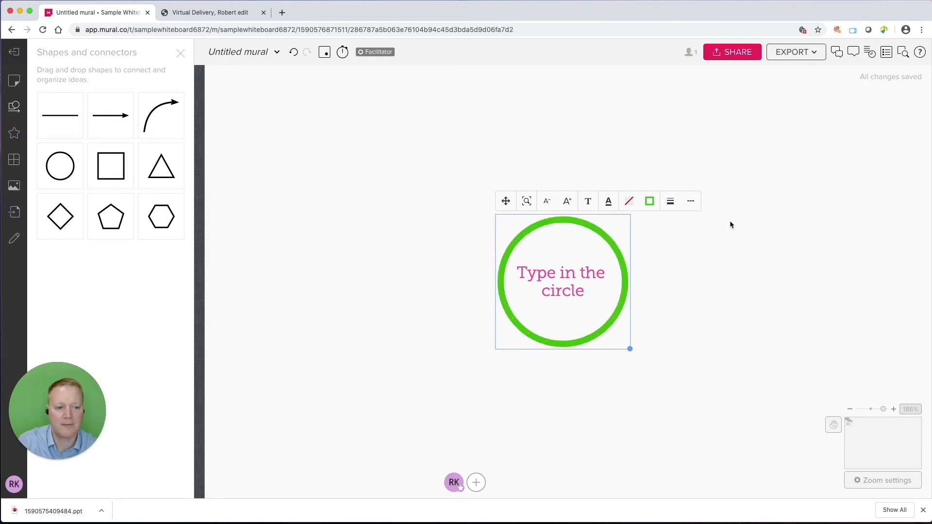
pyautogui.click(690, 201)
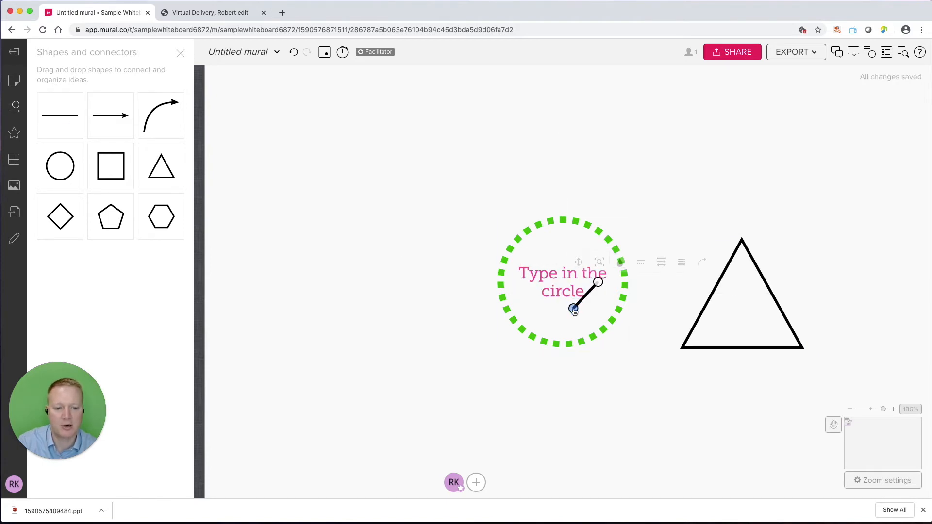
# Connect the circle to the triangle with a line, then move the triangle up and right
pyautogui.moveTo(574, 308); pyautogui.dragTo(737, 311)
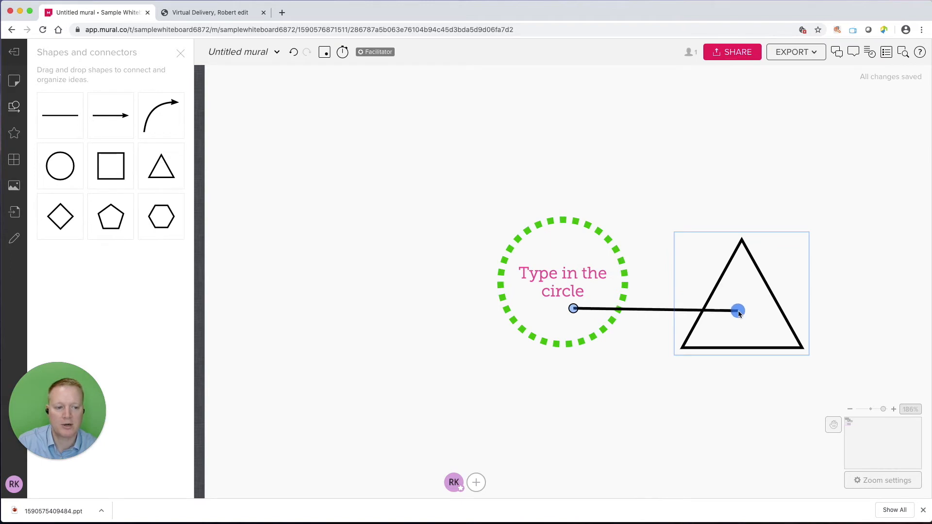
pyautogui.click(738, 311)
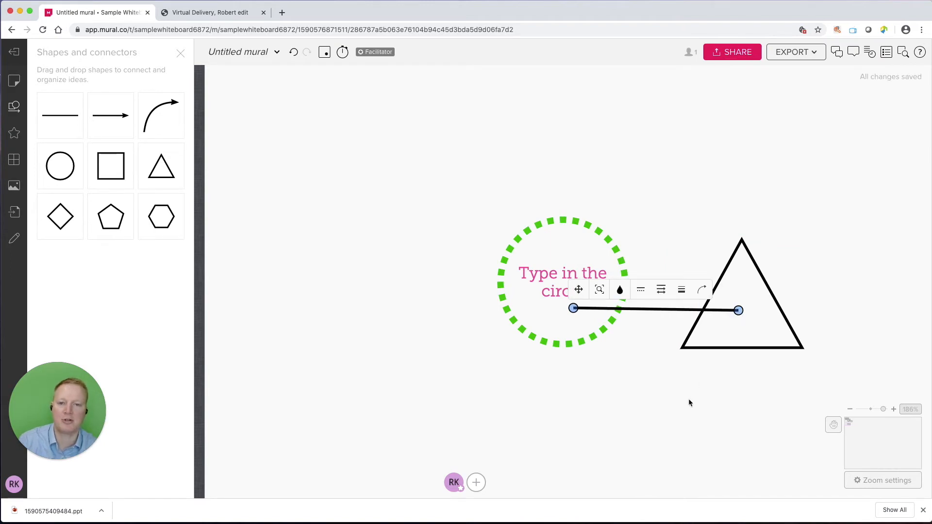
pyautogui.moveTo(645, 347)
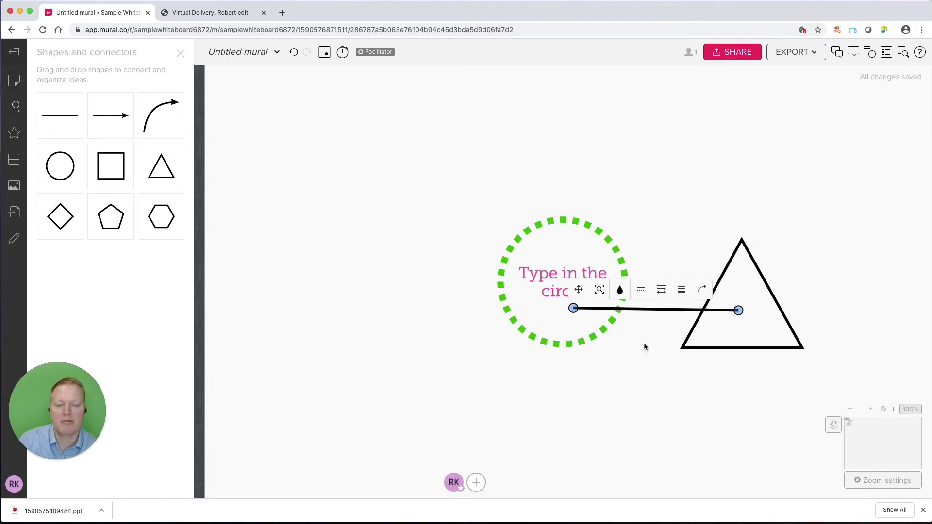
pyautogui.moveTo(683, 319)
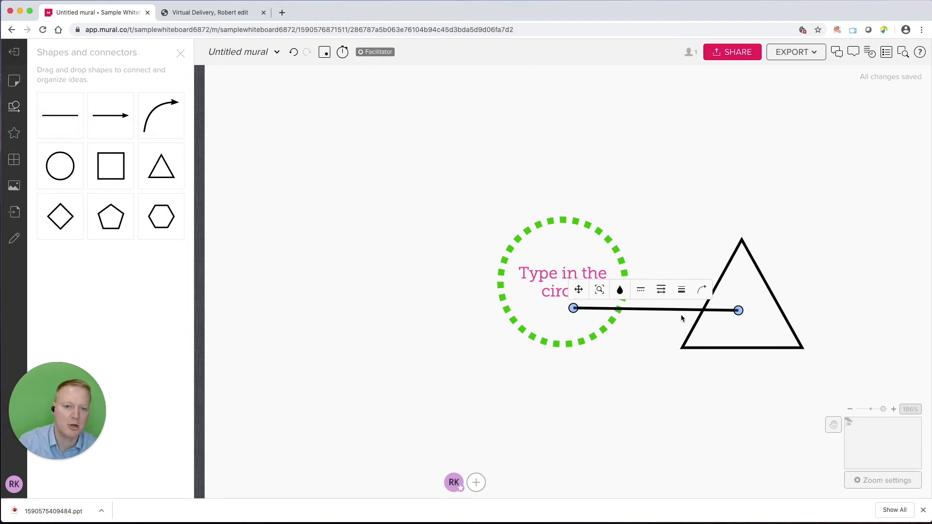
pyautogui.click(730, 416)
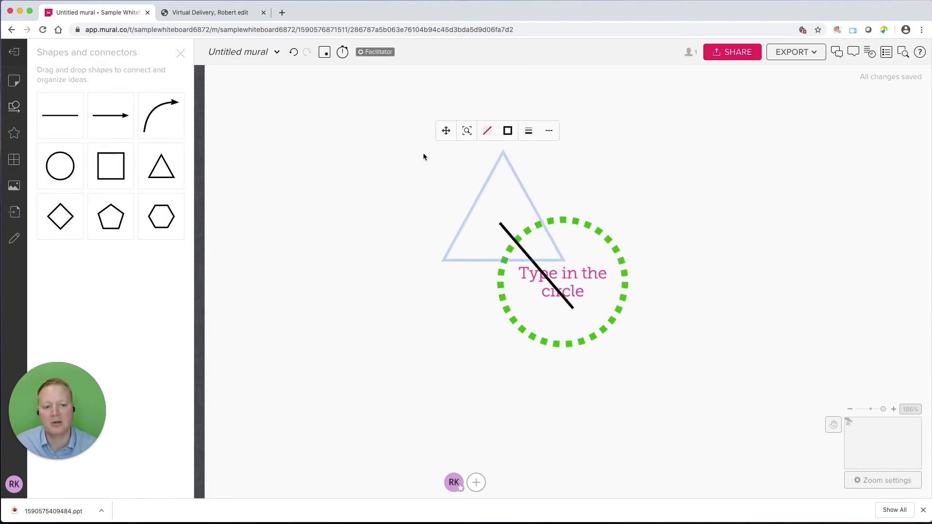
pyautogui.moveTo(502, 208); pyautogui.dragTo(844, 184)
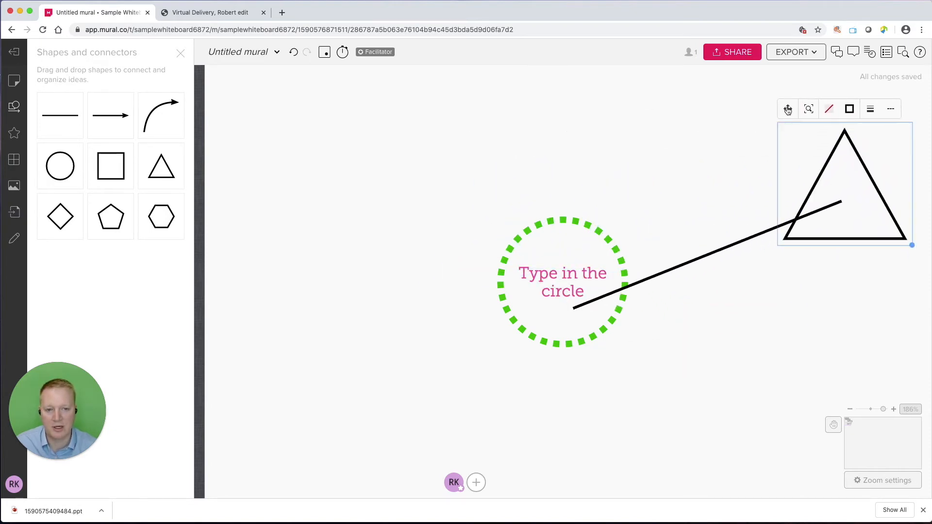
pyautogui.moveTo(789, 109)
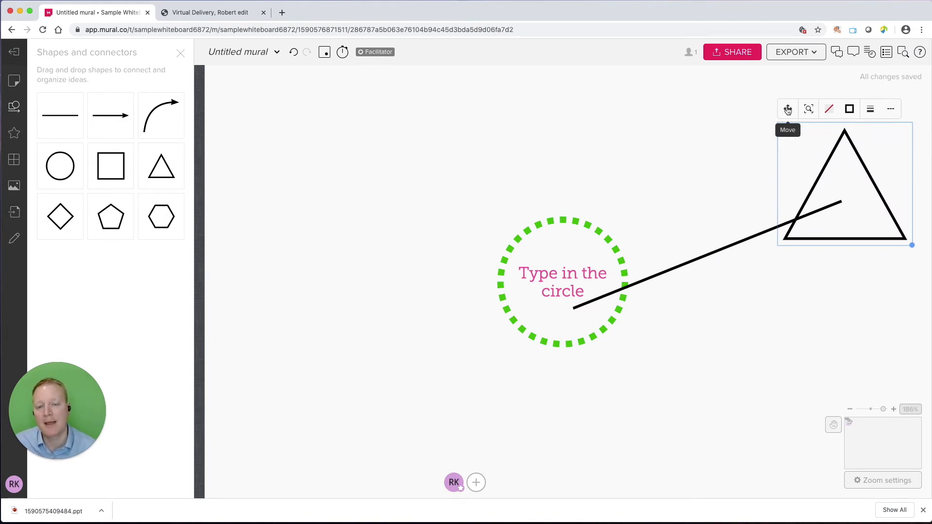
pyautogui.moveTo(308, 195)
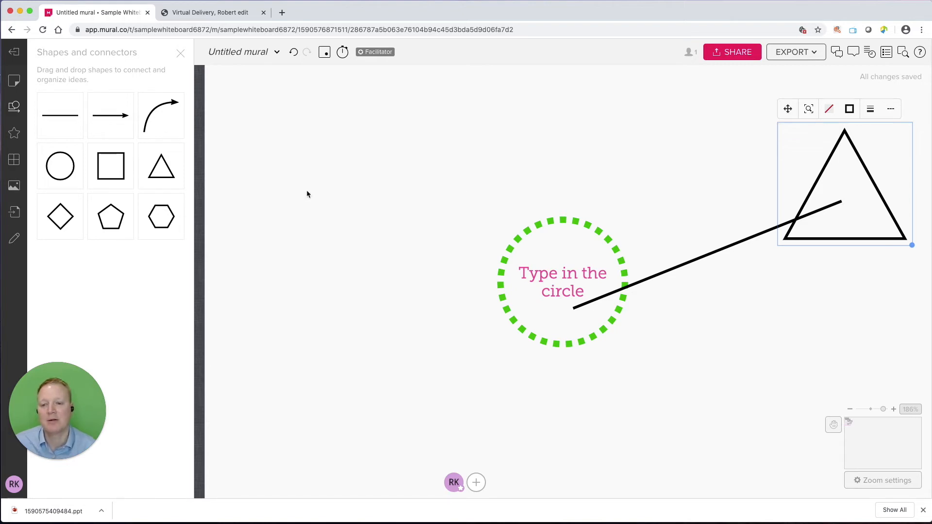
pyautogui.moveTo(286, 208)
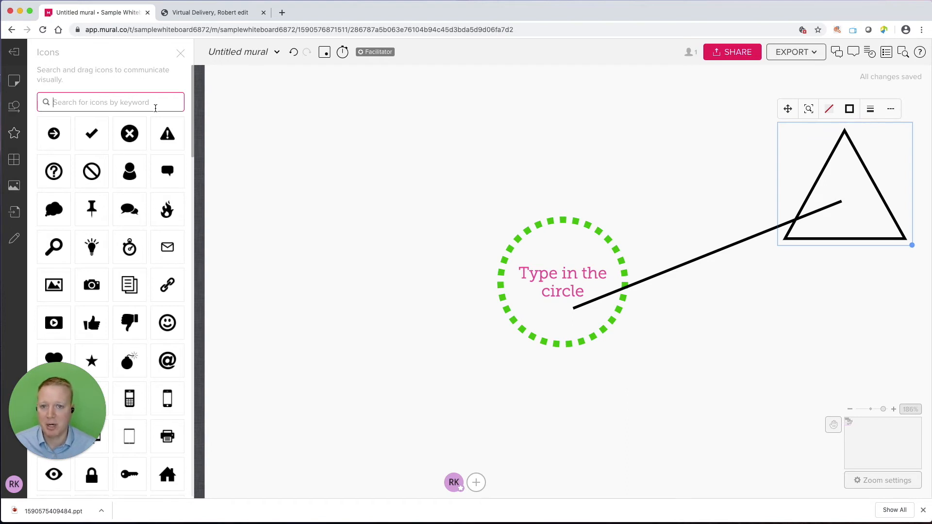
pyautogui.moveTo(154, 117)
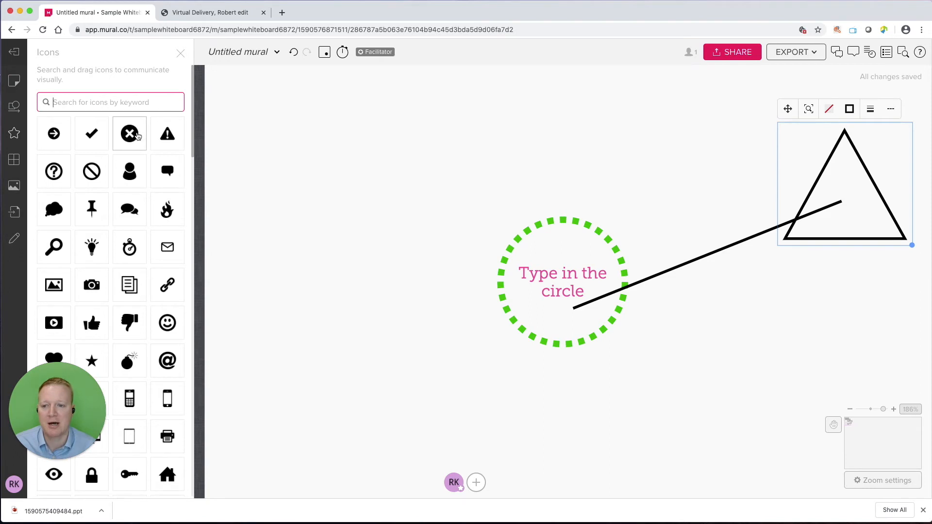
# Place a speech-bubble icon, enlarge it, colour it orange, and add a chain-link icon
pyautogui.click(563, 282)
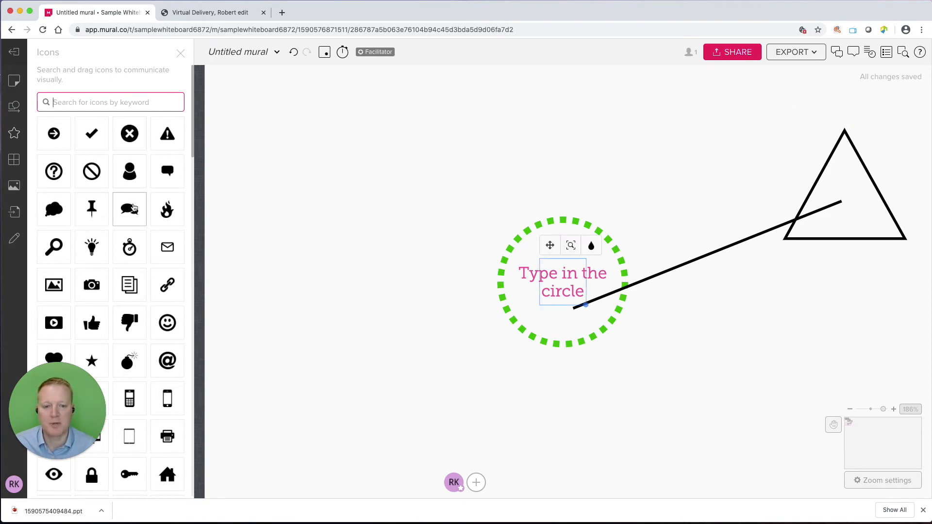
pyautogui.moveTo(129, 209); pyautogui.dragTo(318, 145)
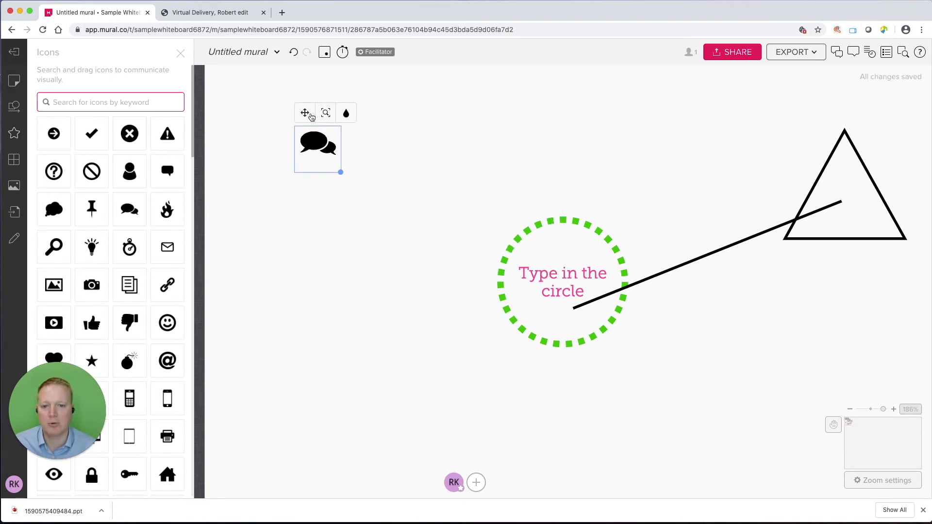
pyautogui.moveTo(340, 172); pyautogui.dragTo(422, 255)
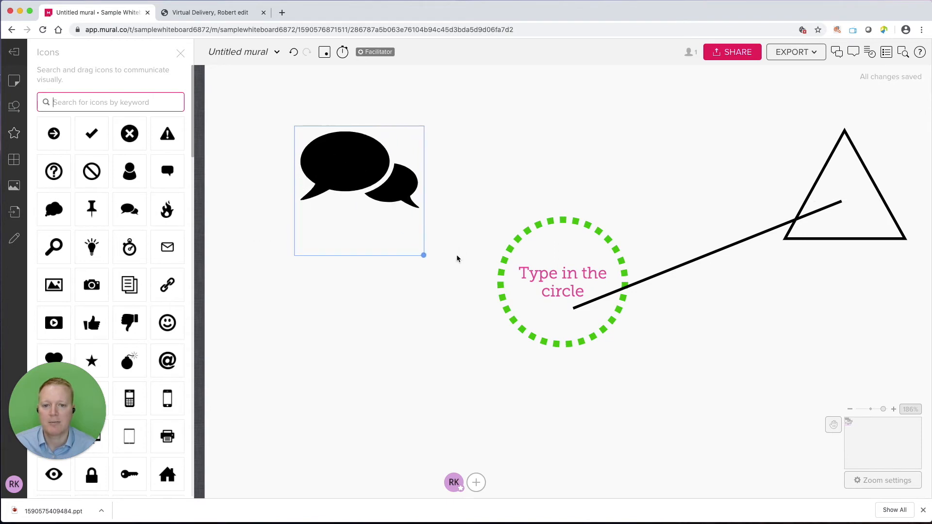
pyautogui.click(346, 113)
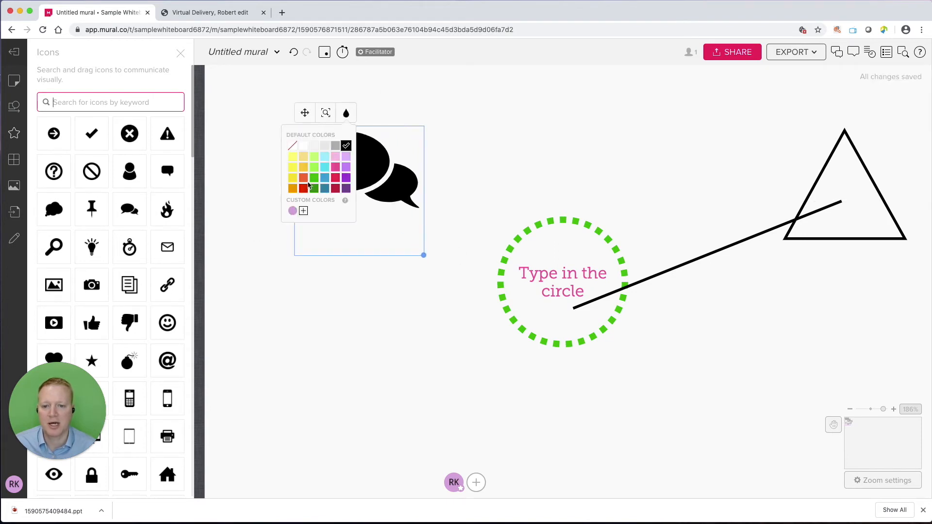
pyautogui.click(292, 188)
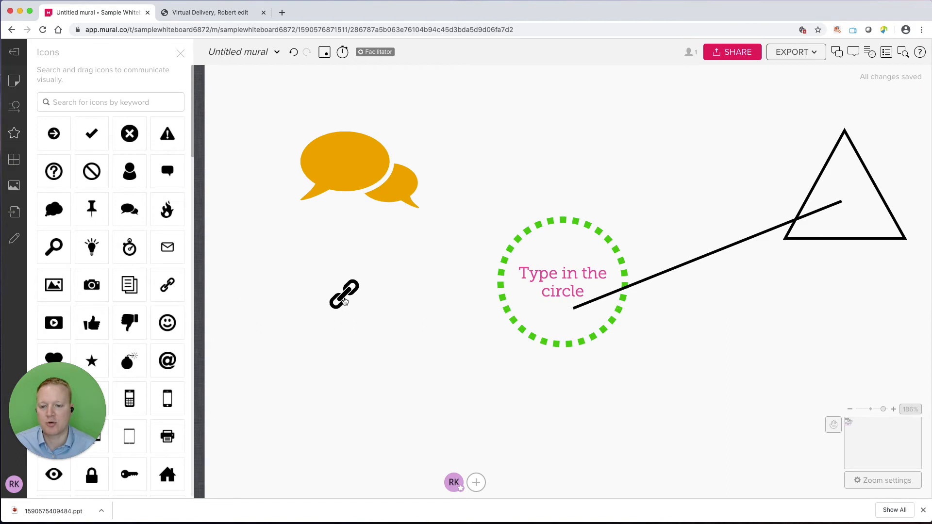
pyautogui.click(344, 295)
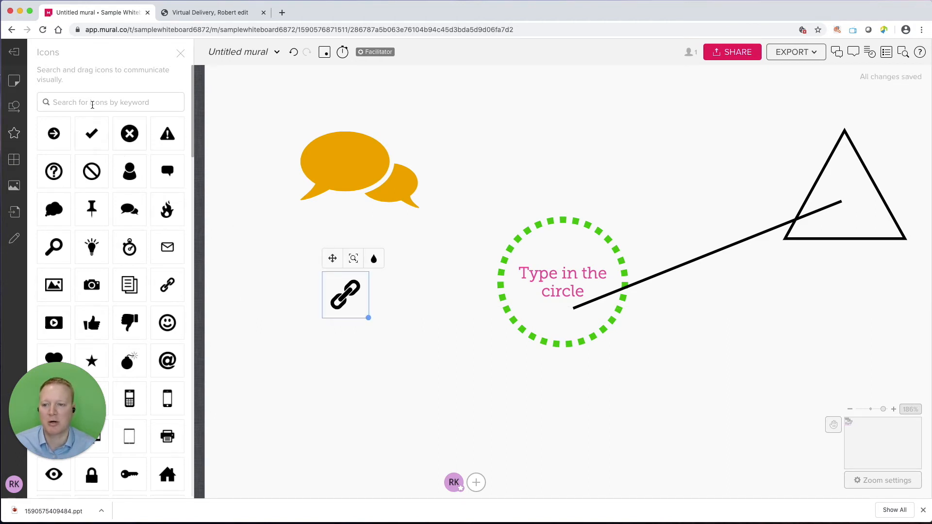
# Search icons for 'dog', place one above the circle, colour it pink and enlarge it
pyautogui.write('dog')
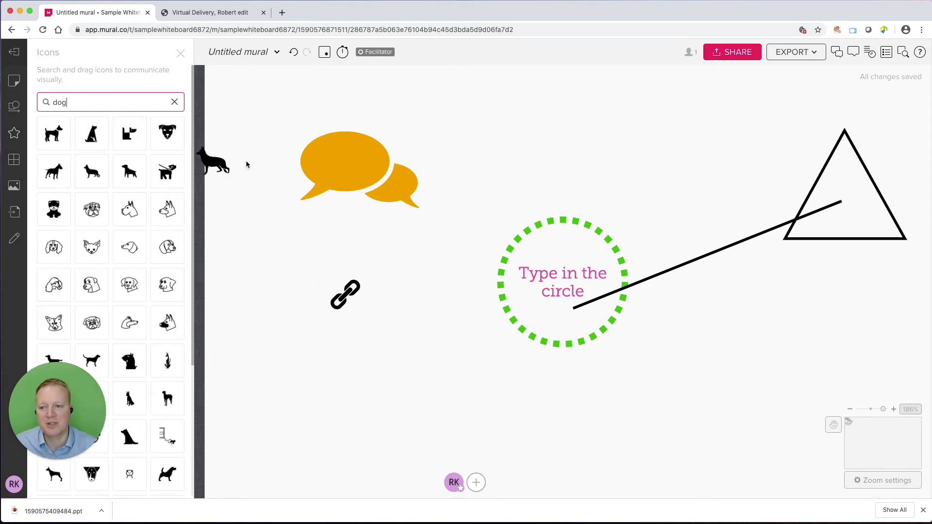
pyautogui.moveTo(213, 160); pyautogui.dragTo(573, 123)
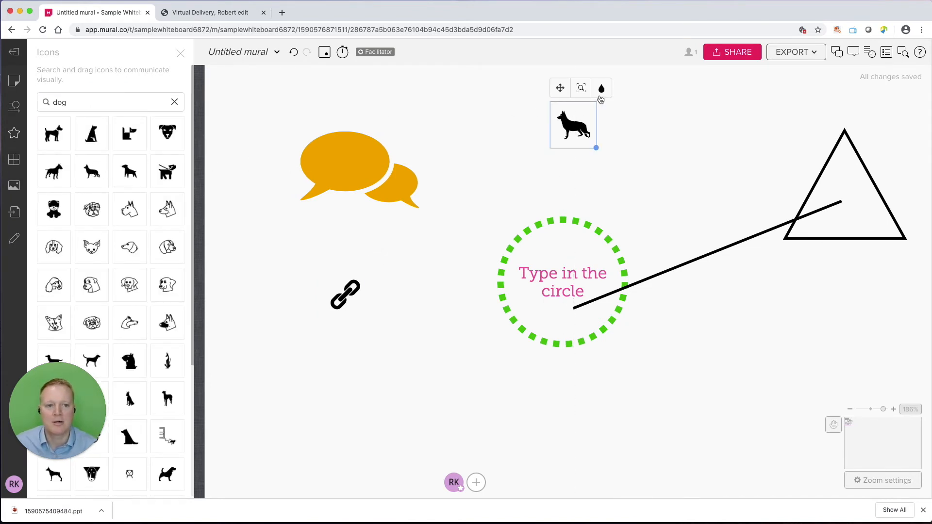
pyautogui.click(601, 87)
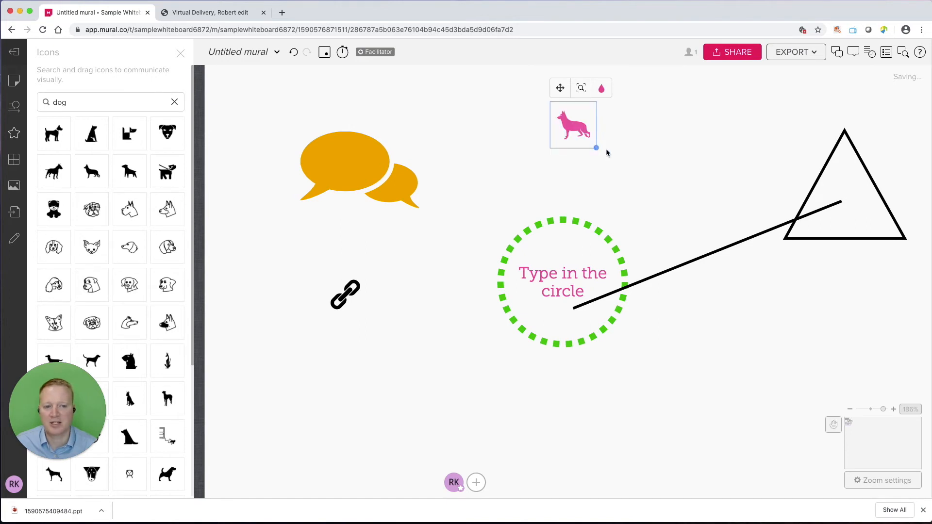
pyautogui.moveTo(596, 148); pyautogui.dragTo(649, 201)
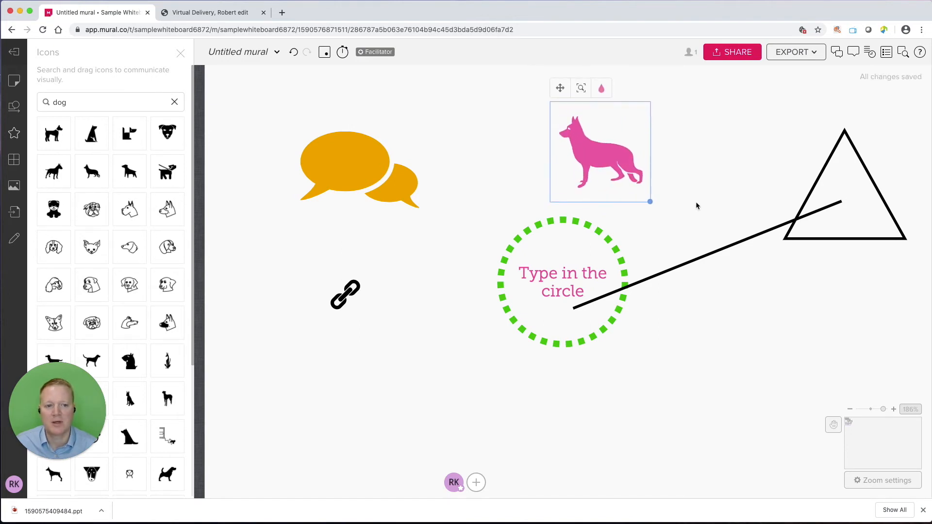
# Duplicate the pink dog so three copies sit in a row
pyautogui.click(697, 206)
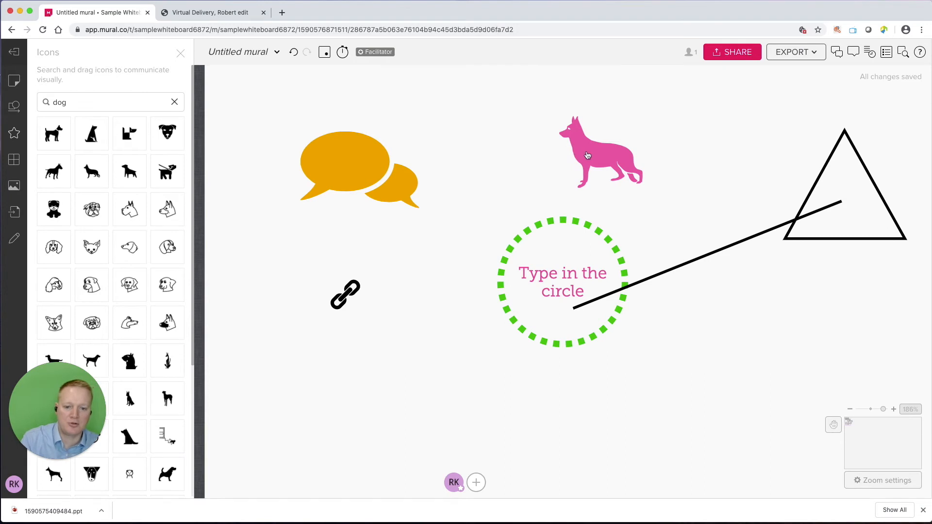
pyautogui.moveTo(592, 144)
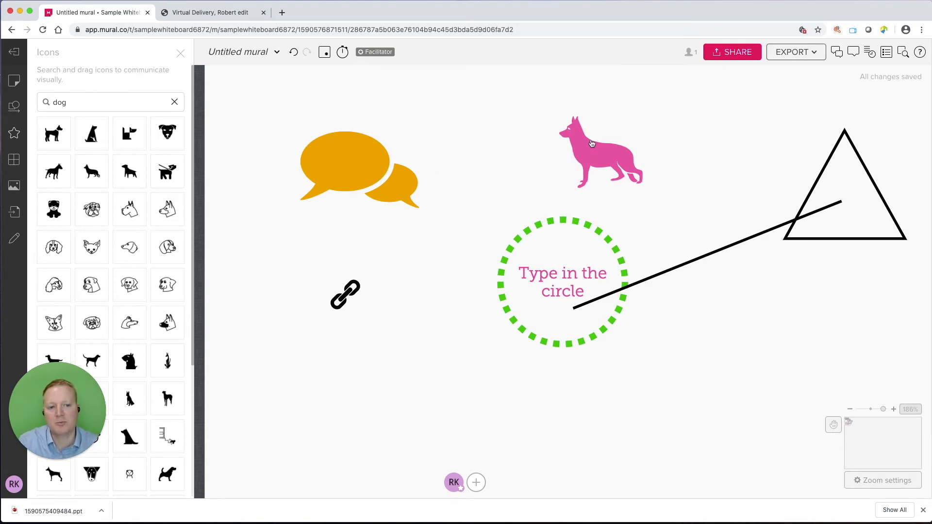
pyautogui.click(592, 143)
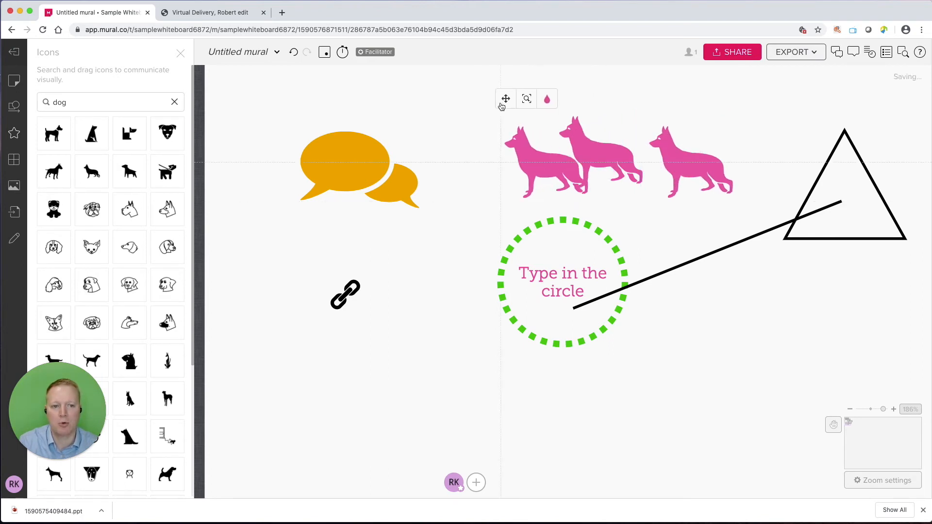
pyautogui.click(550, 166)
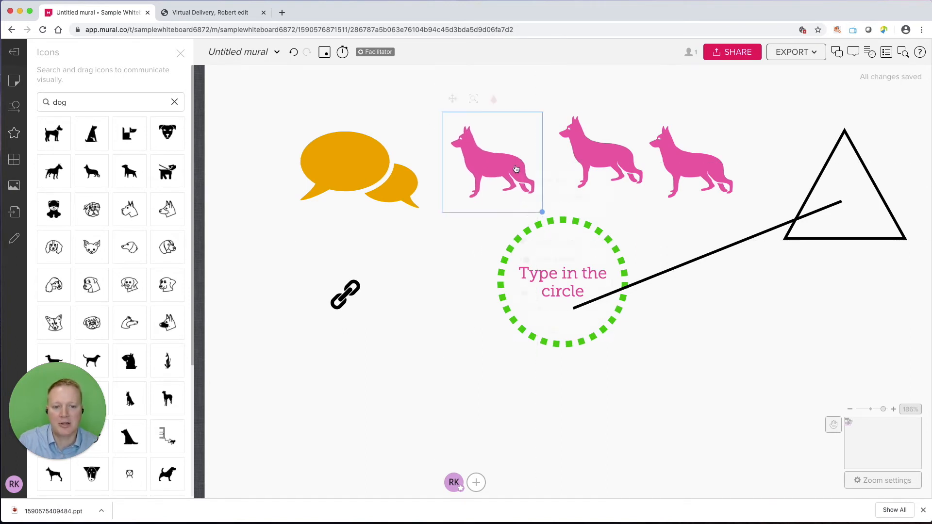
# Duplicate a dog to make four, then enlarge all four together over the bubble and circle
pyautogui.rightClick(516, 168)
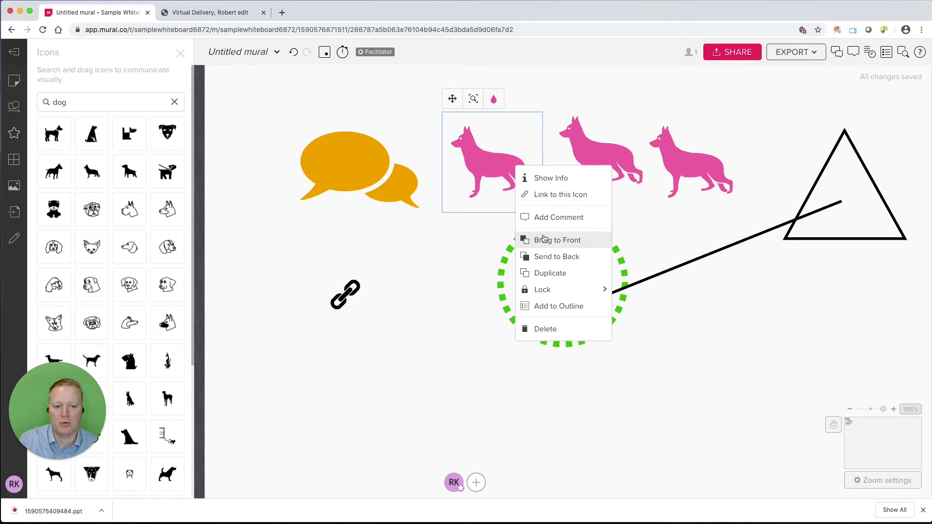
pyautogui.click(558, 240)
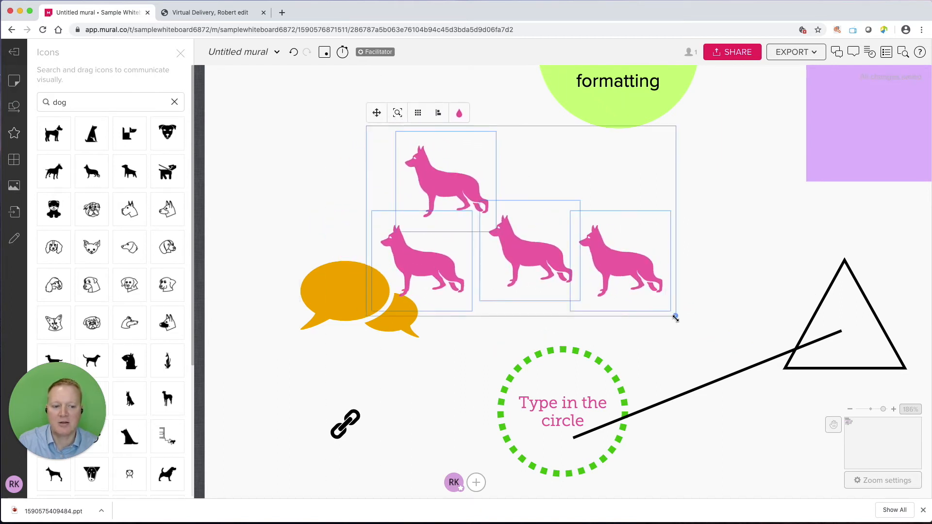
pyautogui.moveTo(675, 317); pyautogui.dragTo(767, 366)
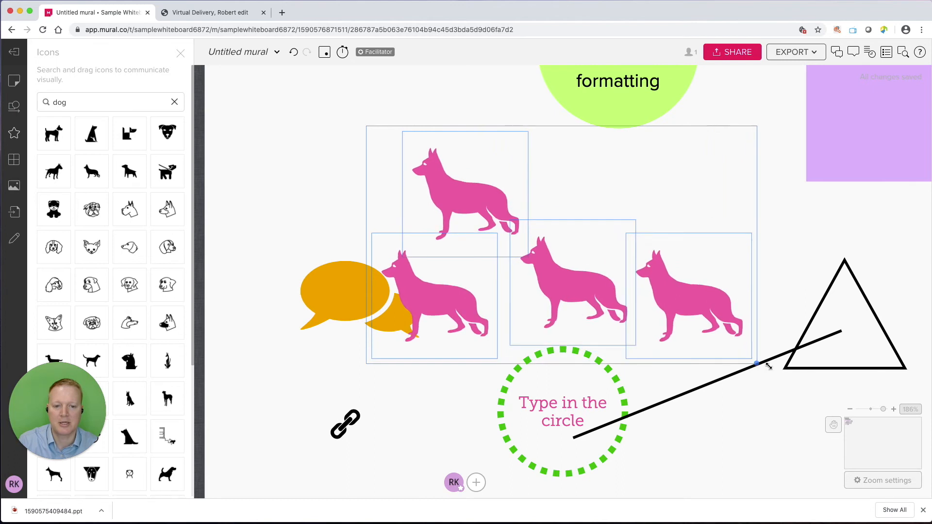
pyautogui.moveTo(756, 363); pyautogui.dragTo(829, 407)
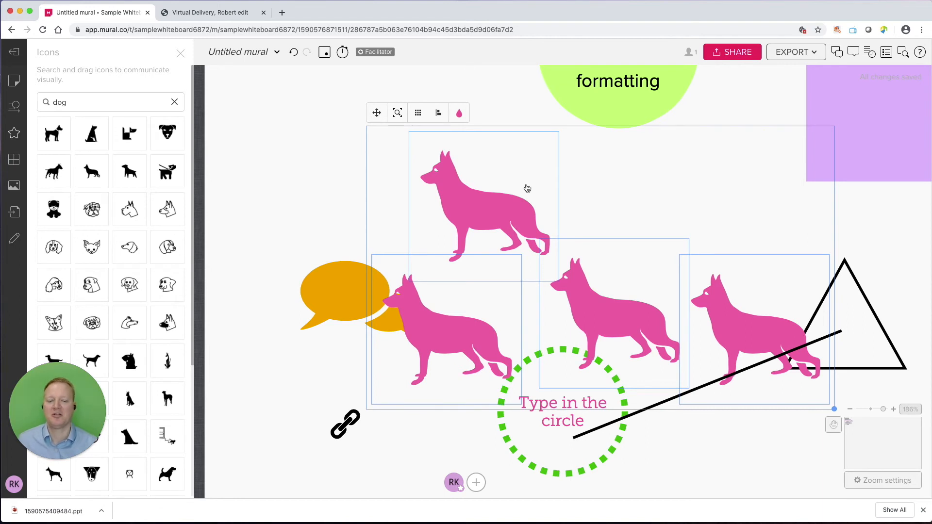
pyautogui.click(330, 187)
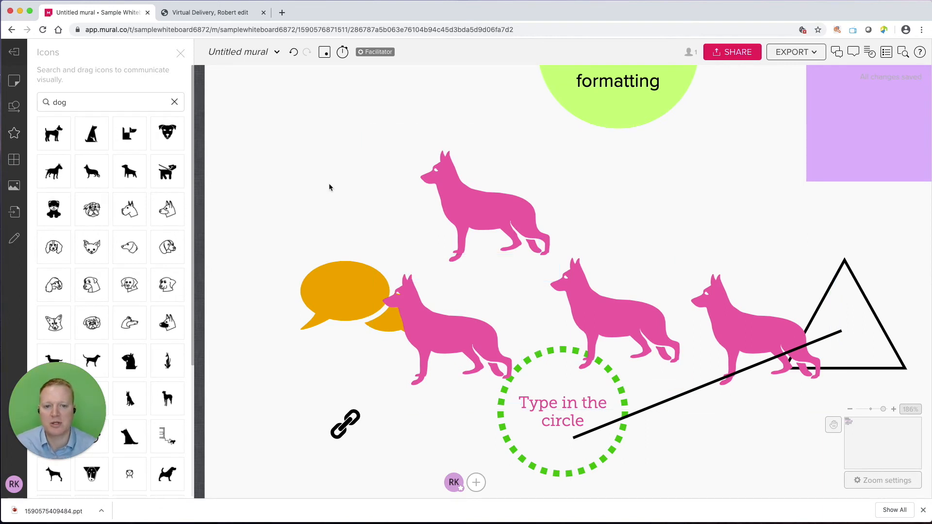
pyautogui.moveTo(252, 269)
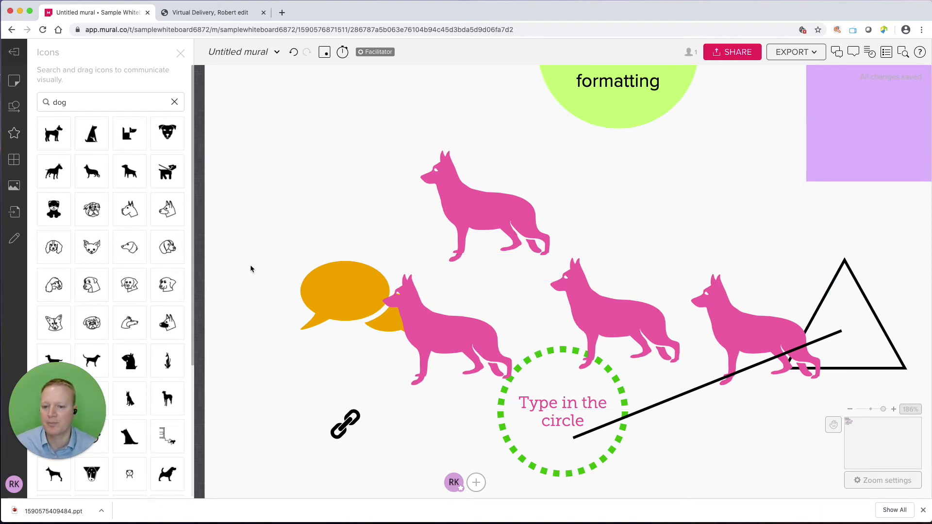
# Scroll to an empty area and find the 3x3 Grid template in the Frameworks library
pyautogui.scroll(-3)
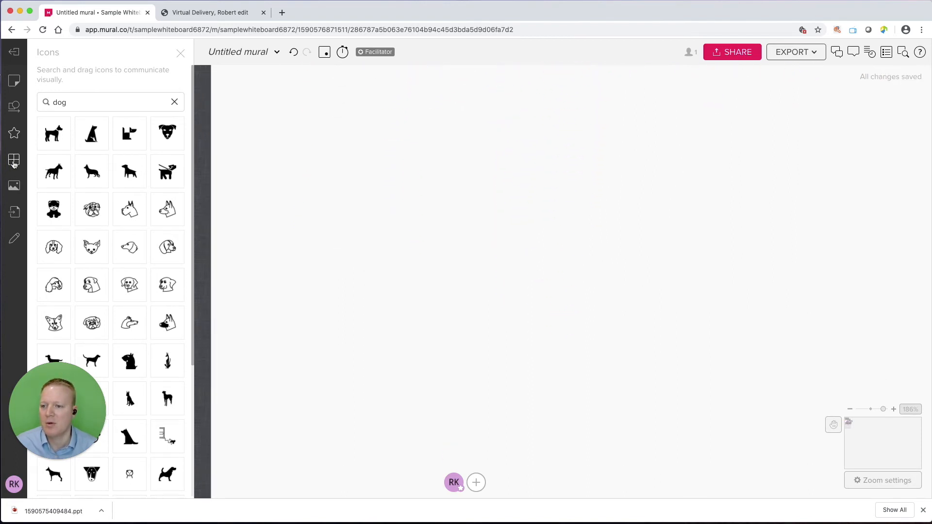
pyautogui.click(14, 159)
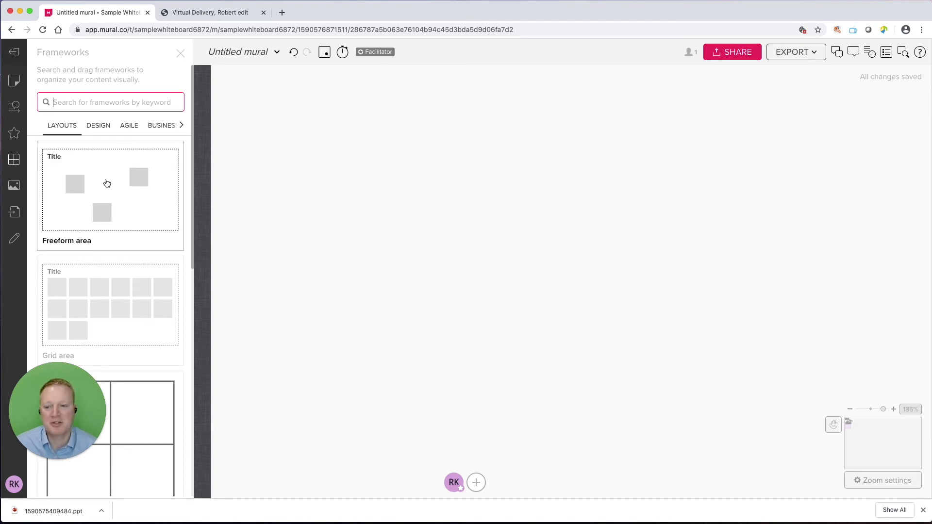
pyautogui.scroll(-3)
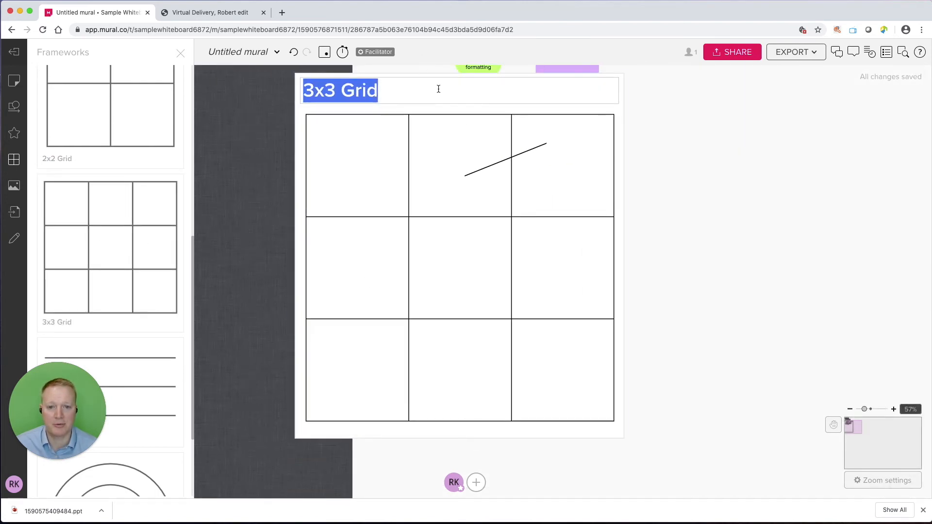
# Position the 3x3 Grid below the dogs, zoom in on it, and enlarge its title font
pyautogui.moveTo(613, 423); pyautogui.dragTo(560, 367)
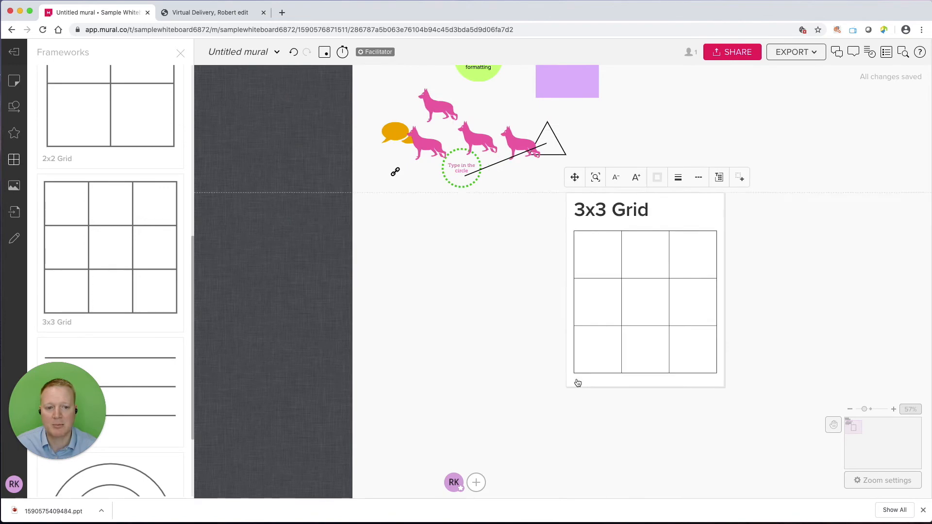
pyautogui.moveTo(645, 292); pyautogui.dragTo(709, 322)
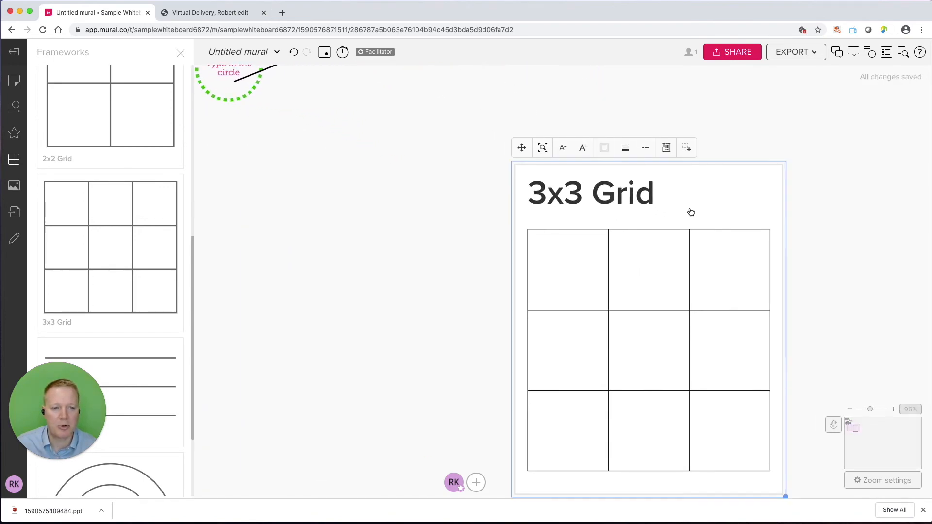
pyautogui.moveTo(692, 173)
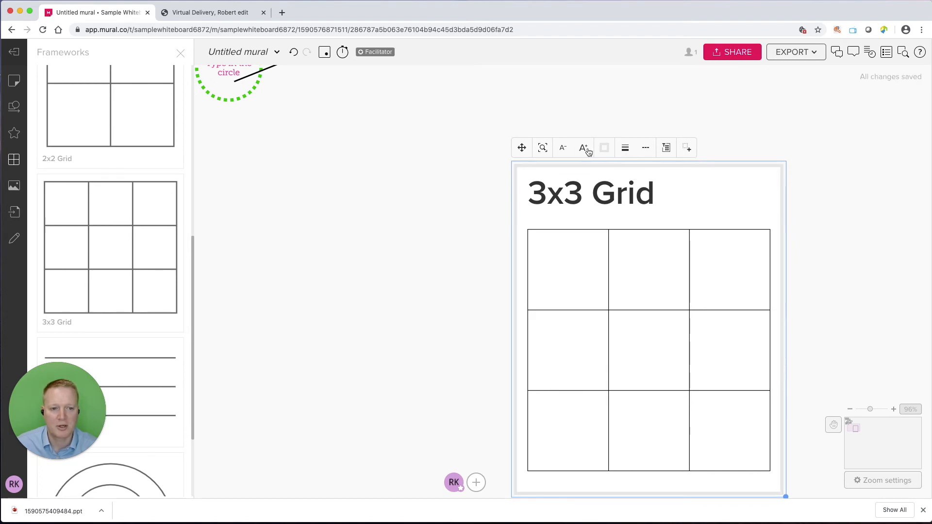
pyautogui.click(582, 148)
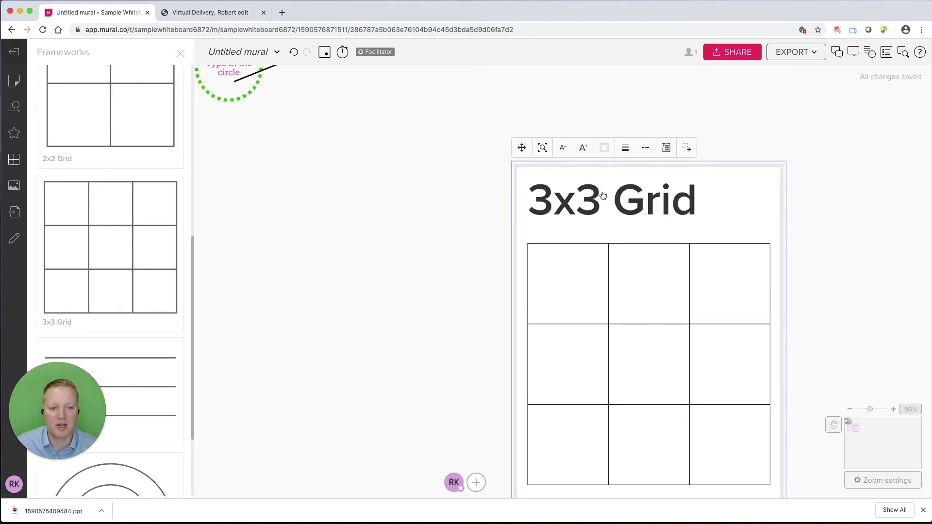
# Replace the '3x3 Grid' title with 'Example graph' and finish editing
pyautogui.write('E')
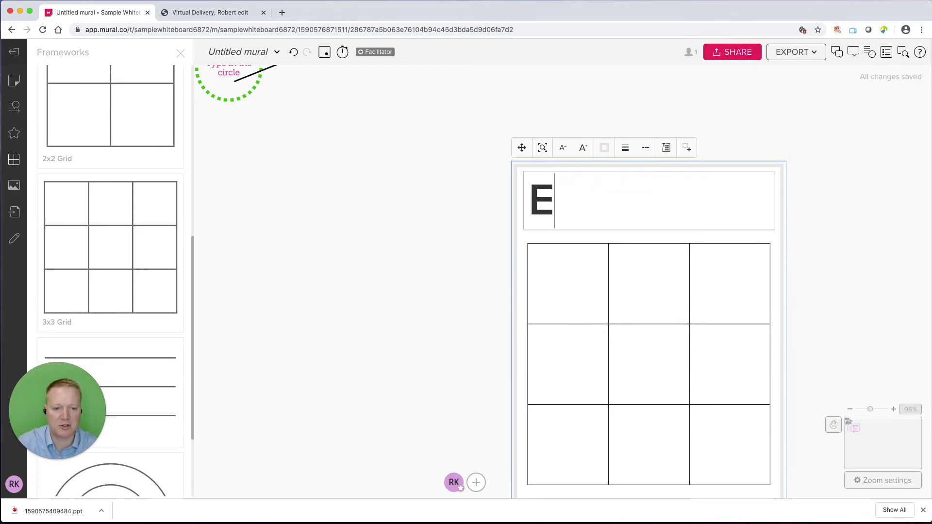
pyautogui.write('xample gra')
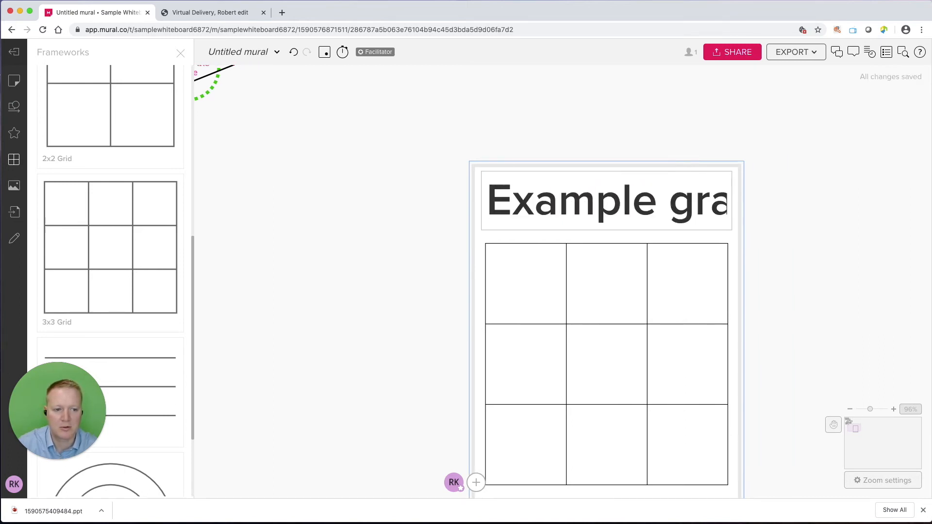
pyautogui.doubleClick(607, 200)
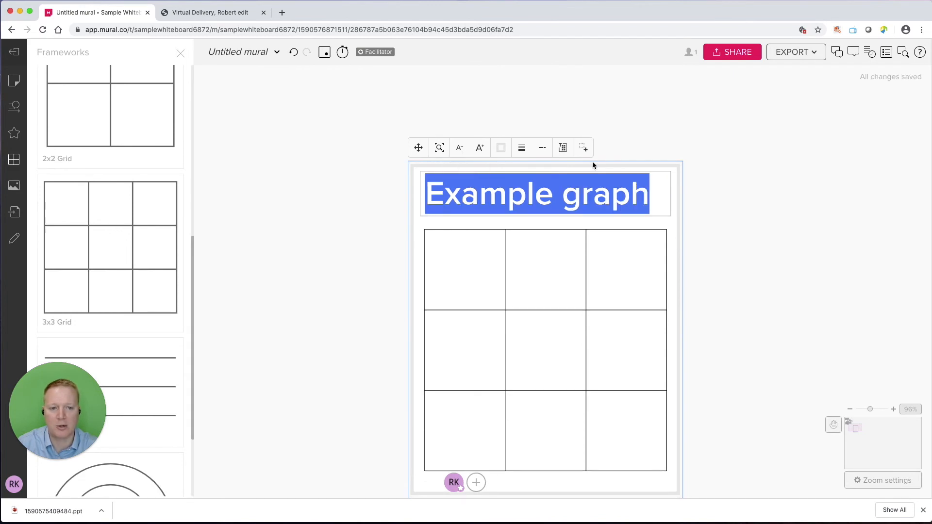
pyautogui.click(527, 272)
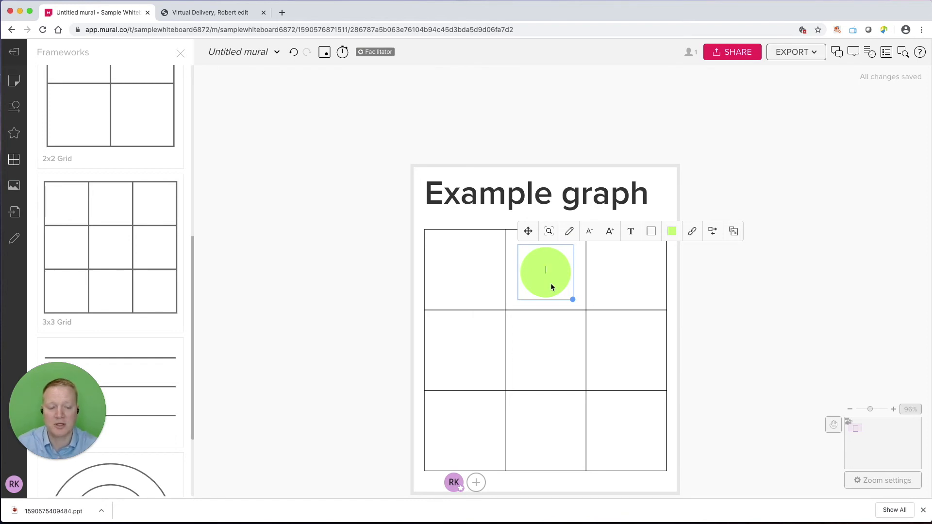
# Label the circle note 'Sticky' and place a 'This is a title...' text box on the grid's middle row
pyautogui.write('Sticky')
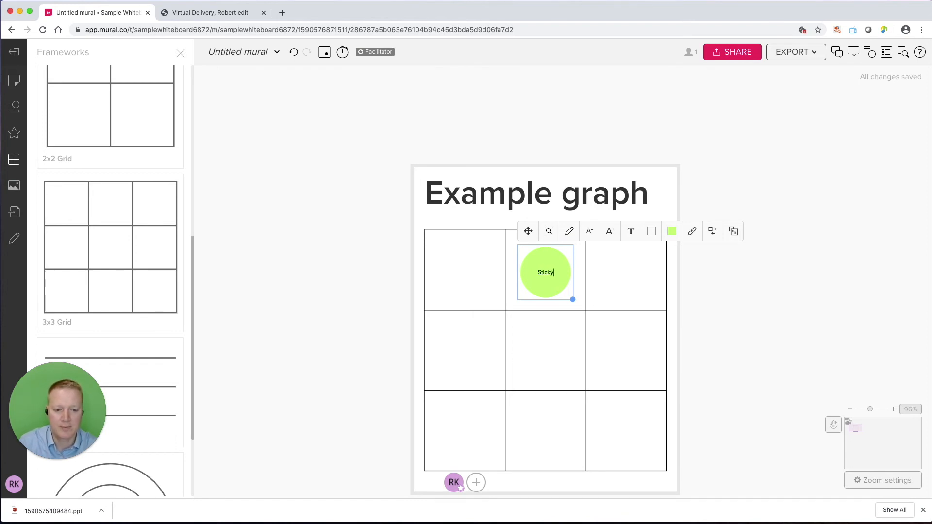
pyautogui.click(14, 80)
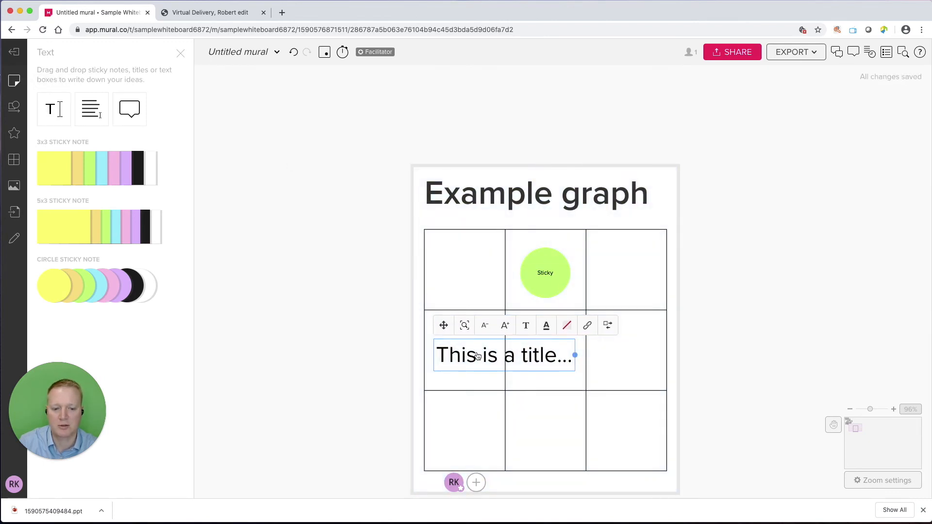
pyautogui.write('Title')
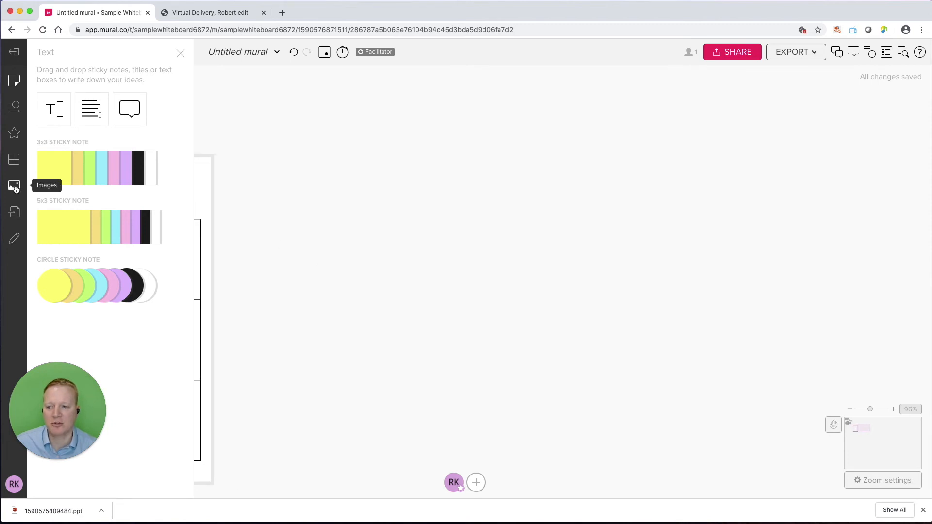
# Search images for 'dog', drop a puppy photo on the canvas, shrink it and move it left
pyautogui.click(15, 187)
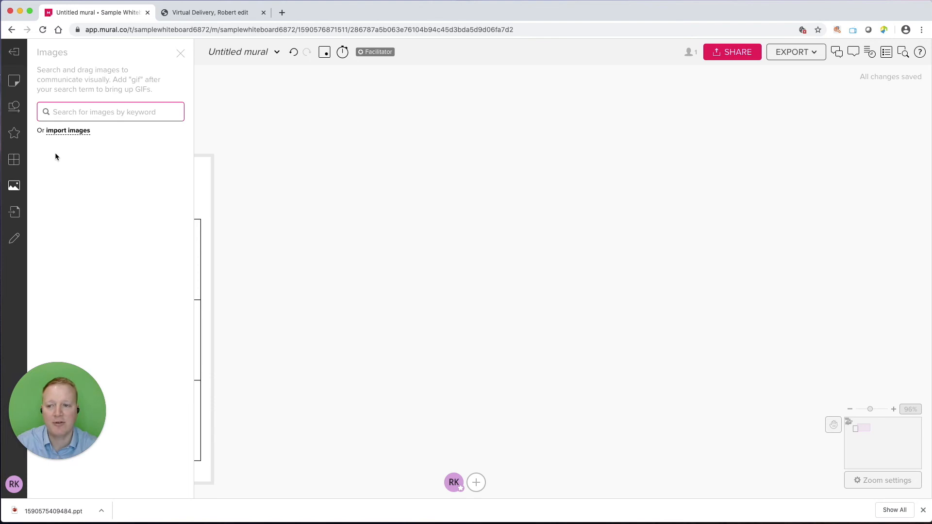
pyautogui.write('dog')
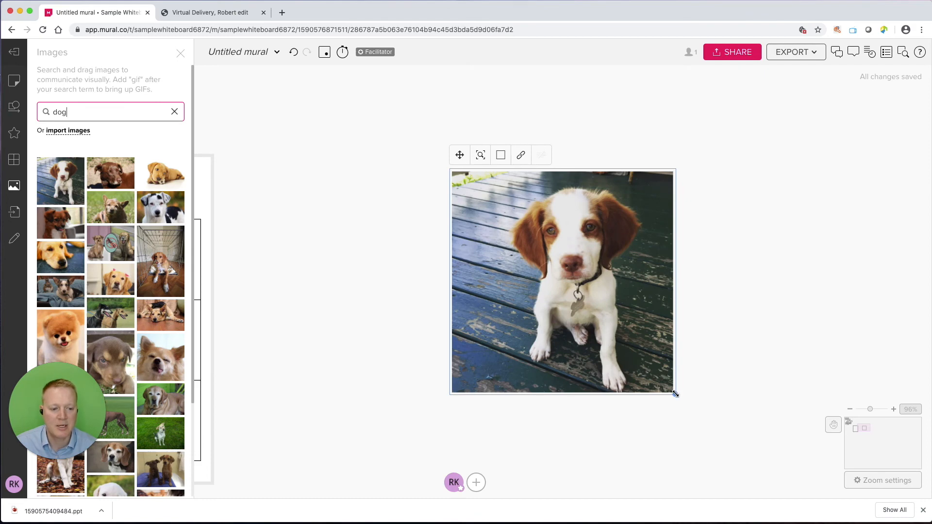
pyautogui.moveTo(674, 393); pyautogui.dragTo(607, 326)
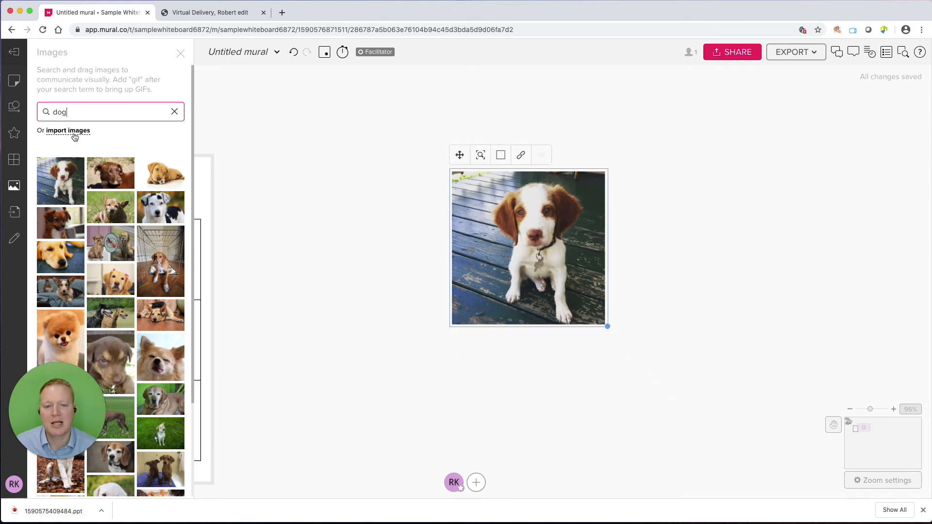
pyautogui.moveTo(528, 248); pyautogui.dragTo(351, 246)
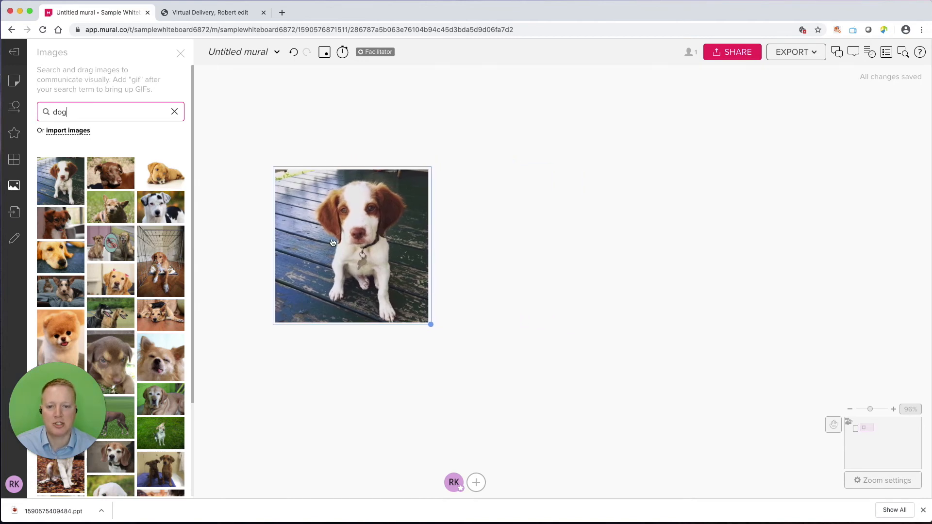
pyautogui.click(333, 242)
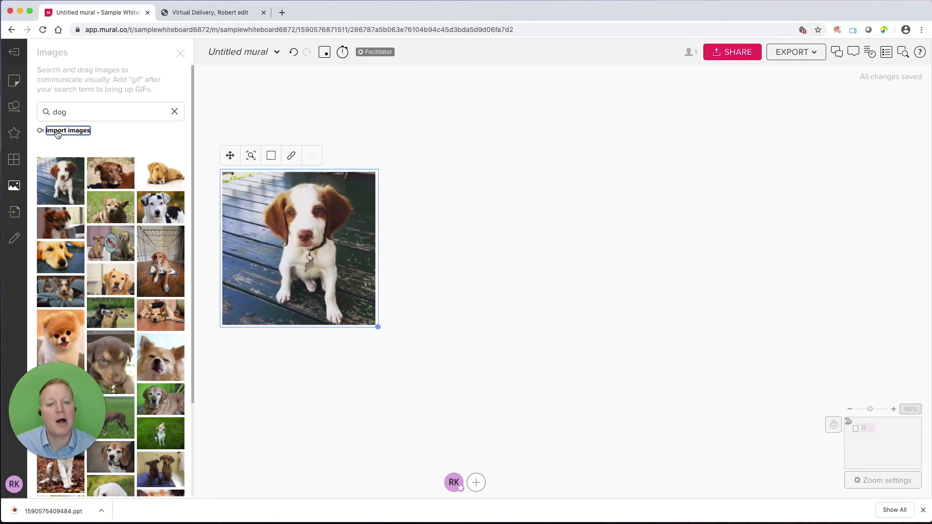
# Import 'Knowmium logo with name.jpg' from the computer and size it down beside the puppy photo
pyautogui.click(68, 130)
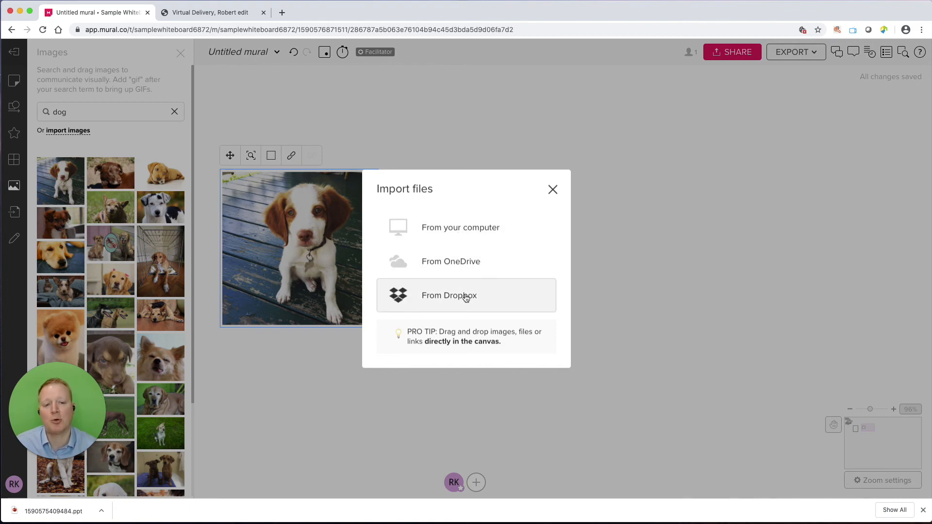
pyautogui.moveTo(466, 239)
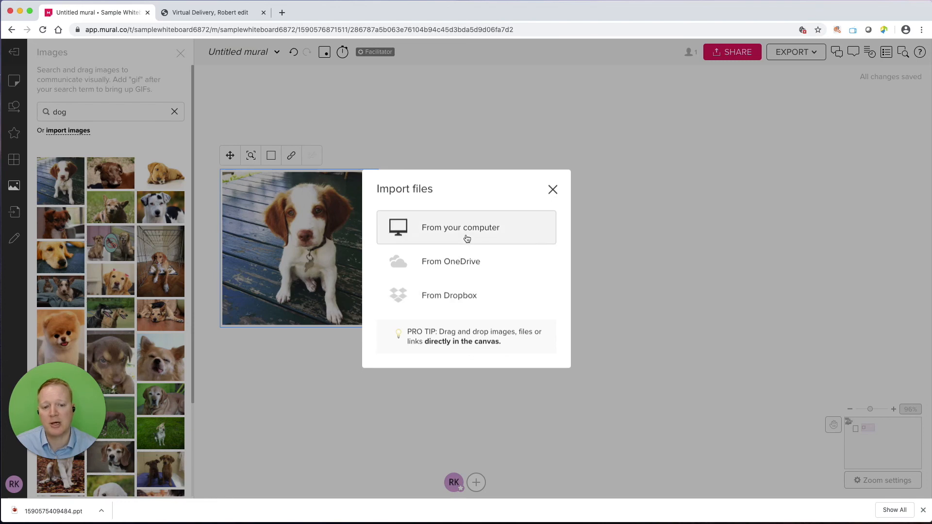
pyautogui.click(466, 227)
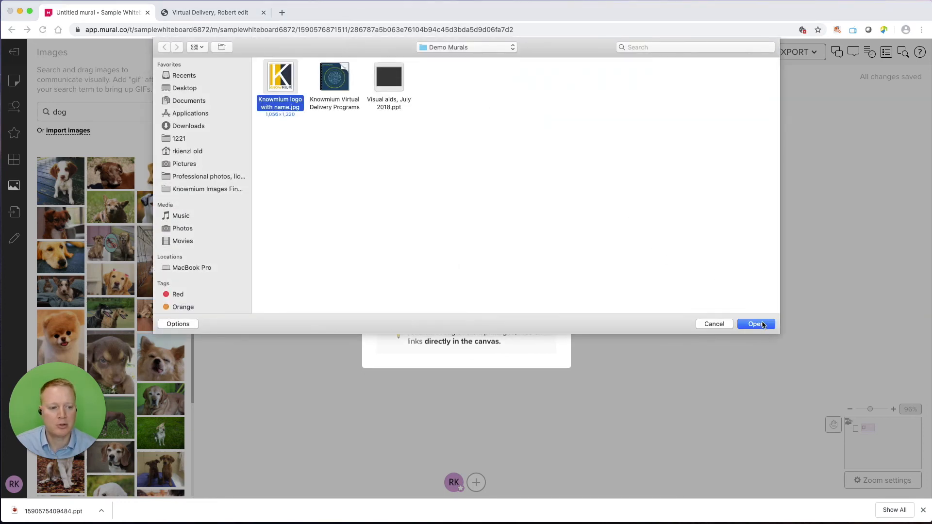
pyautogui.click(756, 324)
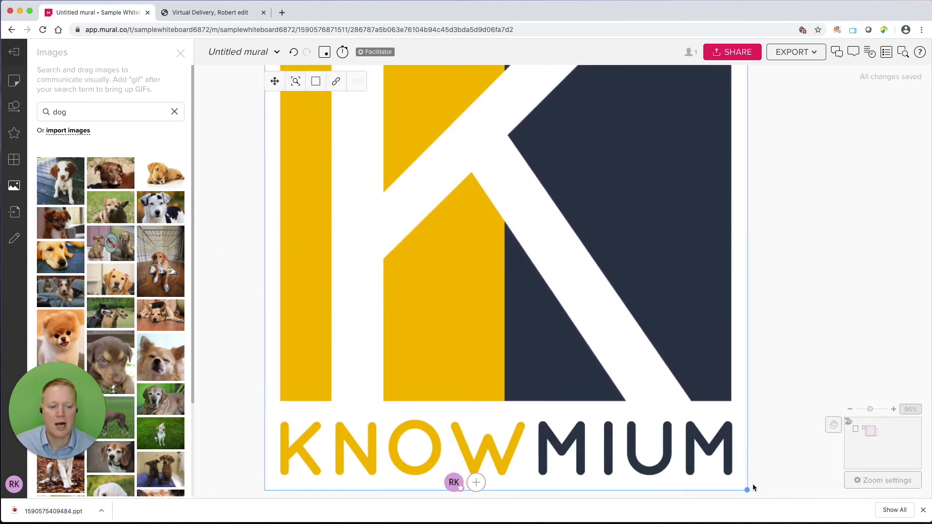
pyautogui.scroll(-3)
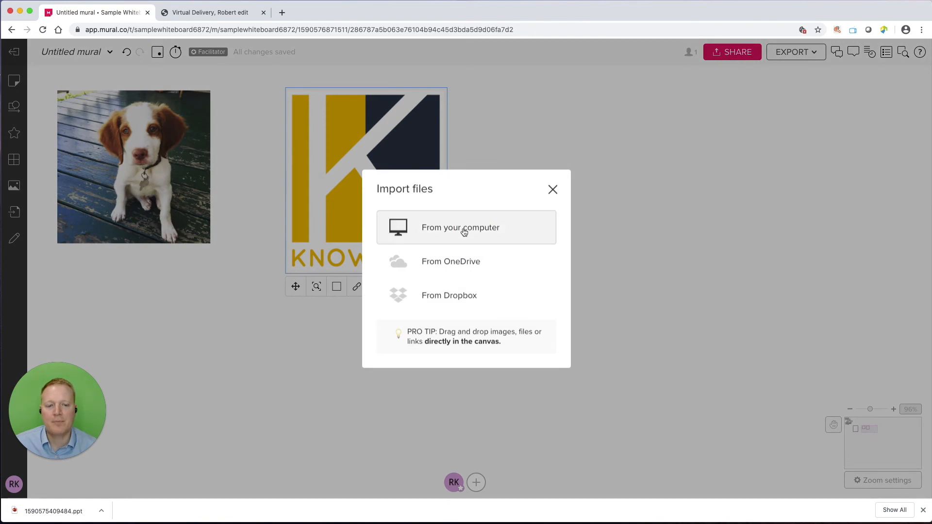
# Cancel the file picker and close the Import files dialog without adding anything
pyautogui.click(467, 227)
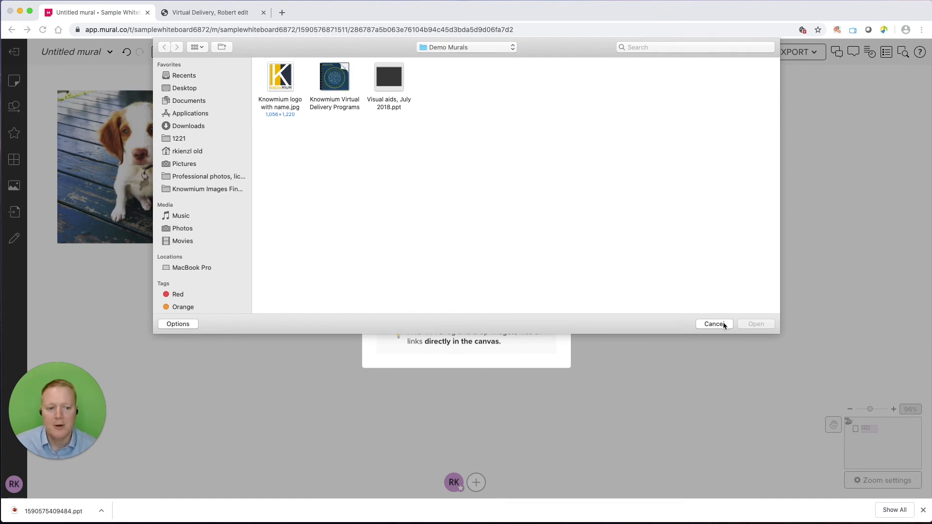
pyautogui.moveTo(353, 87)
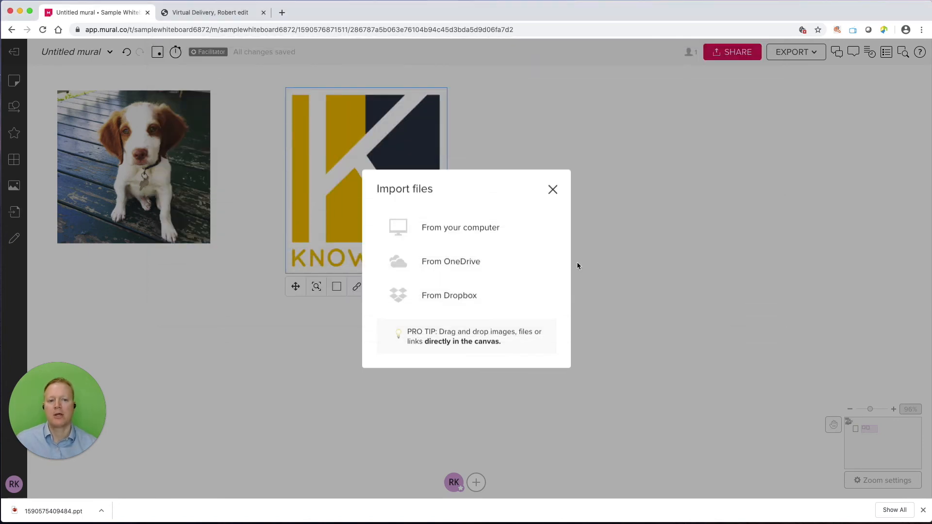
pyautogui.click(552, 189)
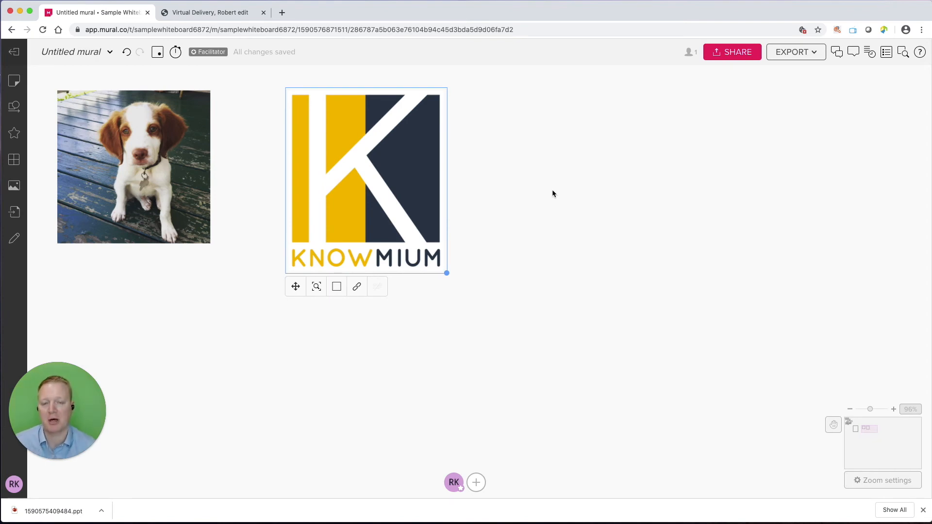
pyautogui.moveTo(78, 270)
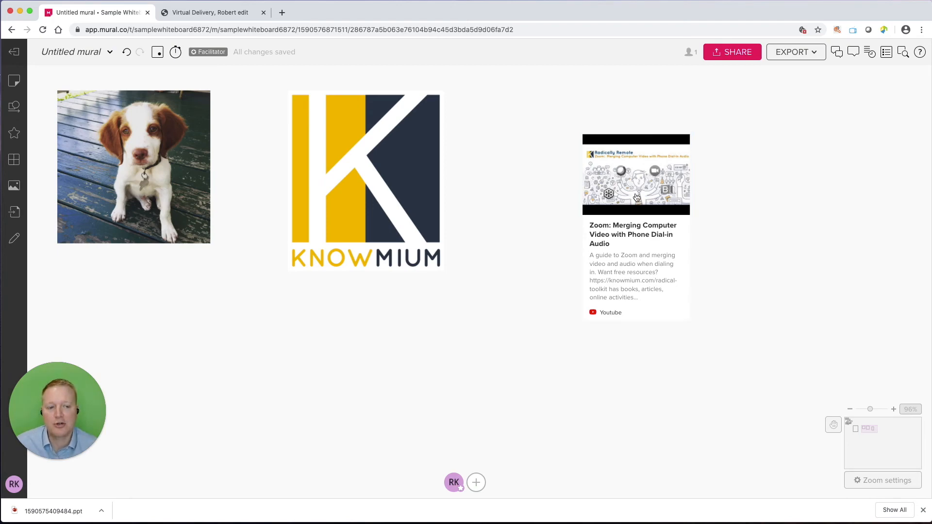
# Play and pause the pasted Zoom YouTube card's video, close the player, and keep its title and description shown
pyautogui.click(636, 196)
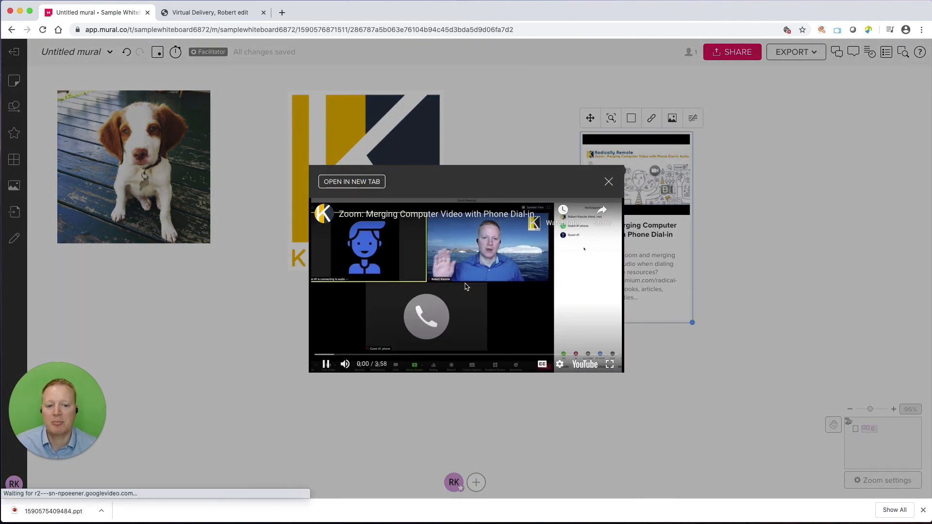
pyautogui.click(325, 364)
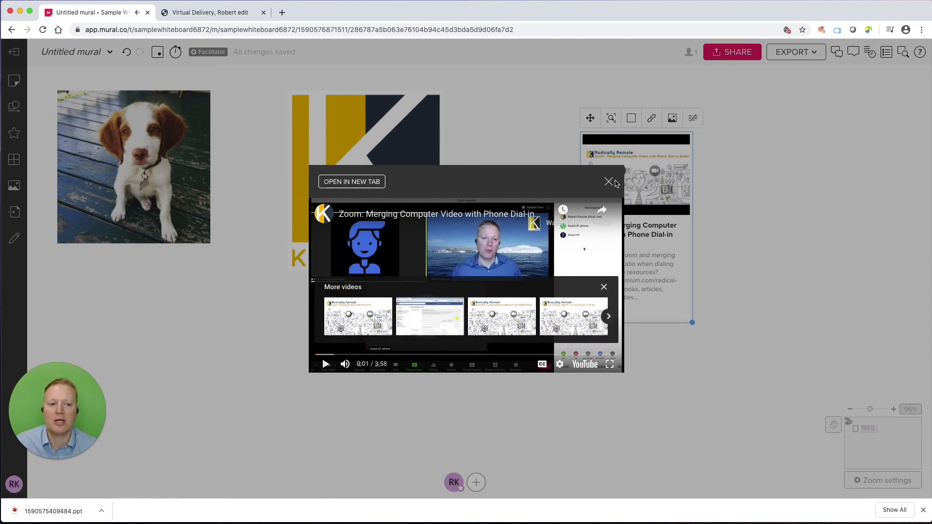
pyautogui.click(608, 182)
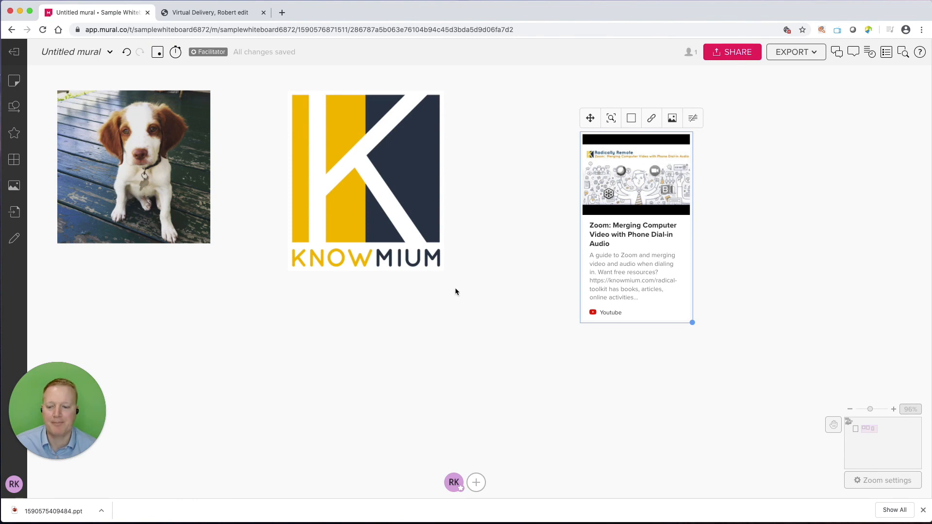
pyautogui.moveTo(672, 118)
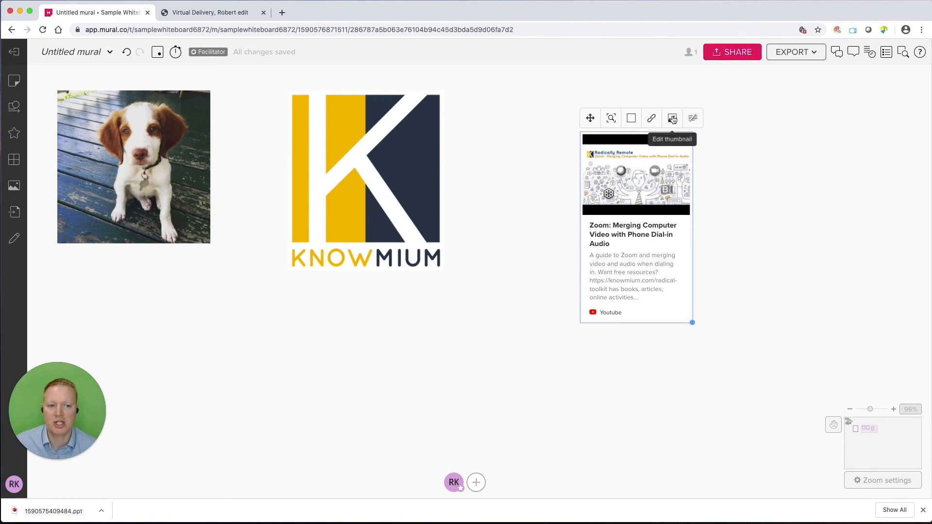
pyautogui.moveTo(672, 118)
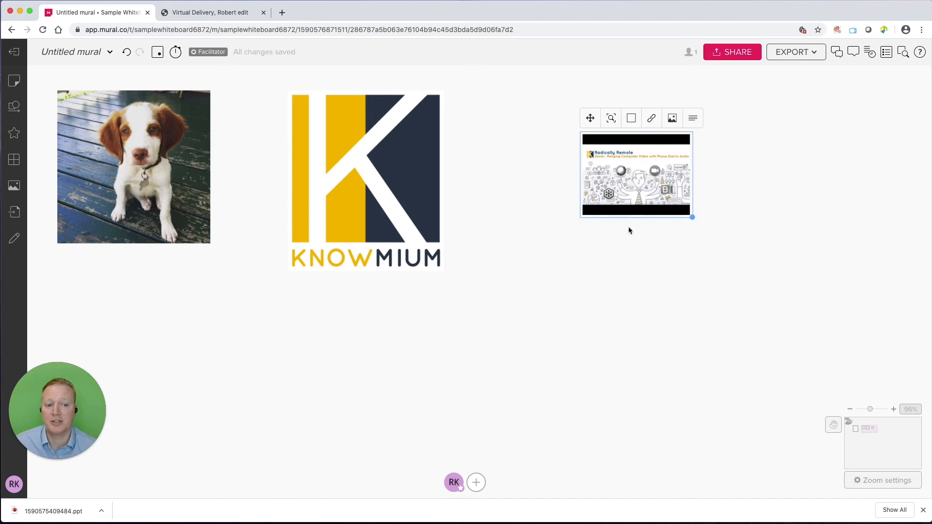
pyautogui.click(692, 117)
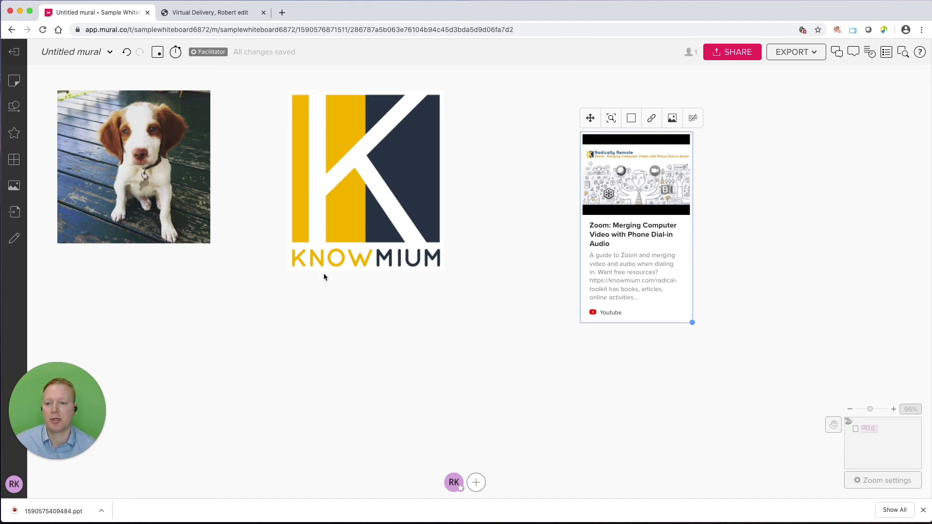
pyautogui.moveTo(64, 243)
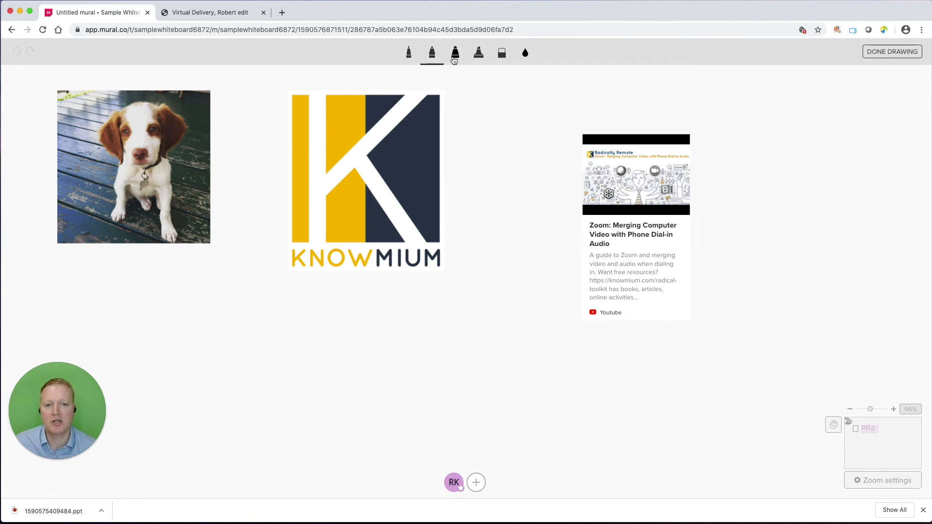
pyautogui.moveTo(455, 53)
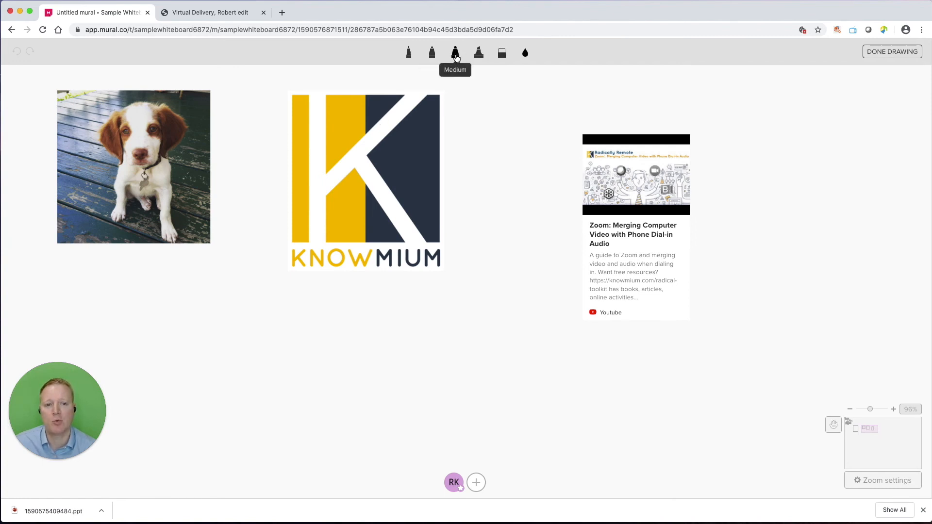
pyautogui.moveTo(501, 52)
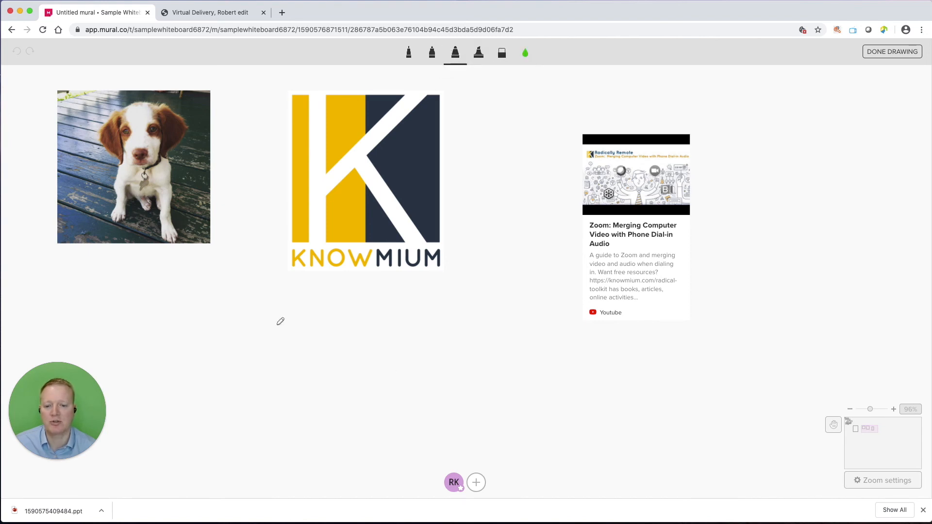
# Draw 'Robert' in green marker below the Knowmium logo and finish with DONE DRAWING
pyautogui.moveTo(275, 325); pyautogui.dragTo(275, 409)
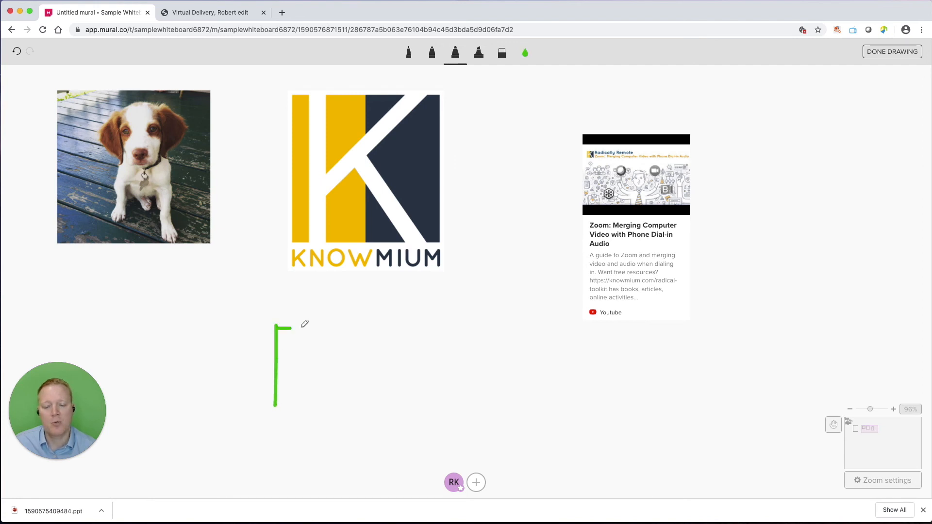
pyautogui.moveTo(275, 326); pyautogui.dragTo(315, 407)
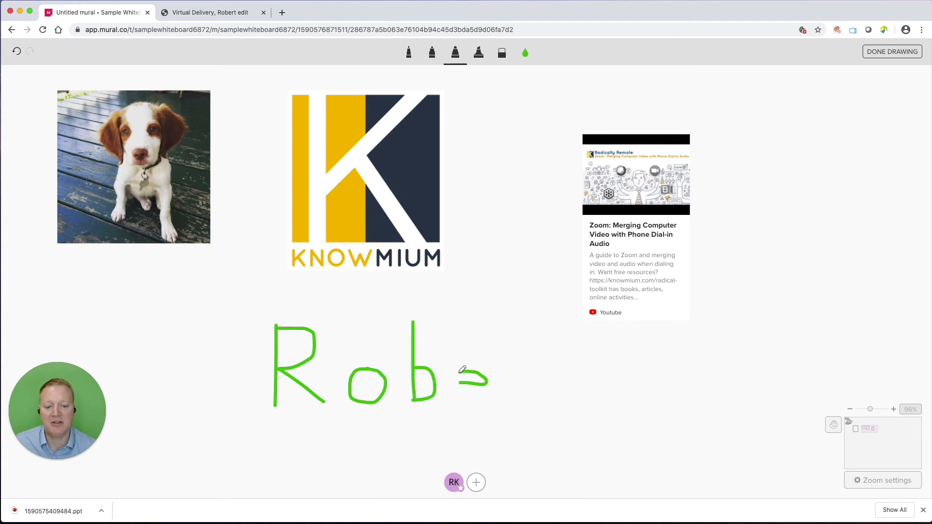
pyautogui.moveTo(470, 381); pyautogui.dragTo(523, 380)
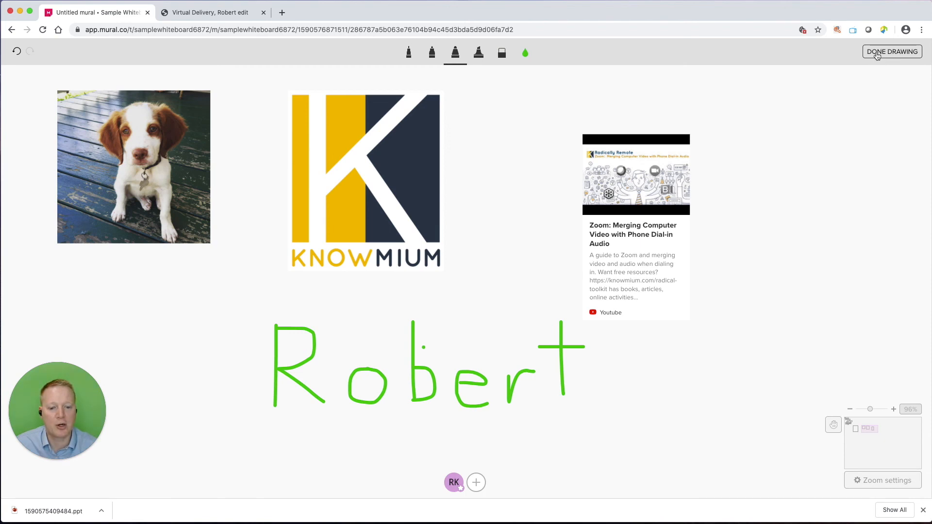
pyautogui.click(891, 51)
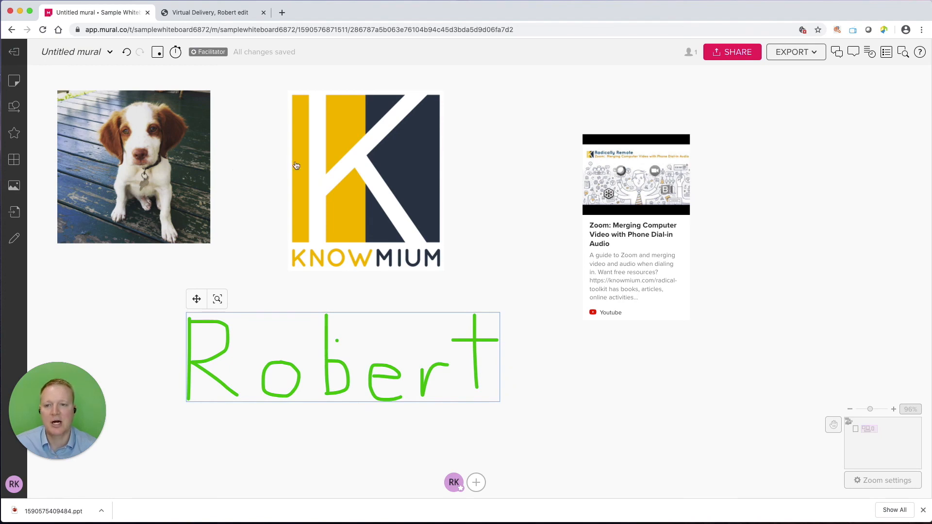
pyautogui.moveTo(705, 388)
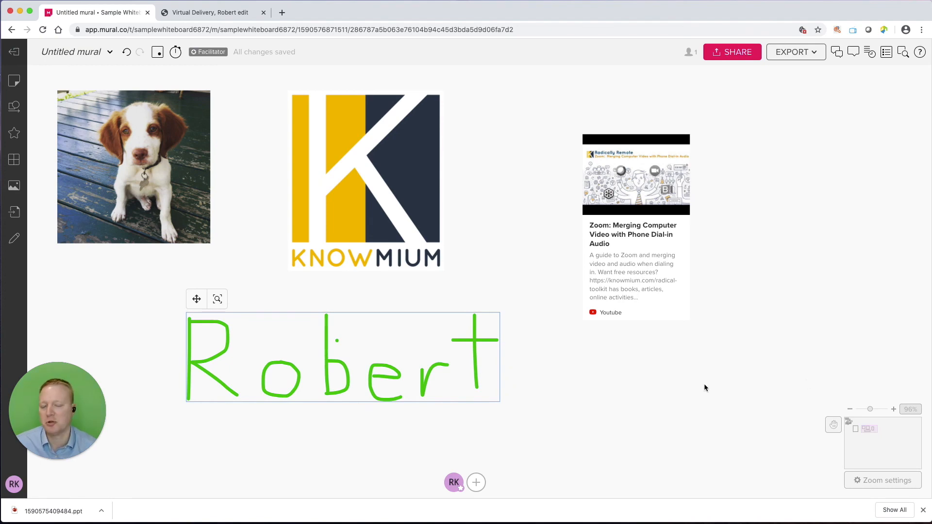
pyautogui.moveTo(684, 320)
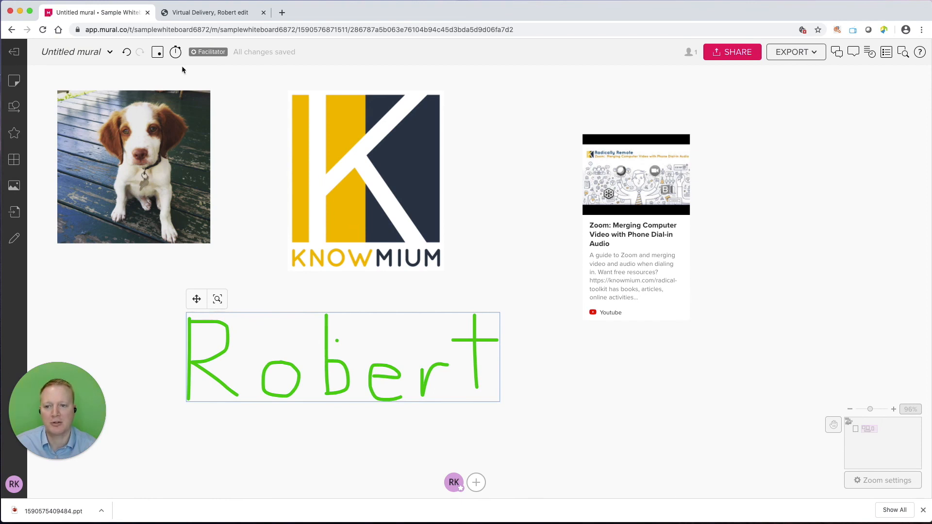
pyautogui.moveTo(157, 51)
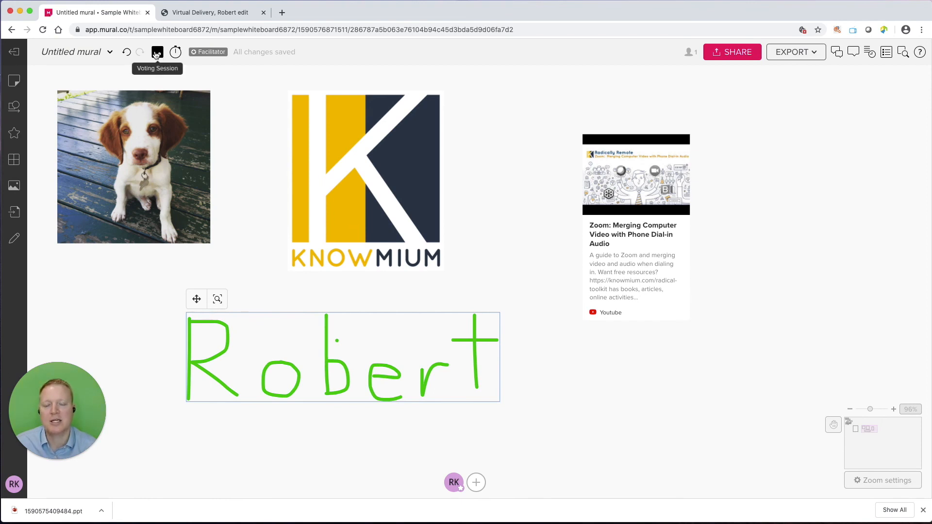
pyautogui.moveTo(158, 54)
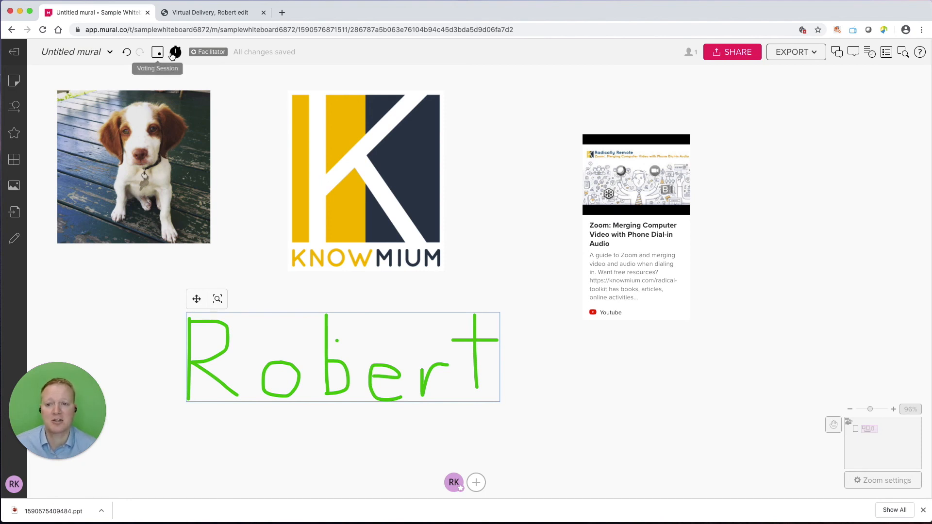
pyautogui.moveTo(175, 55)
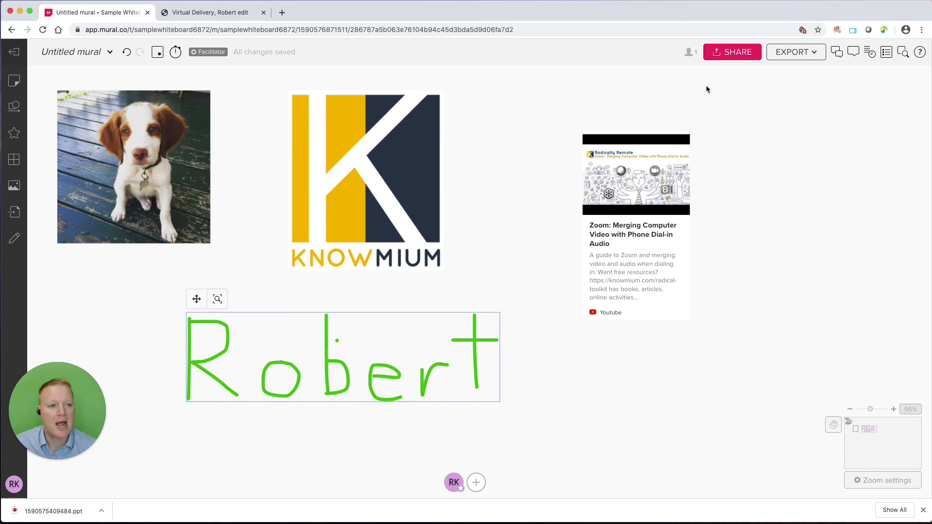
# Bring up the mural's Share dialog with invite and link options
pyautogui.click(732, 52)
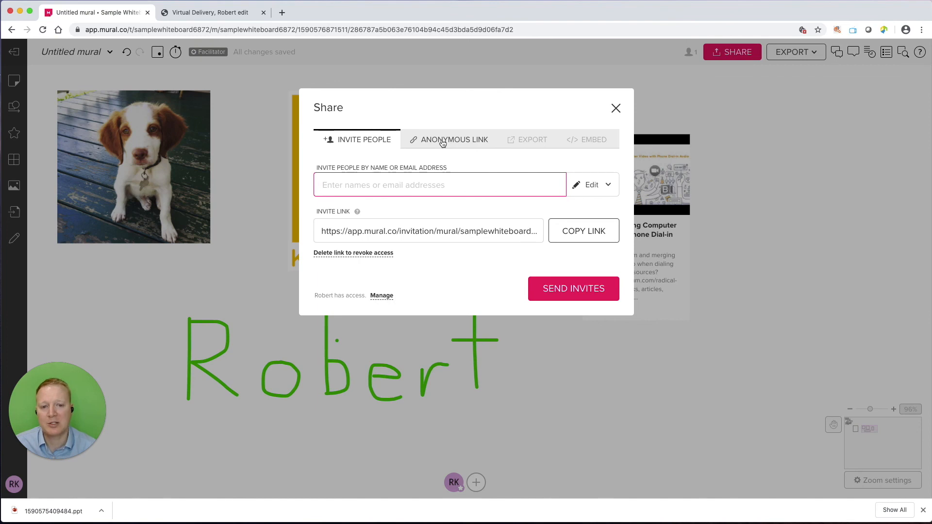
# Check the ANONYMOUS LINK tab's Edit permission choices, then close the Share dialog
pyautogui.click(455, 139)
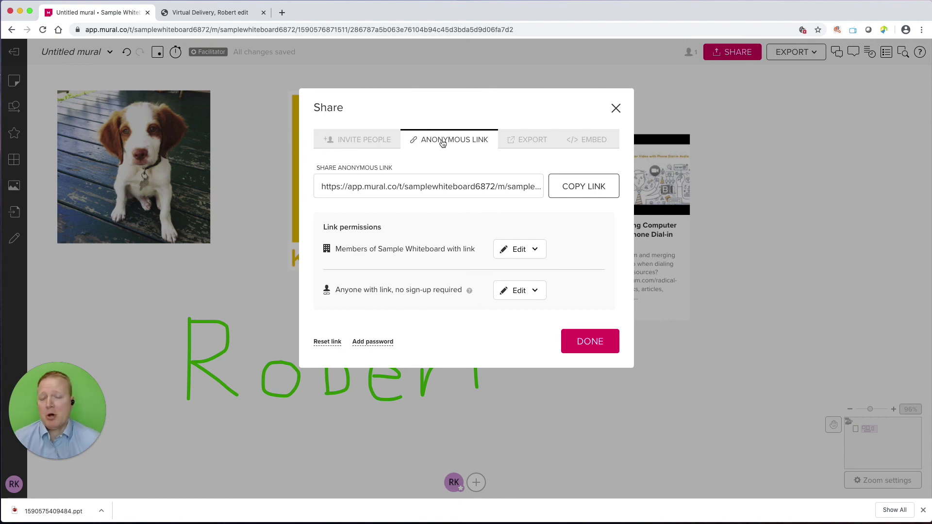
pyautogui.moveTo(464, 245)
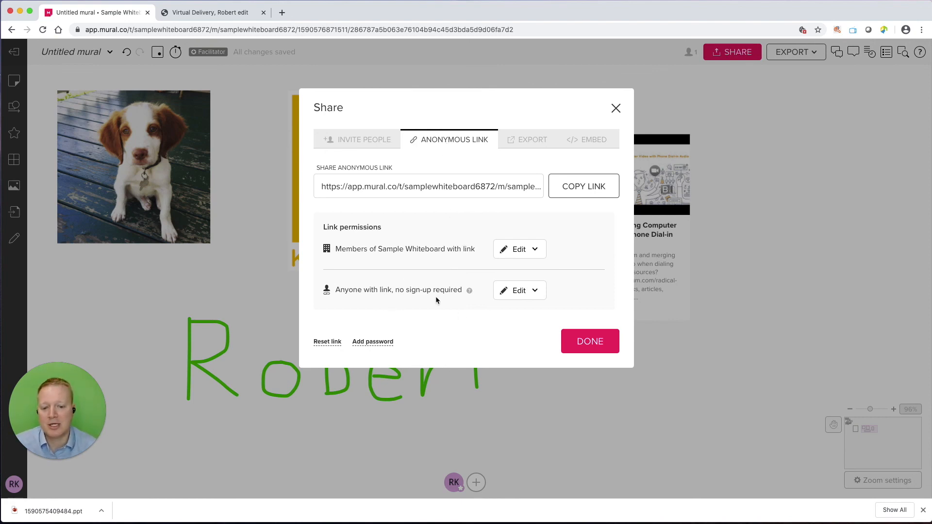
pyautogui.click(520, 290)
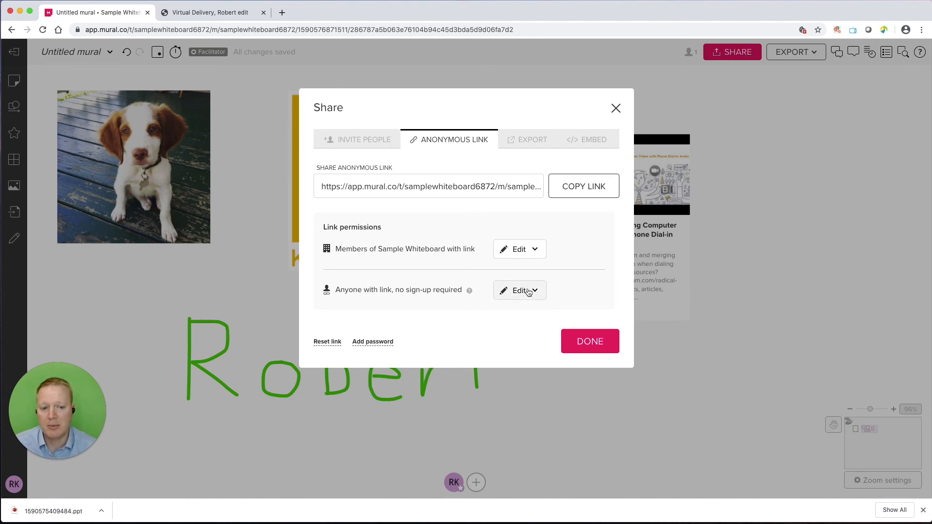
pyautogui.click(583, 185)
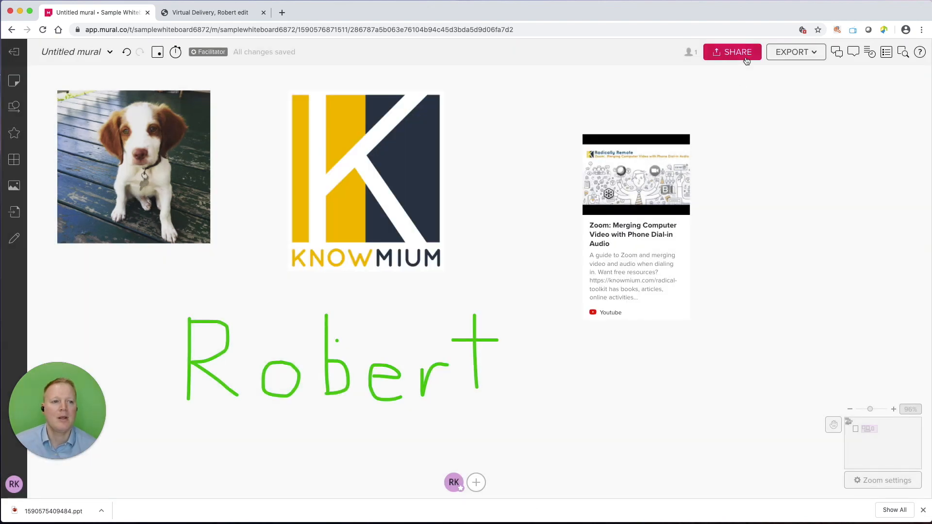
pyautogui.click(792, 52)
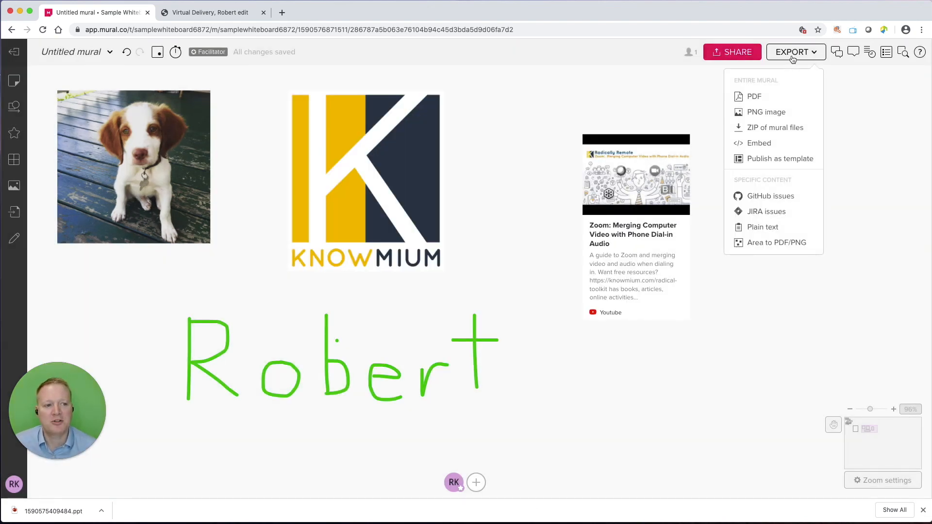
pyautogui.moveTo(765, 127)
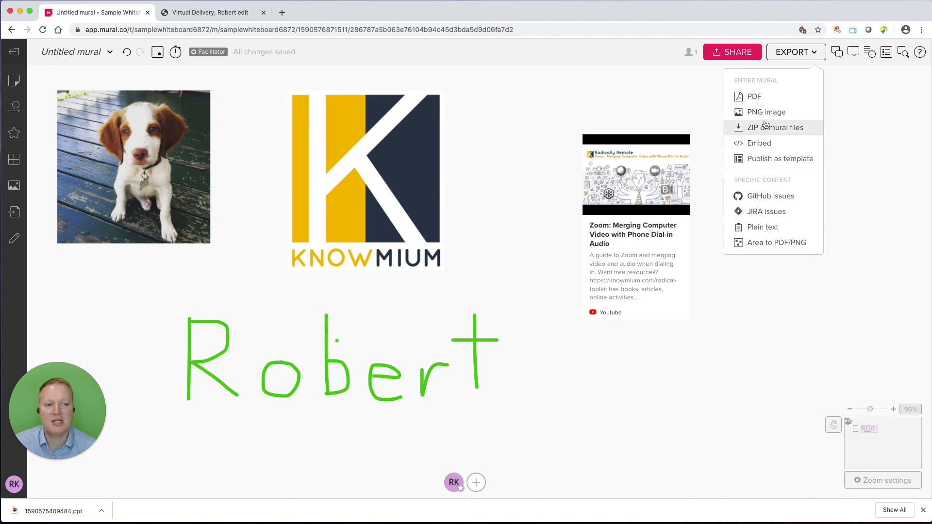
pyautogui.moveTo(769, 144)
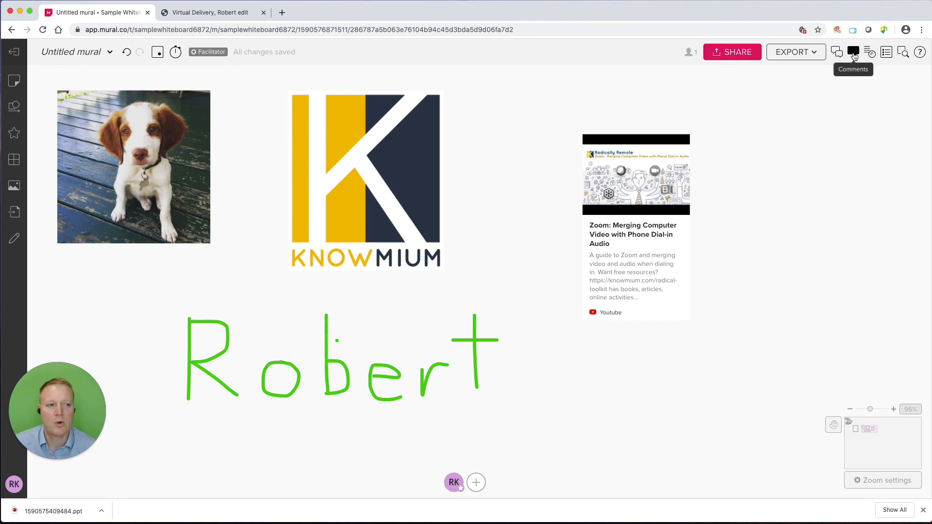
pyautogui.moveTo(869, 54)
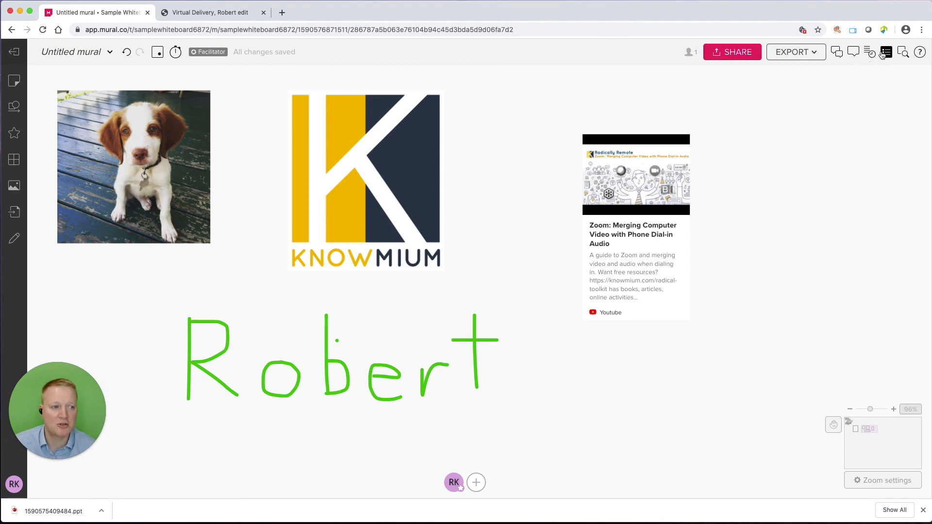
pyautogui.click(886, 52)
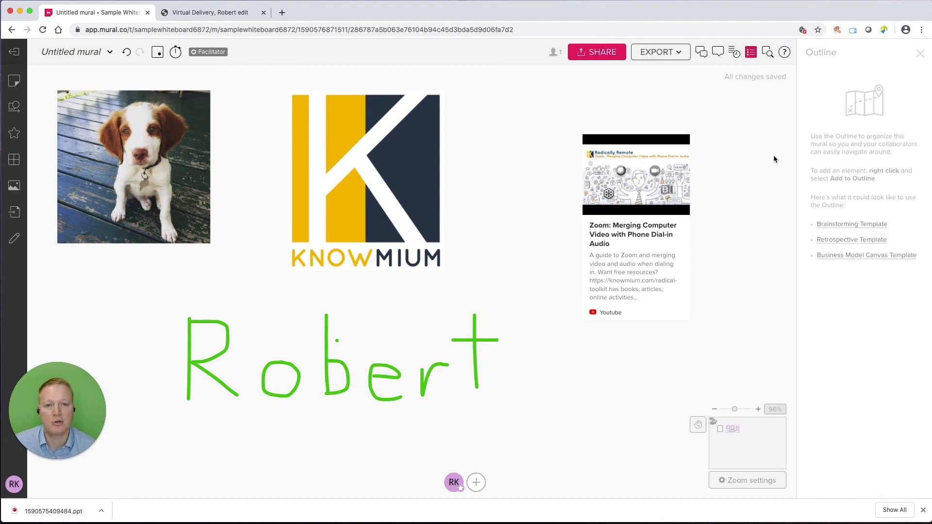
pyautogui.moveTo(908, 74)
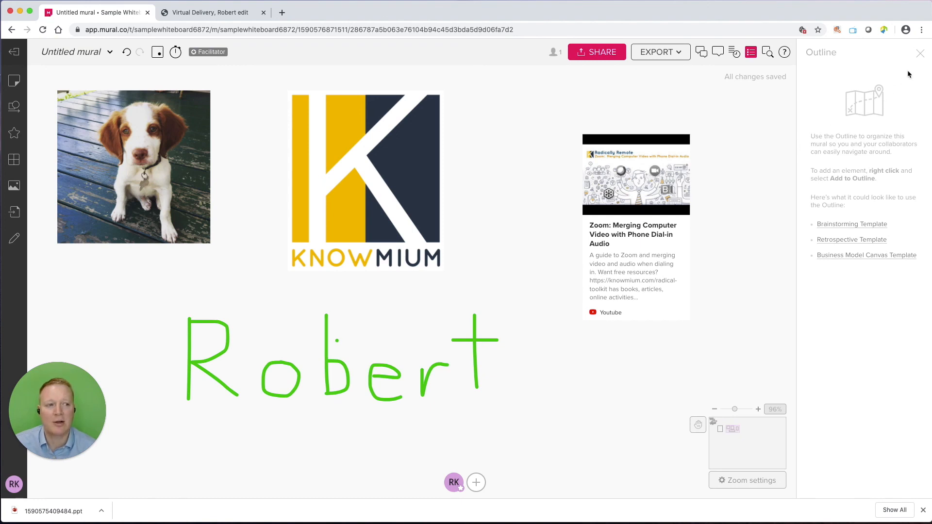
pyautogui.click(904, 52)
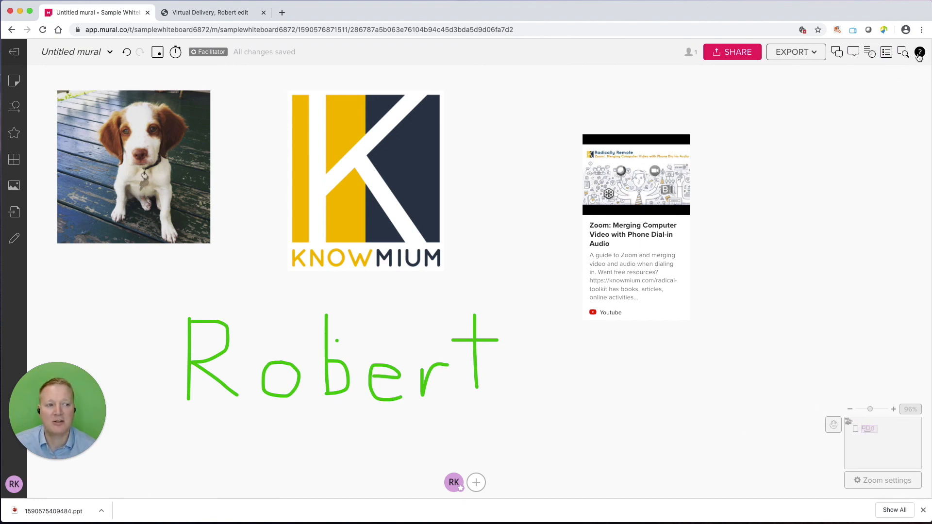
pyautogui.moveTo(920, 52)
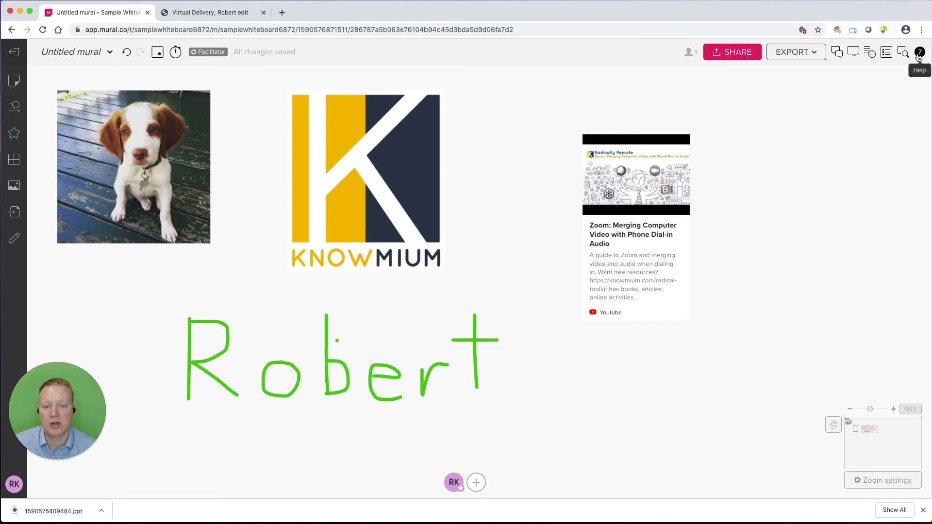